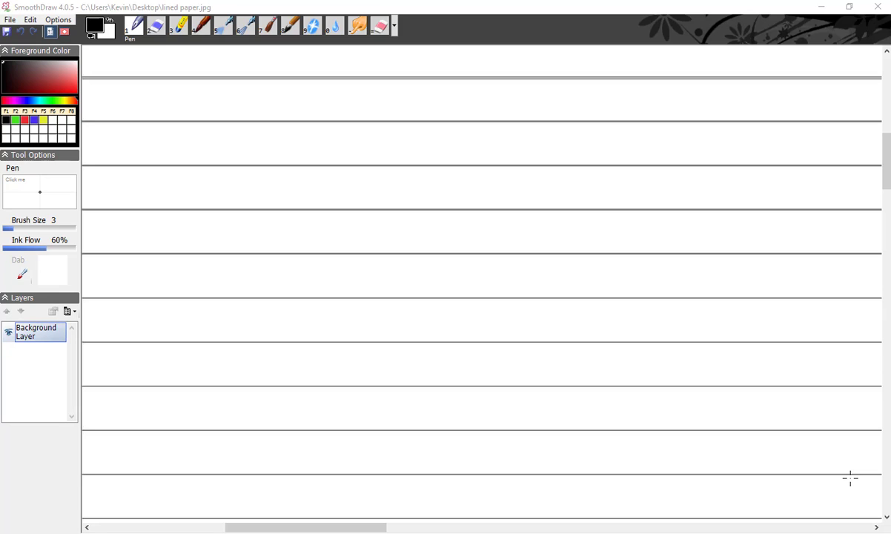
pyautogui.moveTo(145, 316)
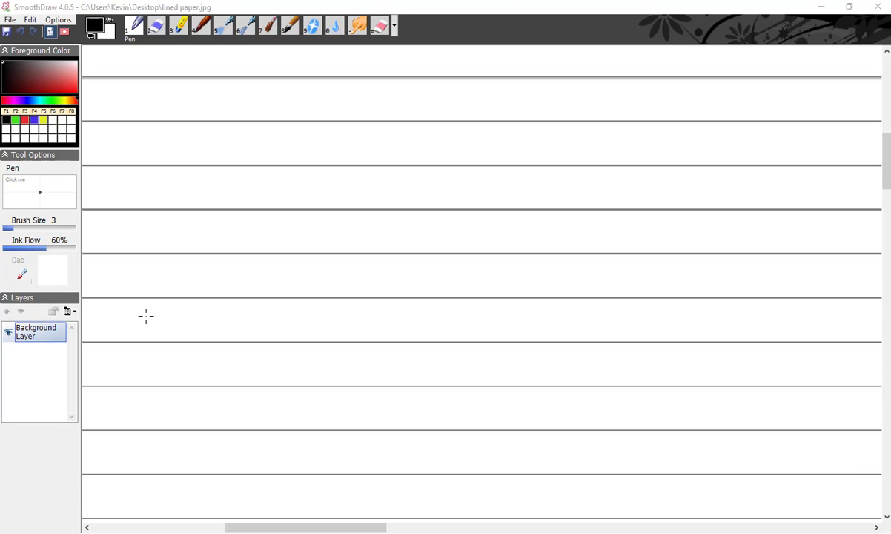
pyautogui.moveTo(335, 215)
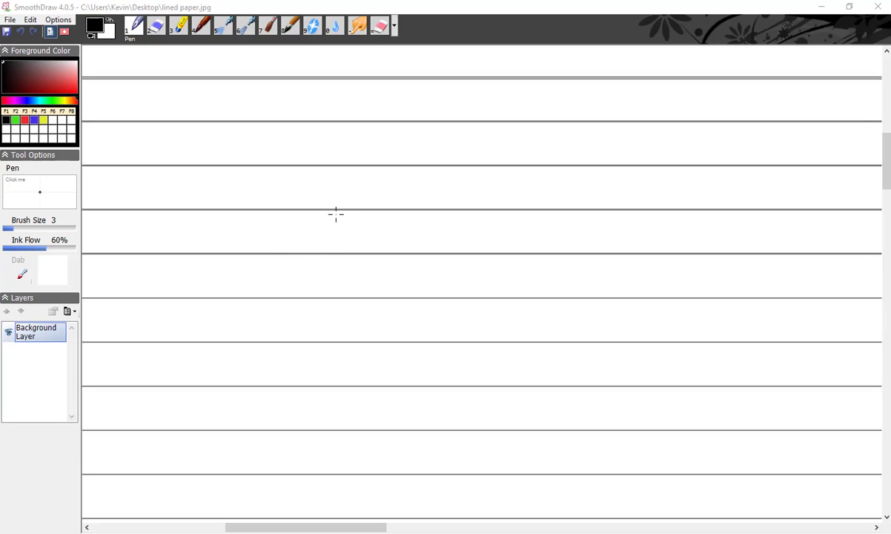
pyautogui.moveTo(324, 237)
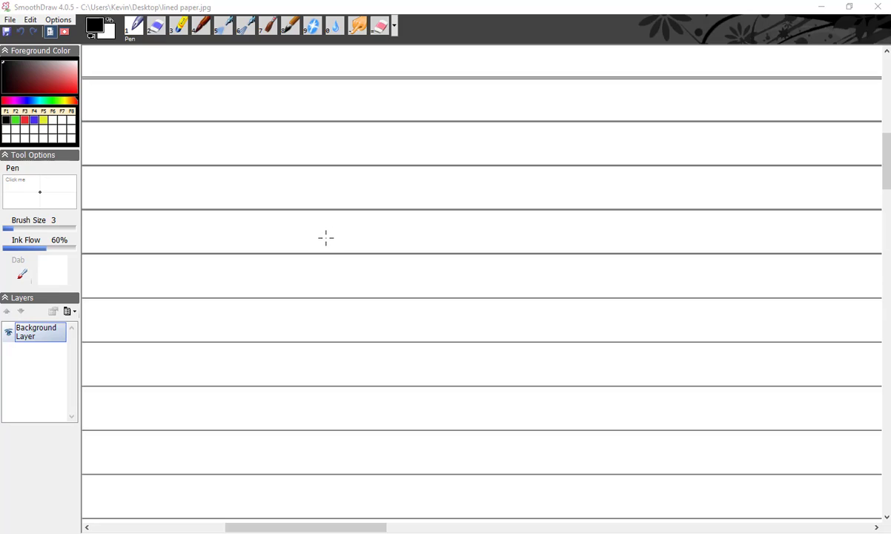
pyautogui.moveTo(320, 235)
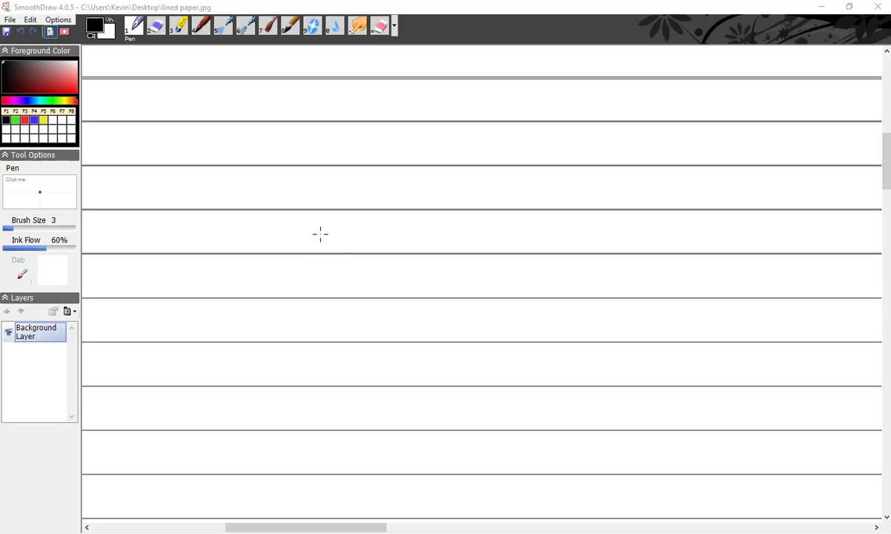
pyautogui.moveTo(311, 243)
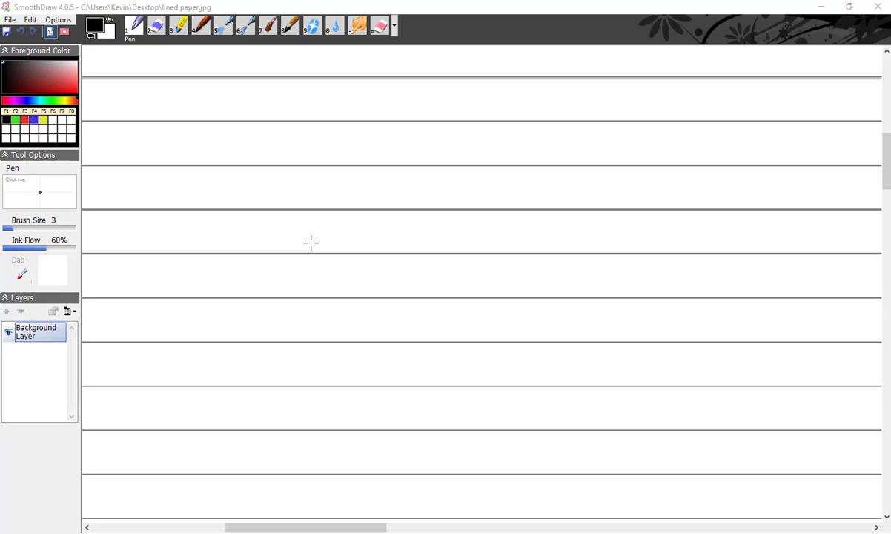
pyautogui.moveTo(237, 161)
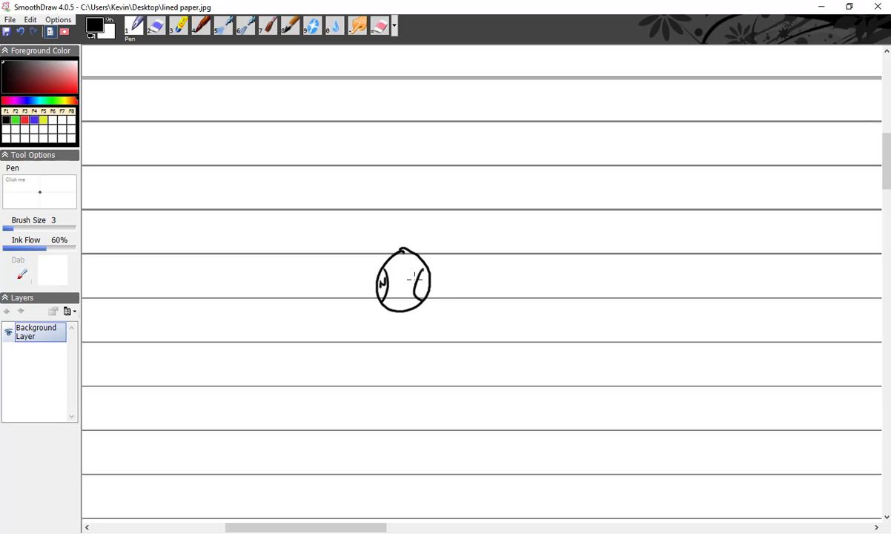
# Step: Try blue outlines around the lettered circle, remove them, and return to black ink
pyautogui.click(421, 282)
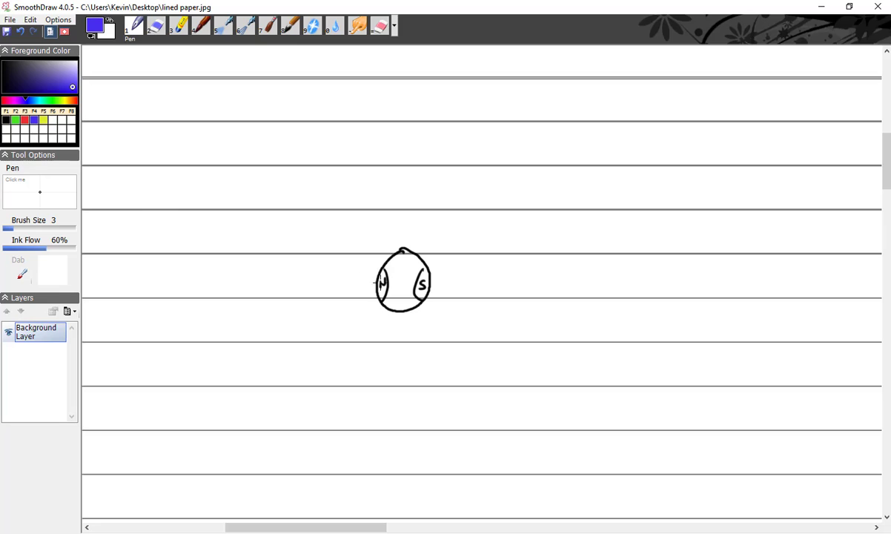
pyautogui.moveTo(374, 282)
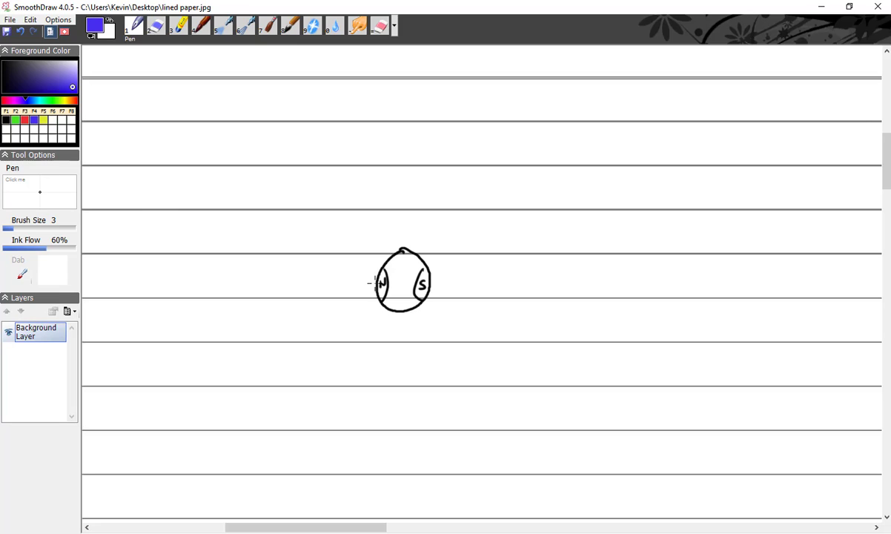
pyautogui.moveTo(363, 282); pyautogui.dragTo(438, 249)
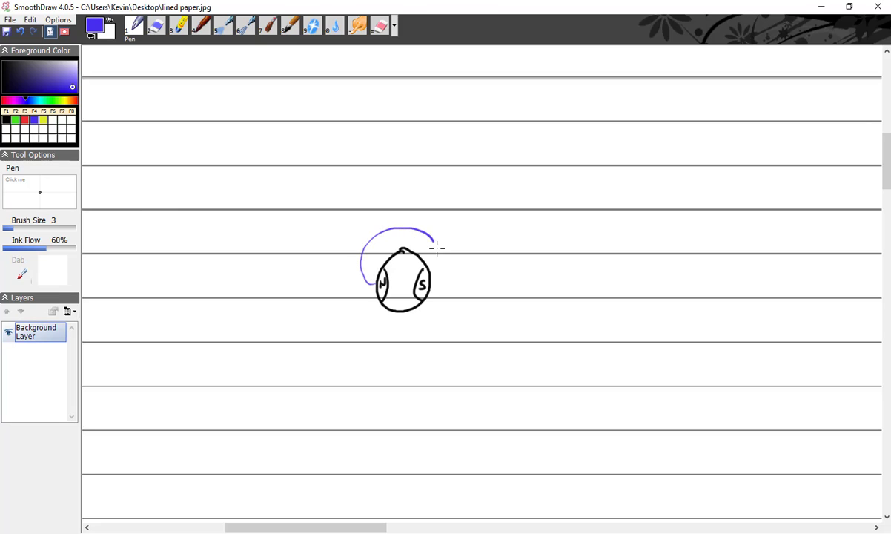
pyautogui.moveTo(433, 249); pyautogui.dragTo(379, 335)
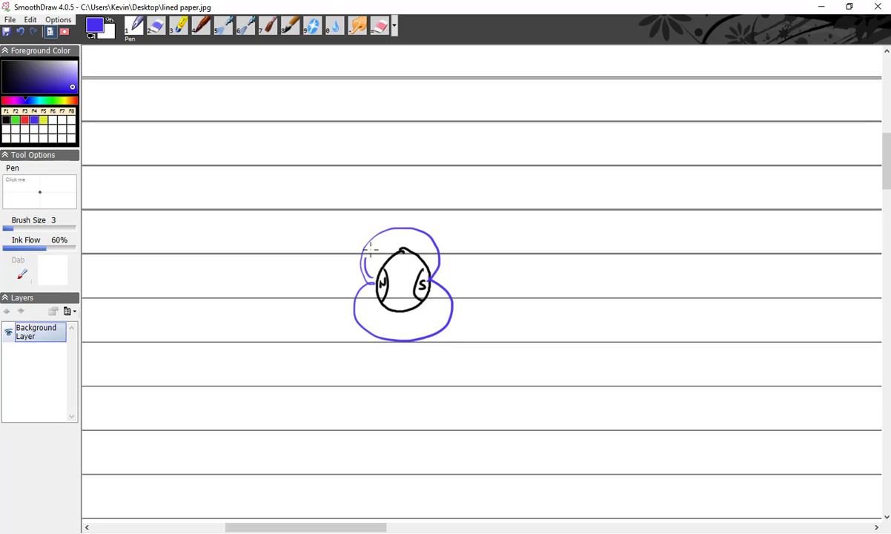
pyautogui.moveTo(370, 252); pyautogui.dragTo(412, 326)
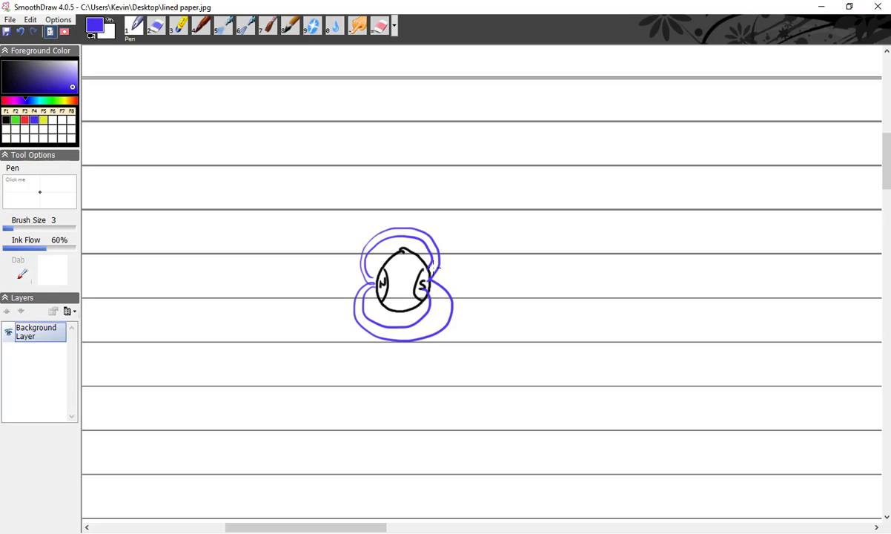
pyautogui.moveTo(186, 96)
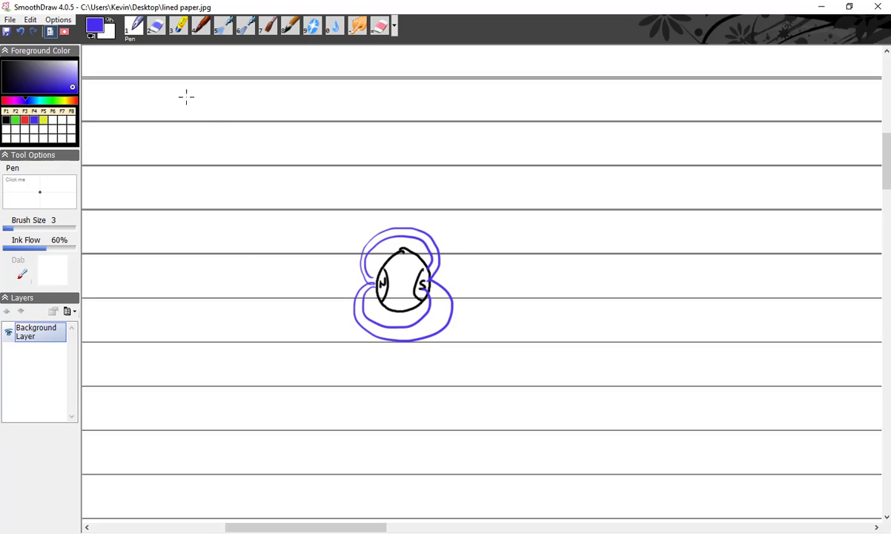
pyautogui.click(157, 27)
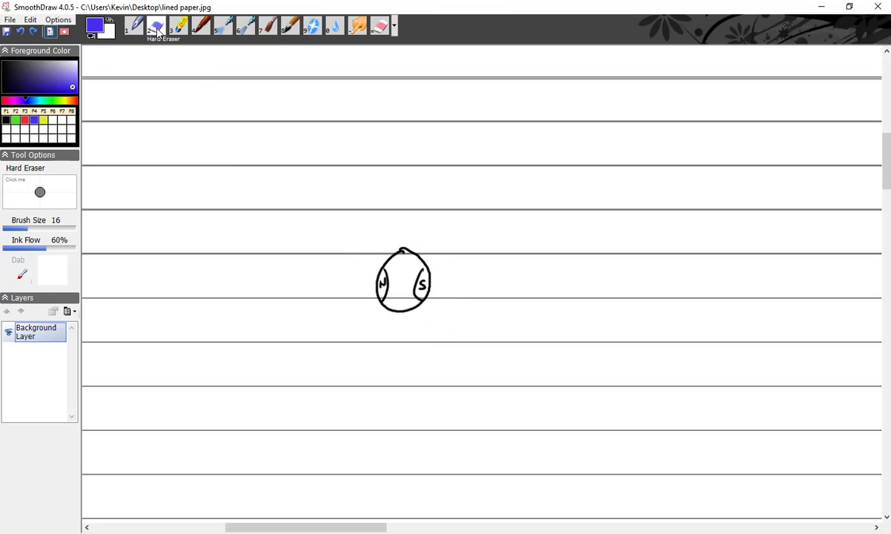
pyautogui.click(133, 27)
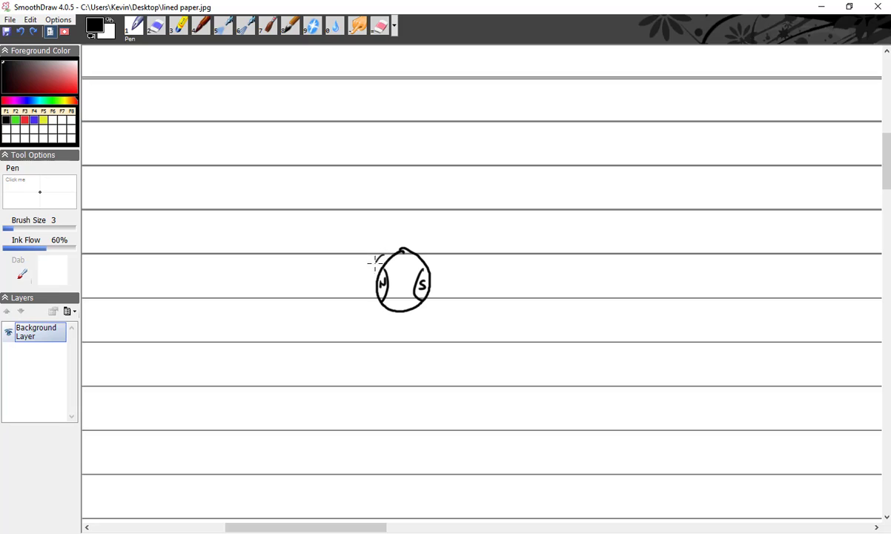
# Step: Draw two upright black posts on either side of the circle
pyautogui.moveTo(373, 259); pyautogui.dragTo(368, 307)
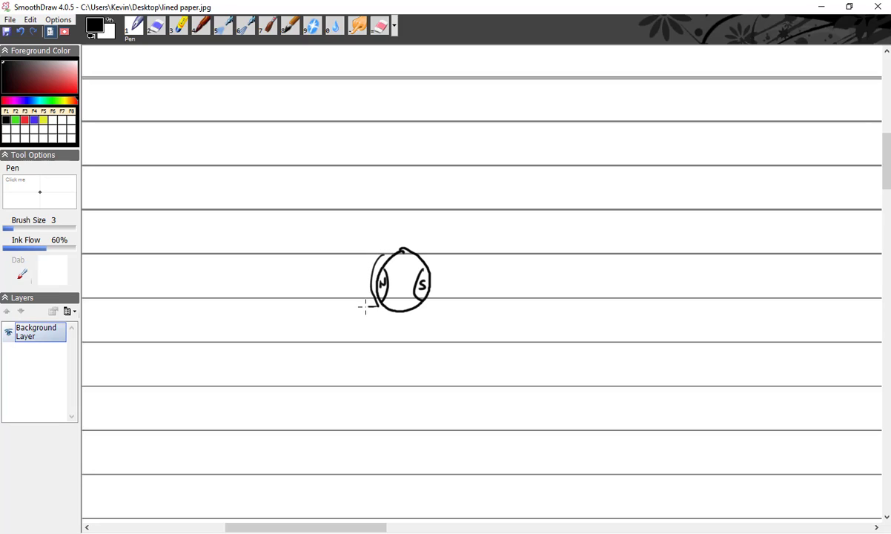
pyautogui.moveTo(363, 243); pyautogui.dragTo(363, 312)
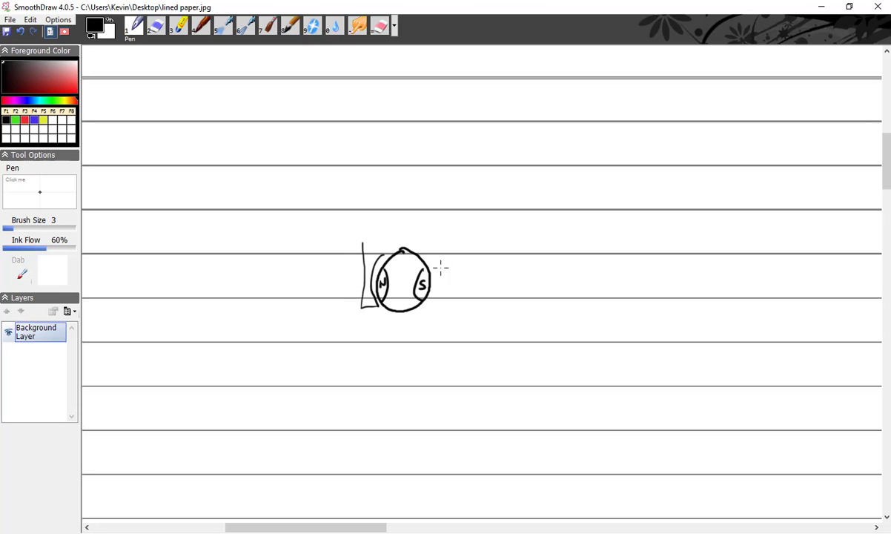
pyautogui.moveTo(442, 264); pyautogui.dragTo(427, 307)
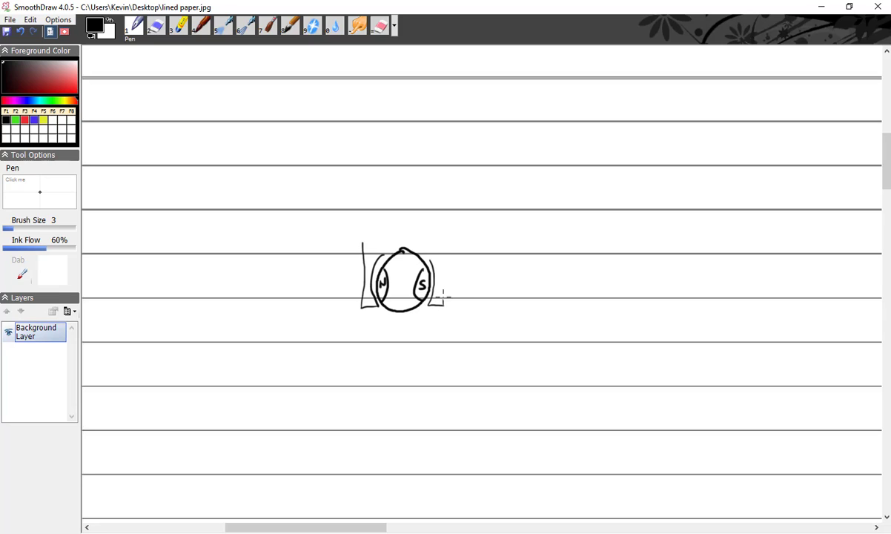
pyautogui.moveTo(443, 226); pyautogui.dragTo(445, 300)
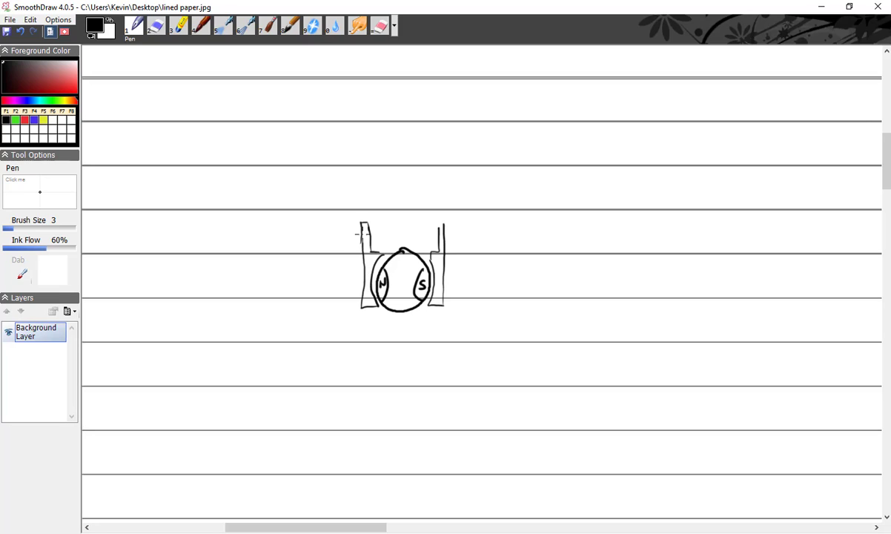
pyautogui.moveTo(439, 225)
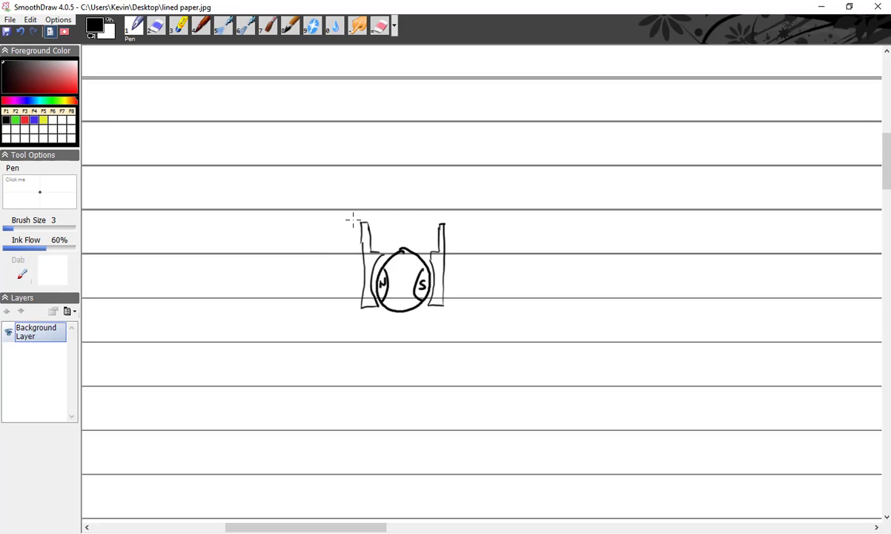
# Step: Join the post tops with a thick double-lined black crossbar
pyautogui.moveTo(353, 221); pyautogui.dragTo(451, 221)
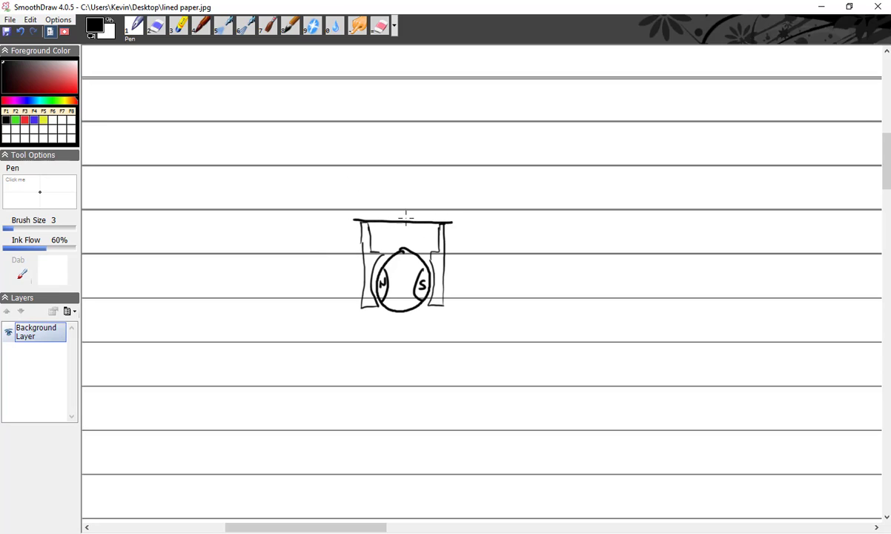
pyautogui.moveTo(355, 213); pyautogui.dragTo(442, 209)
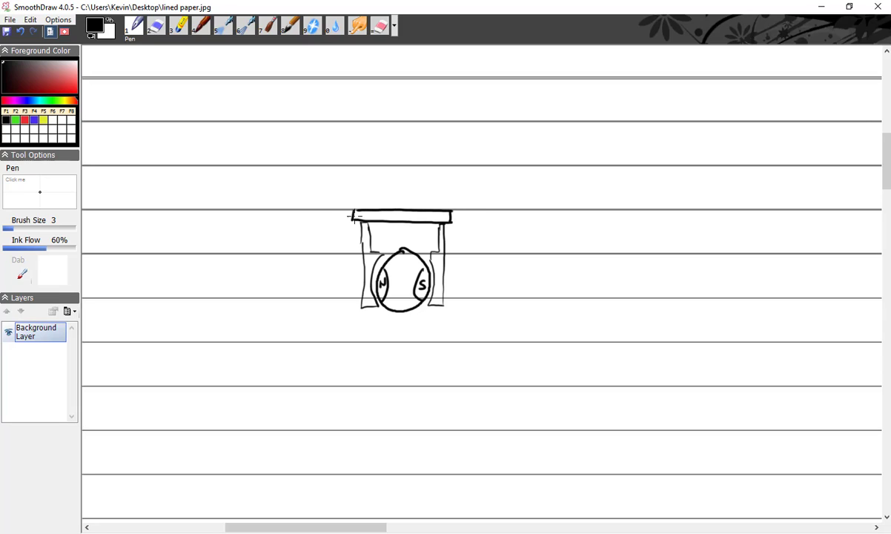
pyautogui.moveTo(352, 217); pyautogui.dragTo(452, 217)
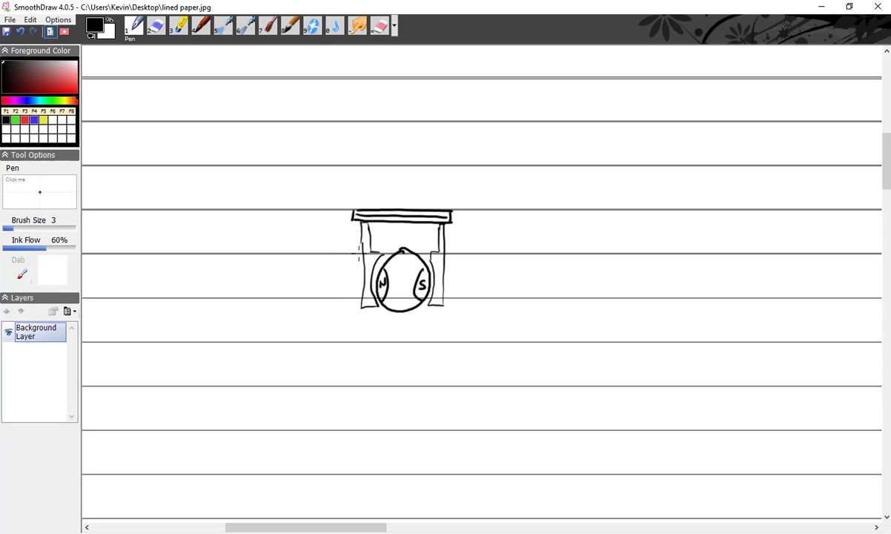
# Step: Trace the posts and crossbar in blue and add three curved blue strokes above the bar
pyautogui.click(58, 139)
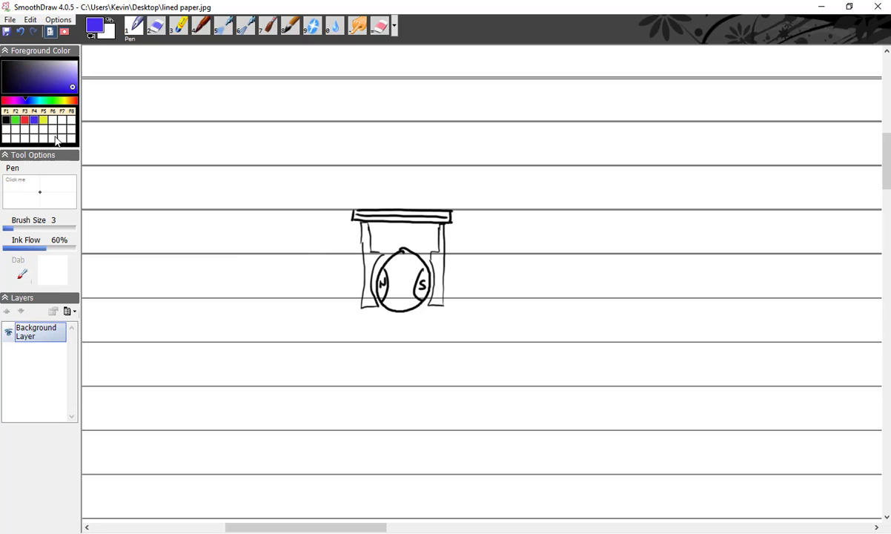
pyautogui.moveTo(412, 288)
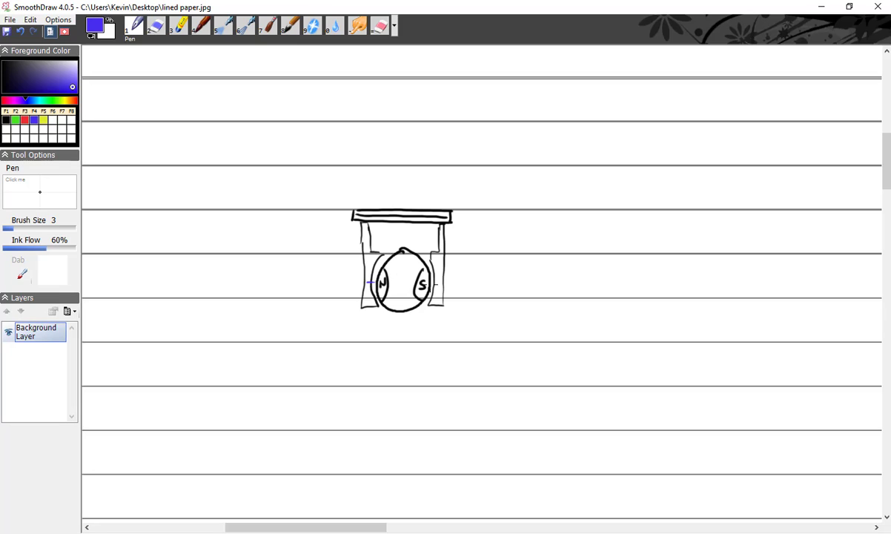
pyautogui.moveTo(367, 244); pyautogui.dragTo(366, 282)
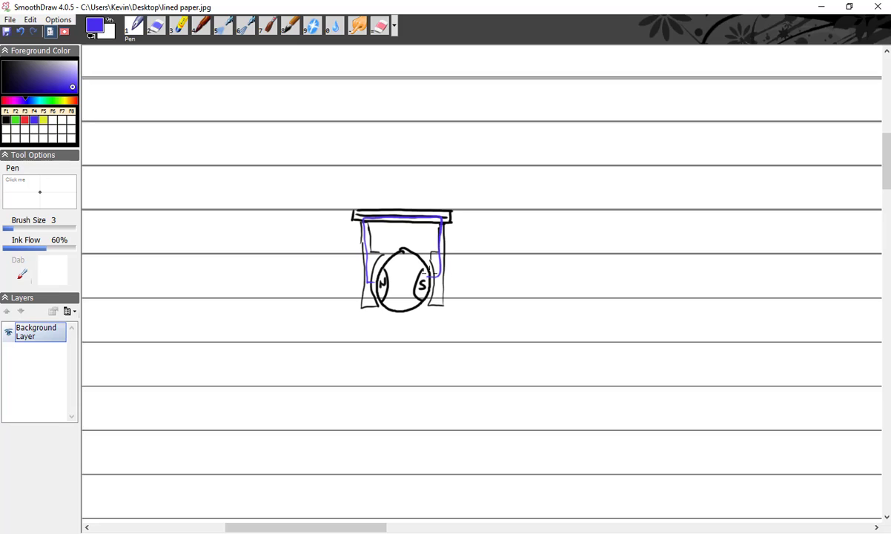
pyautogui.moveTo(362, 225); pyautogui.dragTo(371, 295)
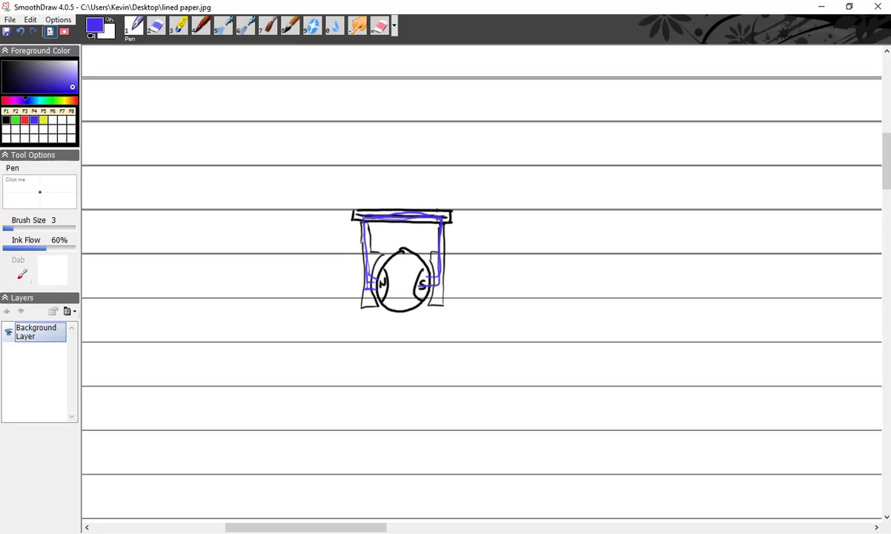
pyautogui.moveTo(438, 215); pyautogui.dragTo(433, 289)
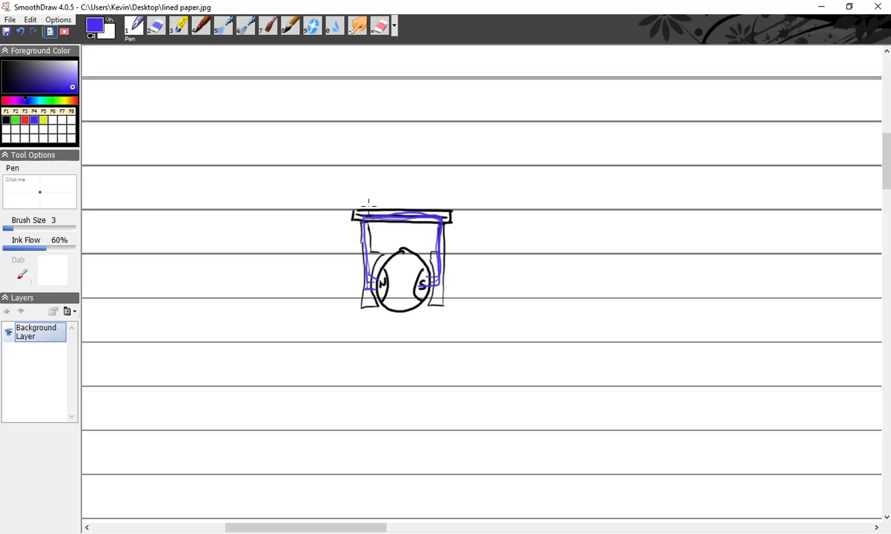
pyautogui.moveTo(368, 208); pyautogui.dragTo(414, 181)
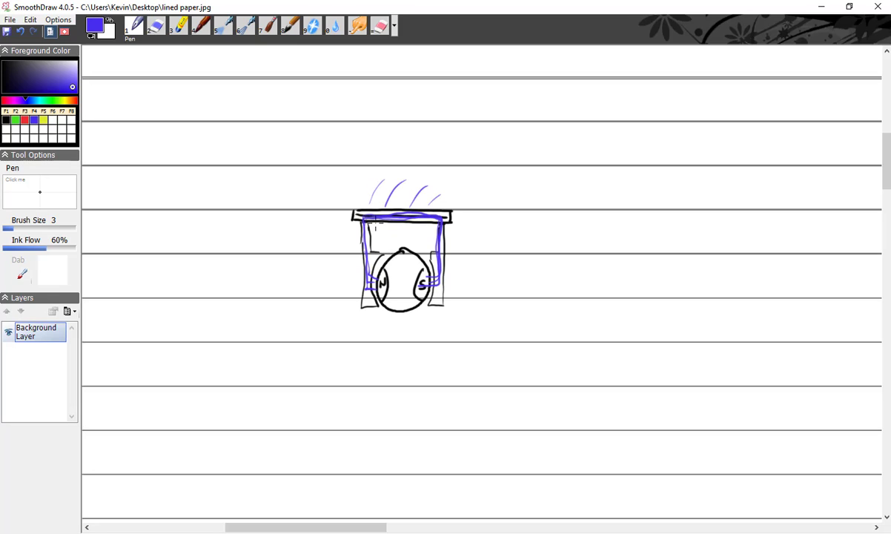
pyautogui.moveTo(378, 237); pyautogui.dragTo(430, 215)
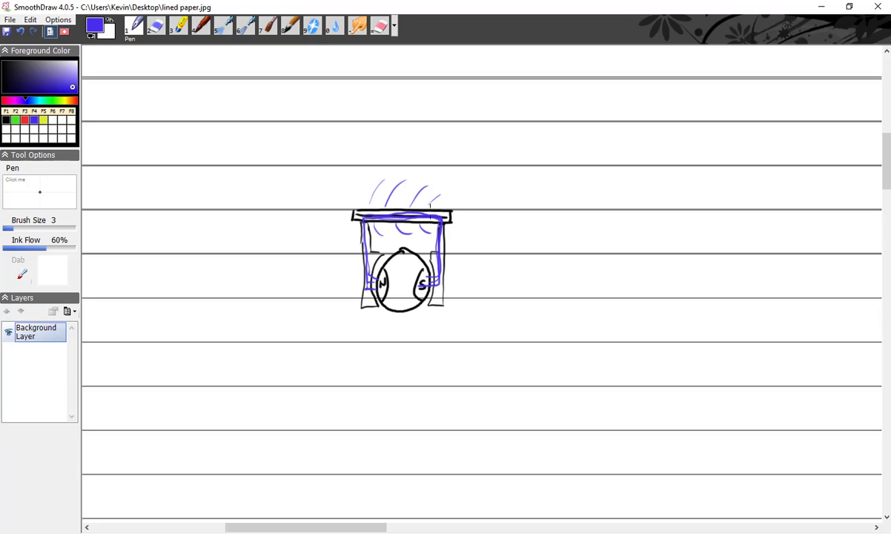
pyautogui.moveTo(409, 184)
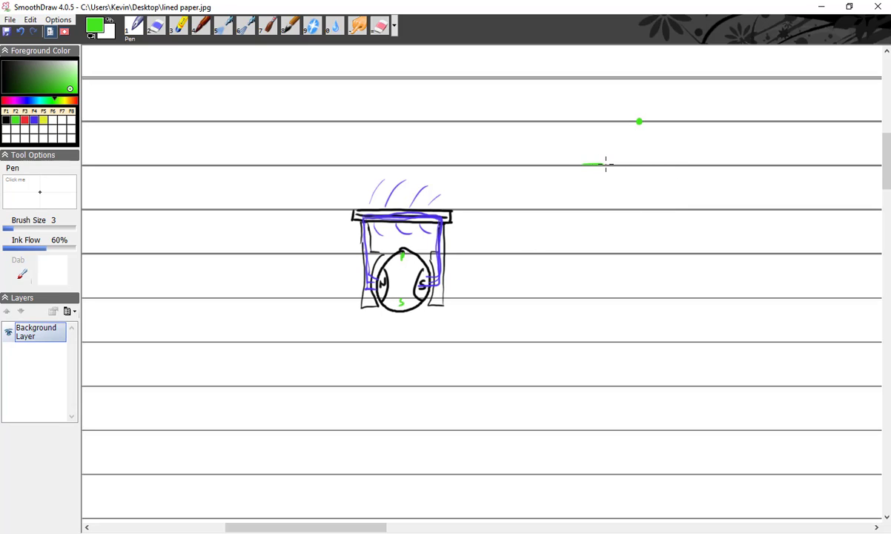
# Step: Draw the green horizontal axis and the first hump of the sine wave
pyautogui.moveTo(586, 165); pyautogui.dragTo(739, 166)
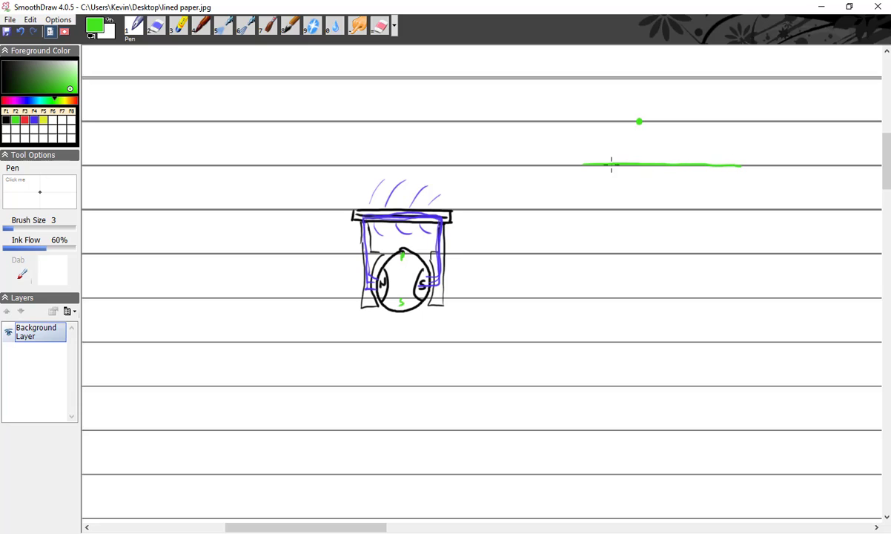
pyautogui.moveTo(558, 167)
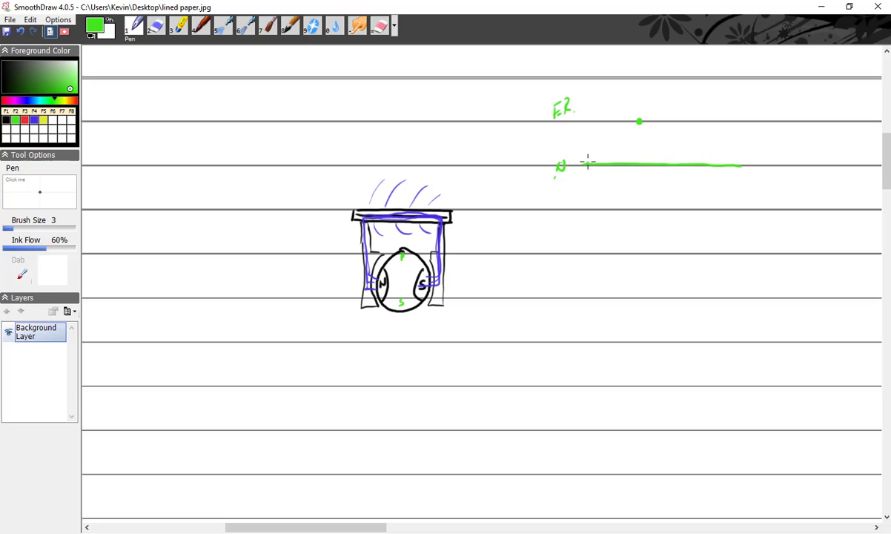
pyautogui.moveTo(590, 162); pyautogui.dragTo(623, 126)
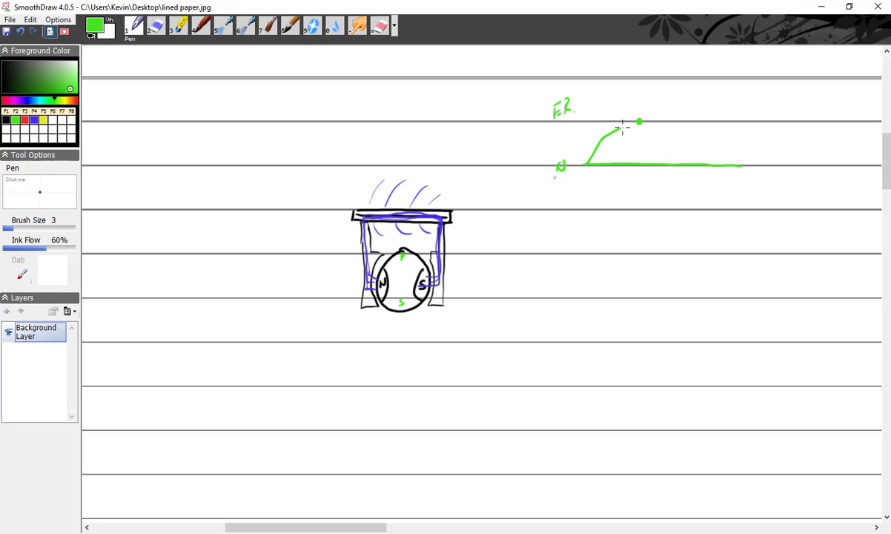
pyautogui.moveTo(621, 127); pyautogui.dragTo(651, 126)
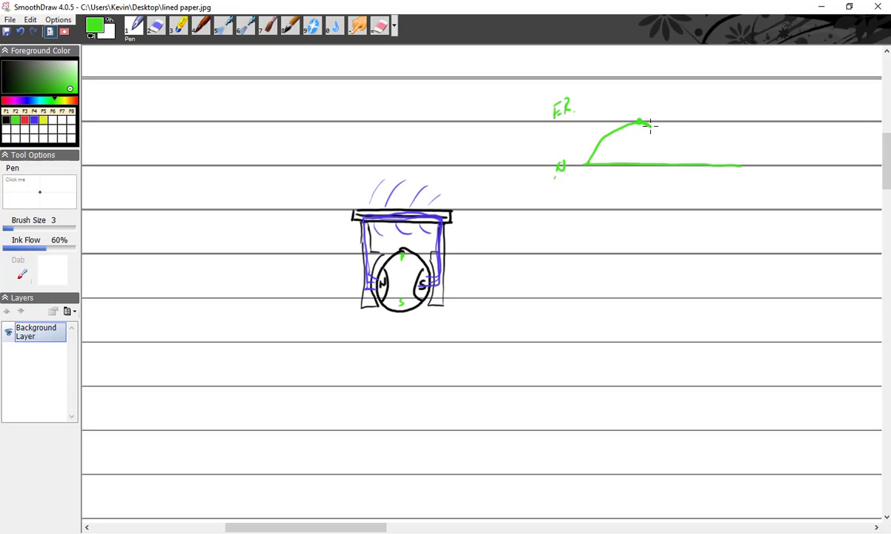
pyautogui.moveTo(639, 120); pyautogui.dragTo(667, 157)
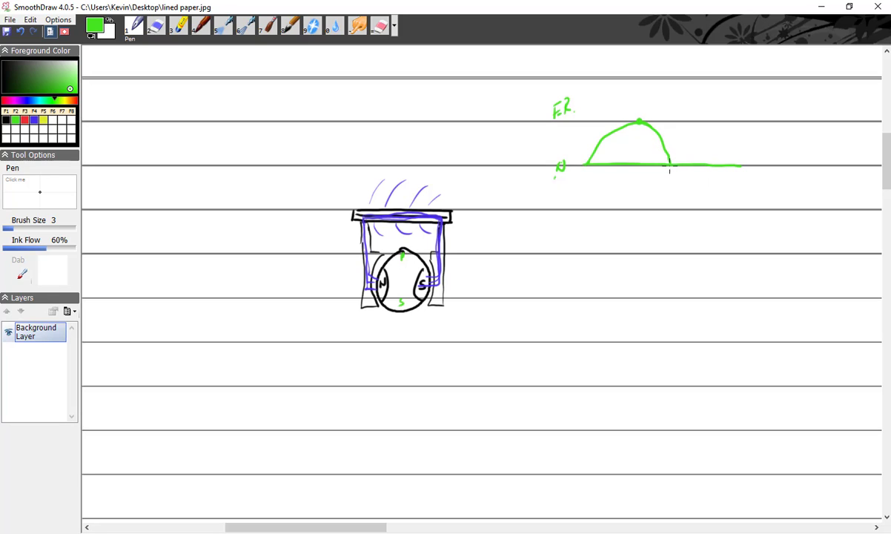
# Step: Continue the wave with a trough, a second hump and trough, then switch to erasing
pyautogui.moveTo(669, 164); pyautogui.dragTo(718, 207)
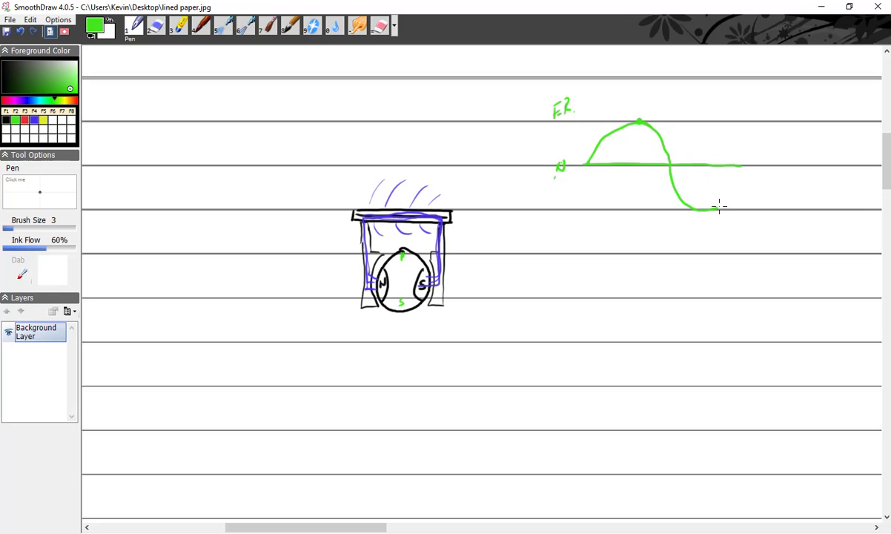
pyautogui.moveTo(703, 211); pyautogui.dragTo(738, 163)
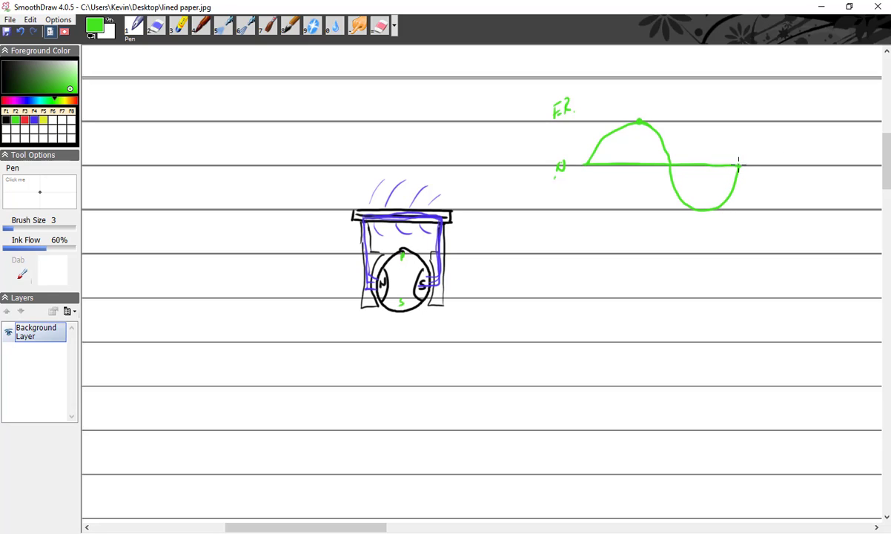
pyautogui.moveTo(739, 165); pyautogui.dragTo(797, 140)
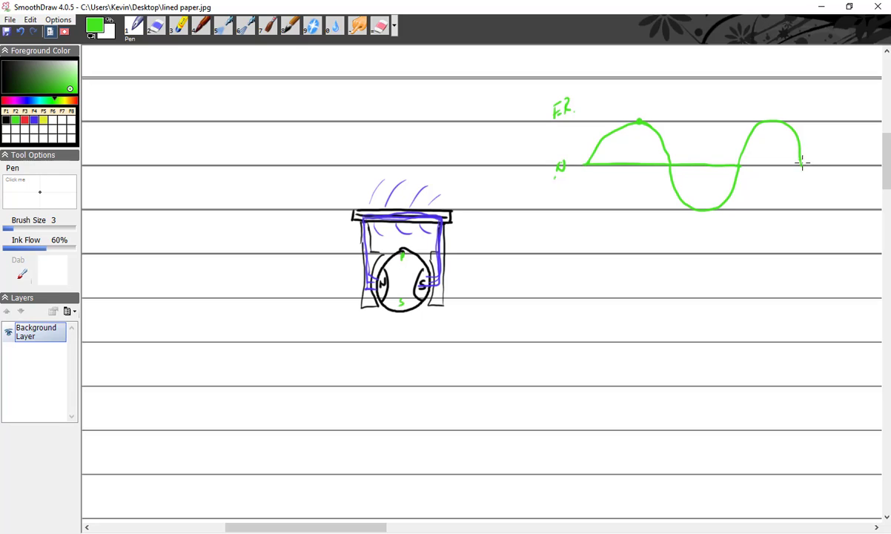
pyautogui.moveTo(803, 162); pyautogui.dragTo(852, 178)
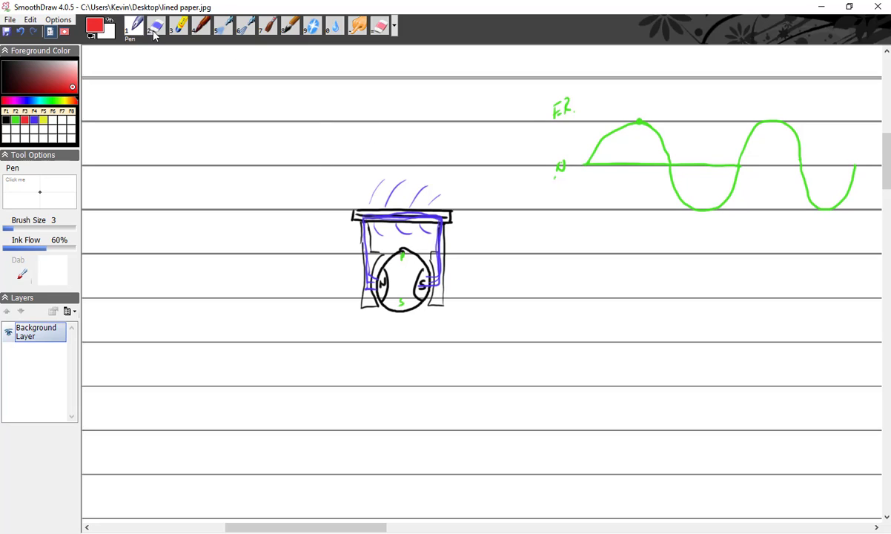
pyautogui.click(158, 27)
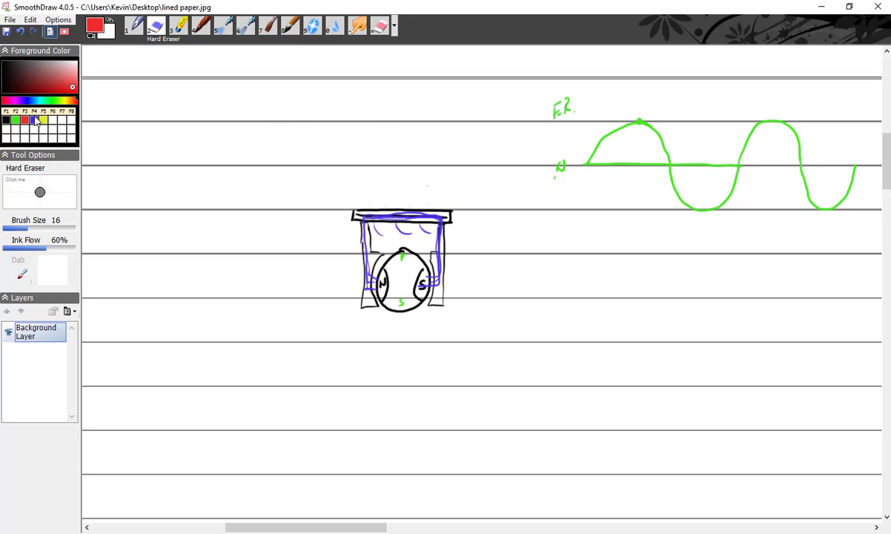
# Step: Draw a red circuit wire above the crossbar with a coil, an open switch and battery cells
pyautogui.click(133, 26)
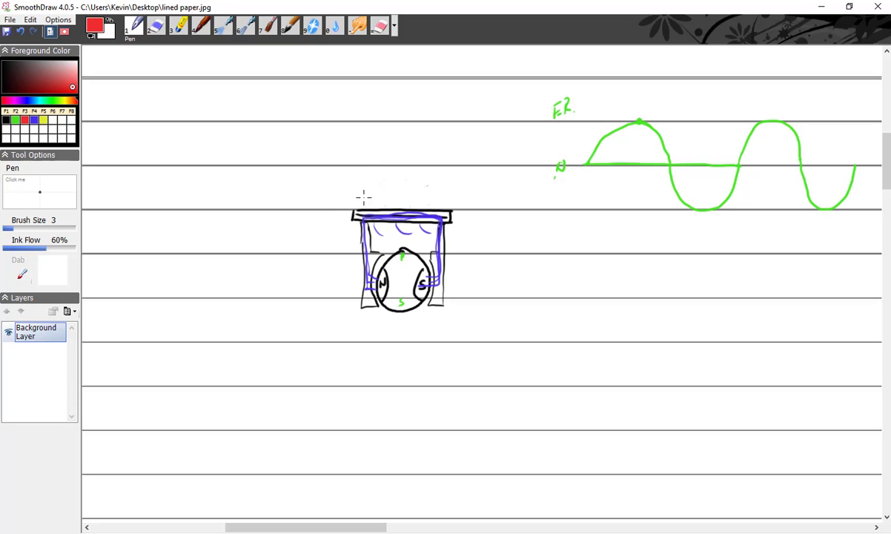
pyautogui.moveTo(363, 196); pyautogui.dragTo(423, 196)
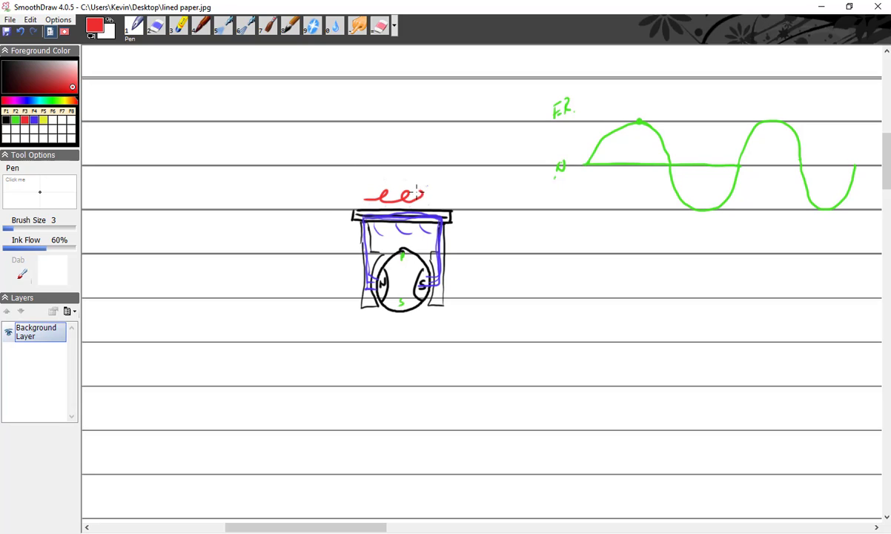
pyautogui.moveTo(412, 195); pyautogui.dragTo(448, 196)
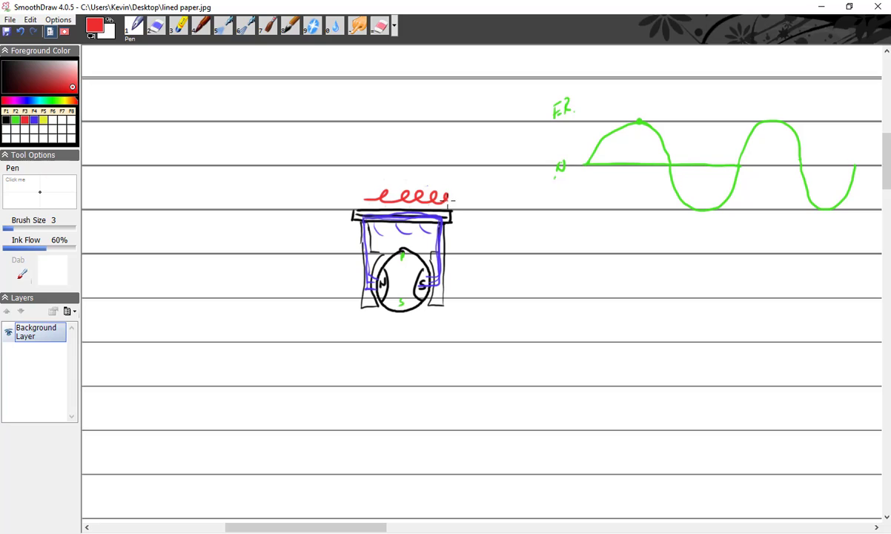
pyautogui.moveTo(451, 199); pyautogui.dragTo(505, 200)
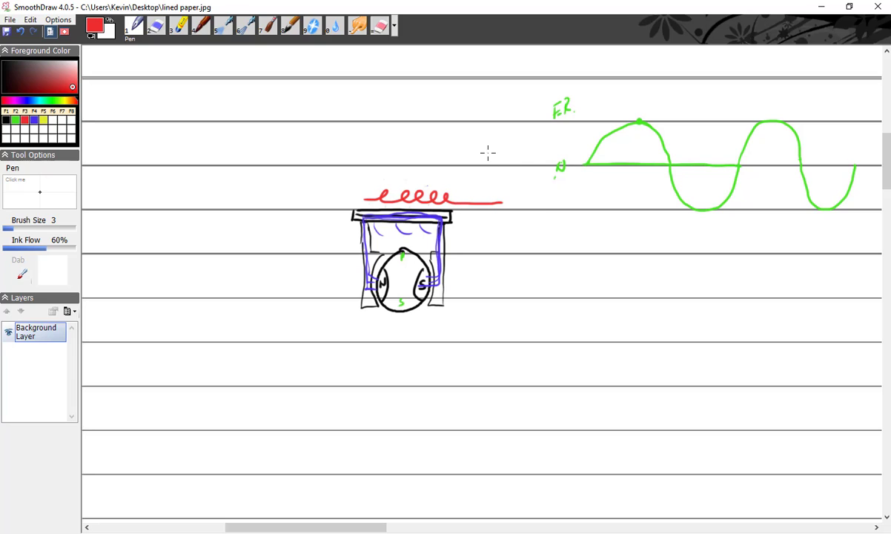
pyautogui.moveTo(497, 196); pyautogui.dragTo(512, 211)
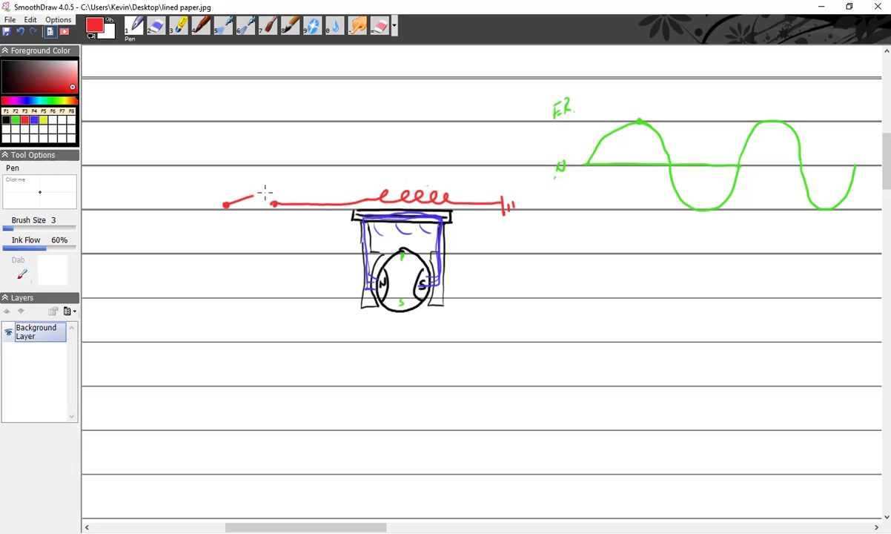
pyautogui.moveTo(275, 198); pyautogui.dragTo(170, 205)
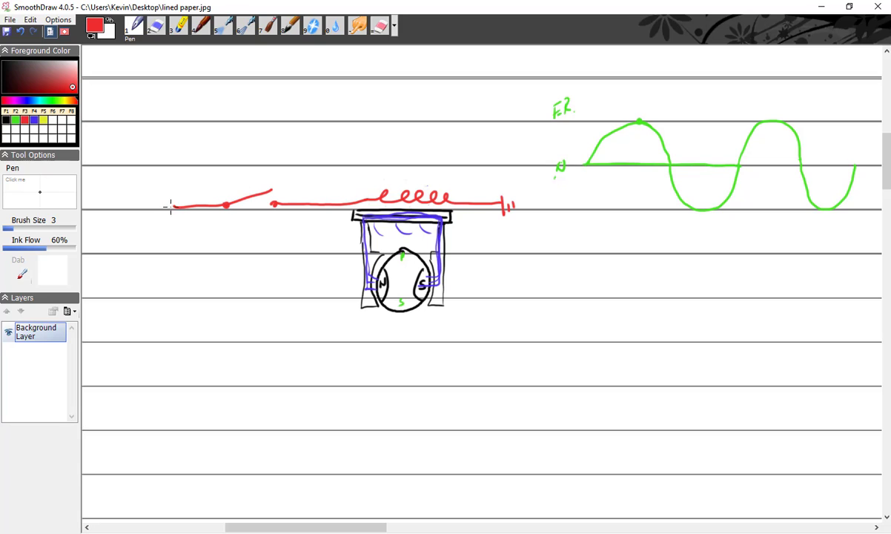
pyautogui.moveTo(172, 194)
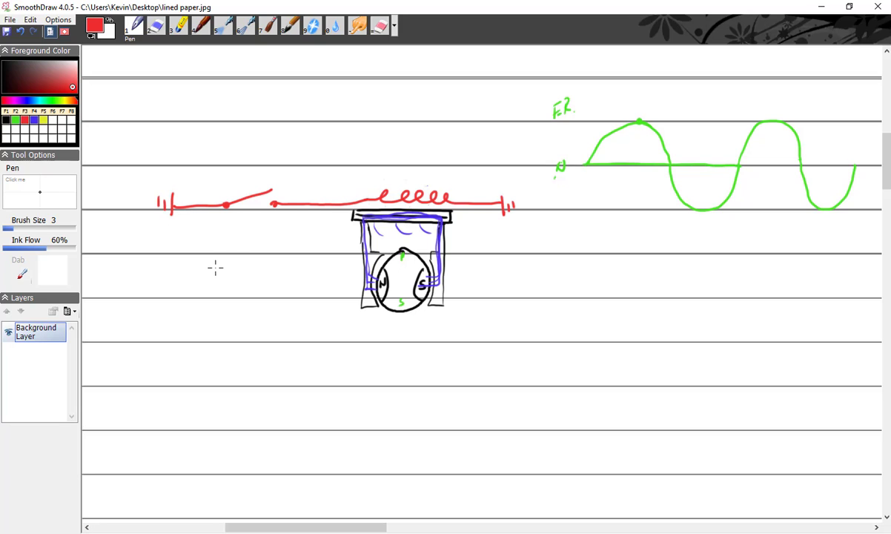
pyautogui.moveTo(413, 179)
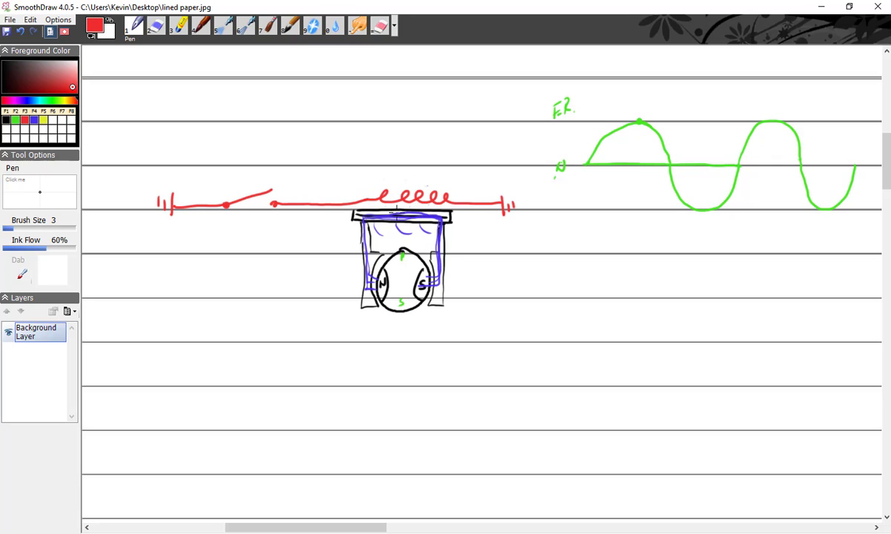
pyautogui.moveTo(393, 215)
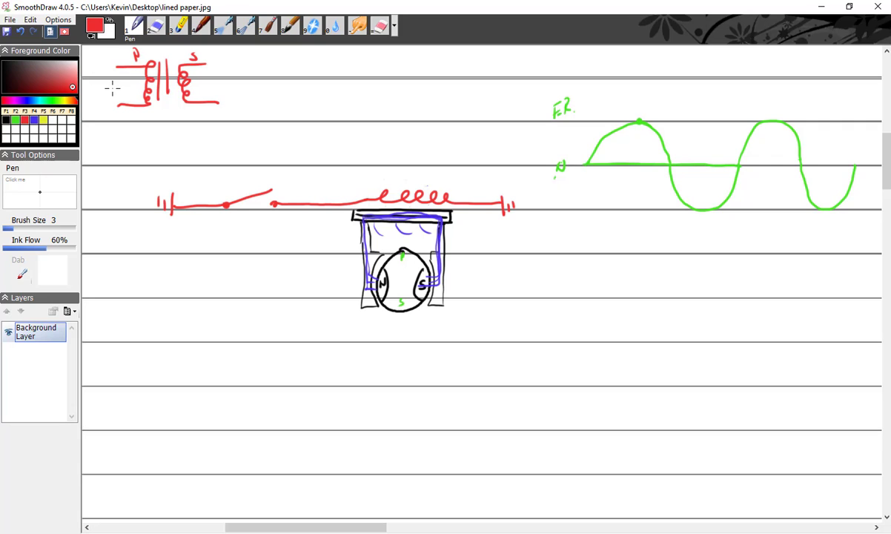
pyautogui.moveTo(115, 89)
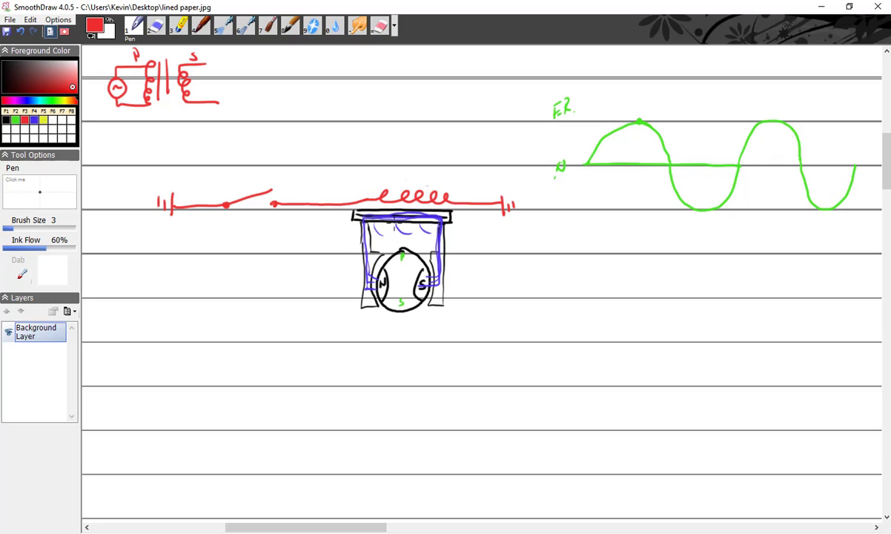
pyautogui.moveTo(397, 210)
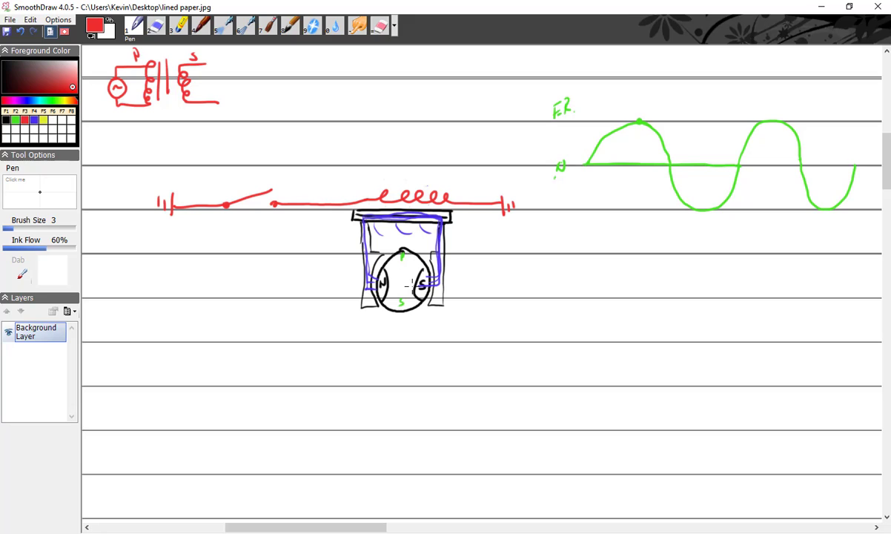
pyautogui.moveTo(410, 280)
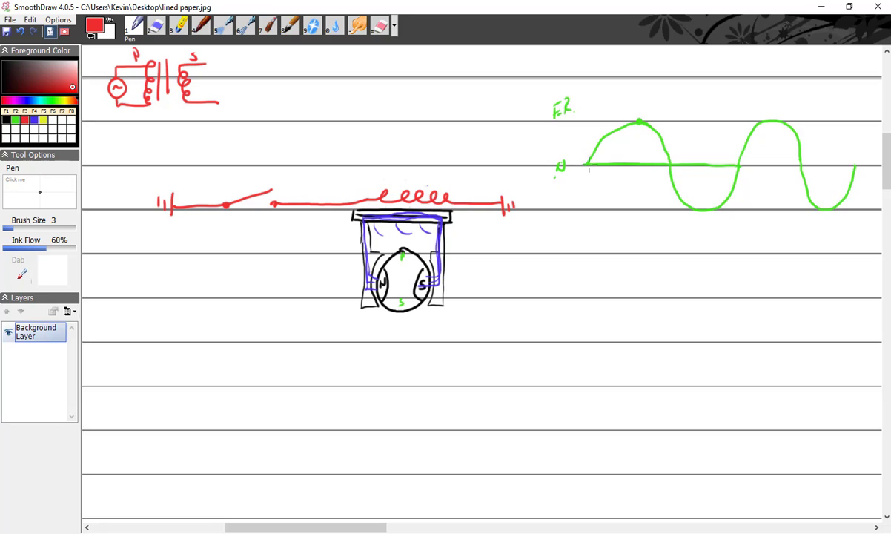
pyautogui.moveTo(498, 143)
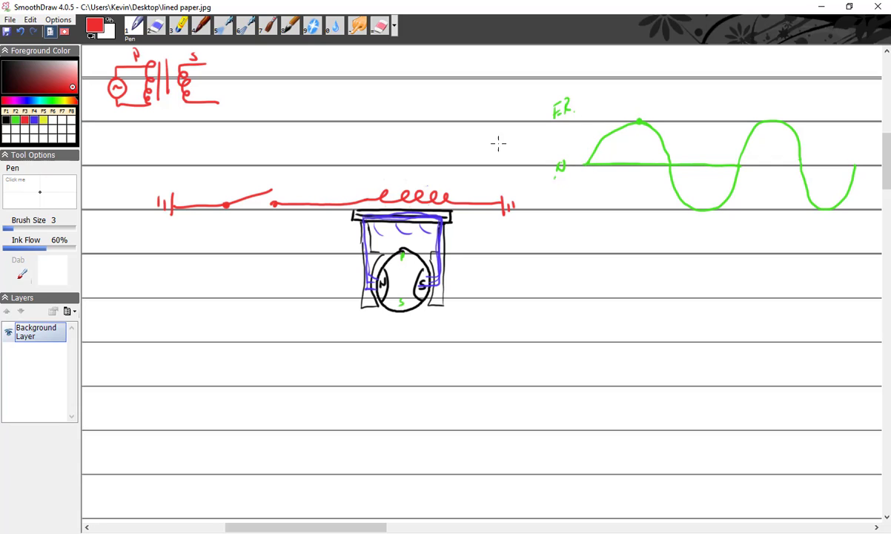
pyautogui.moveTo(363, 217)
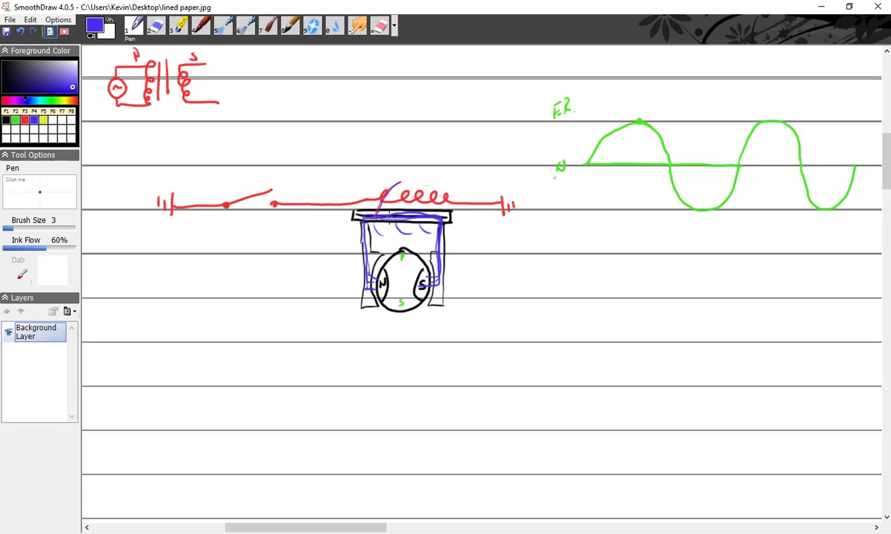
# Step: Draw blue loops wrapped over the red coil
pyautogui.moveTo(388, 208); pyautogui.dragTo(415, 193)
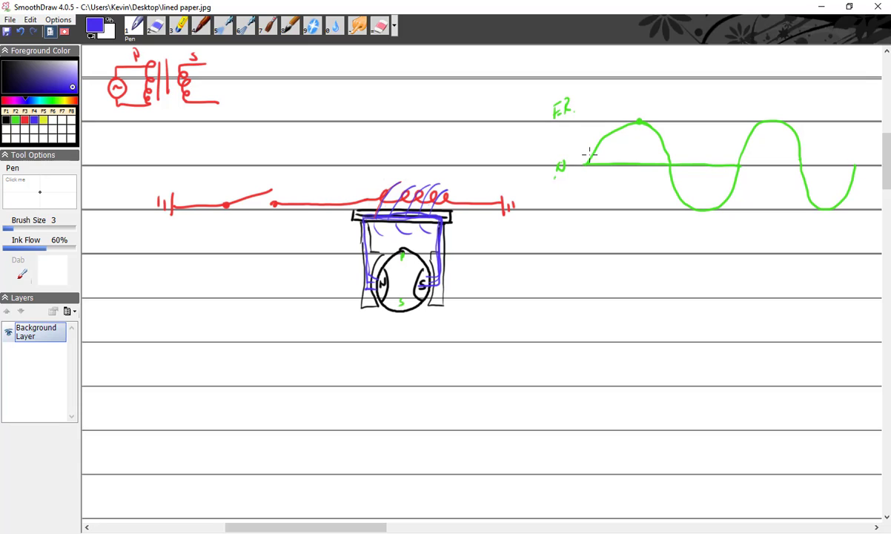
pyautogui.moveTo(643, 119)
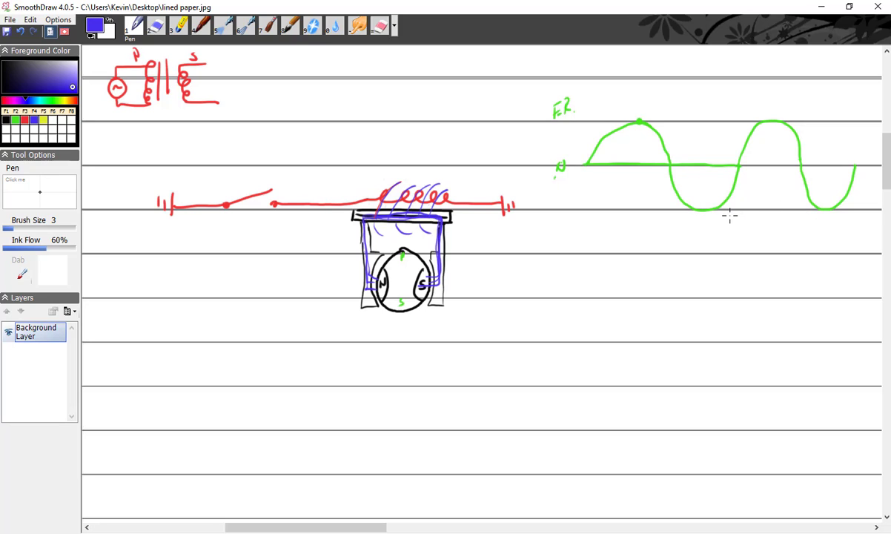
pyautogui.moveTo(404, 269)
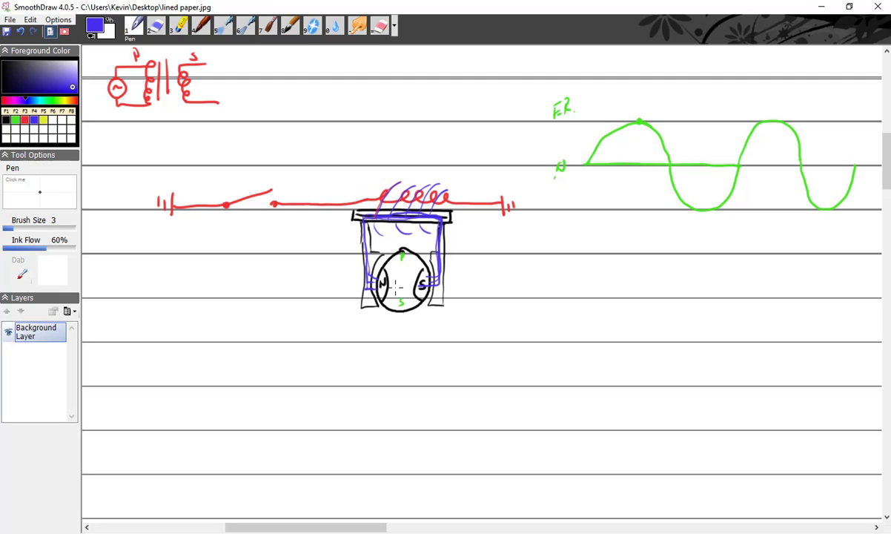
pyautogui.moveTo(136, 126)
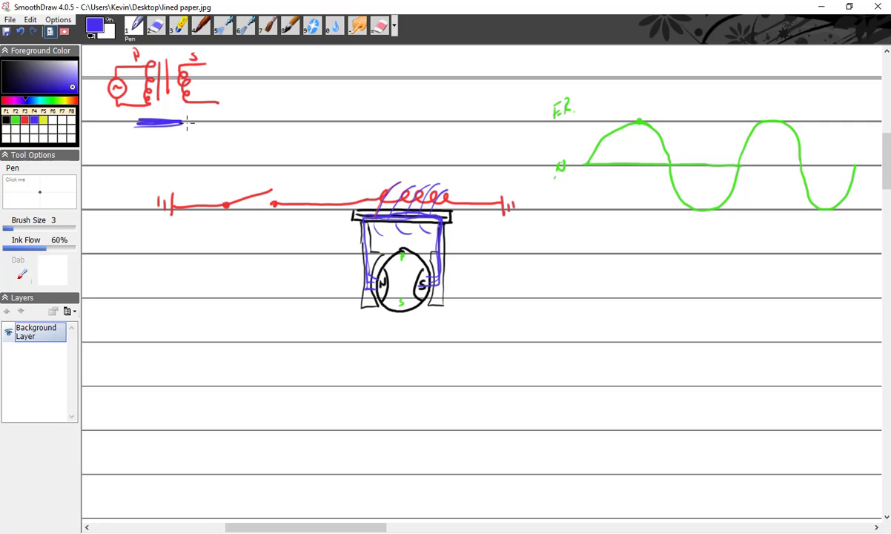
pyautogui.moveTo(95, 69)
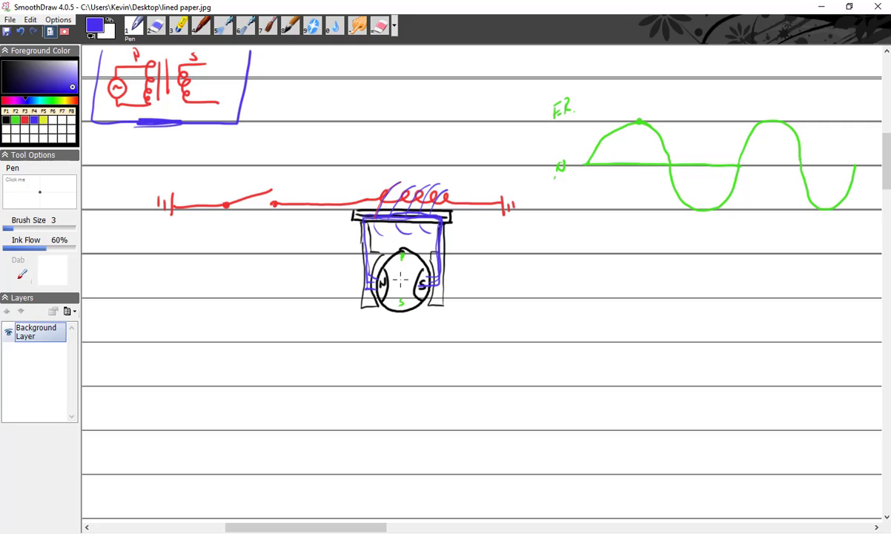
# Step: Add a short blue mark beside the crossbar near the red circuit
pyautogui.click(401, 279)
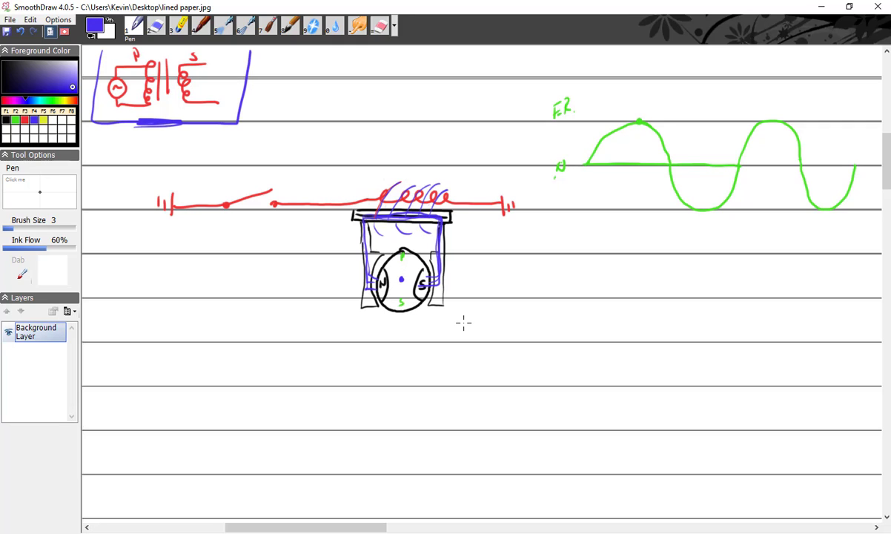
pyautogui.moveTo(878, 452)
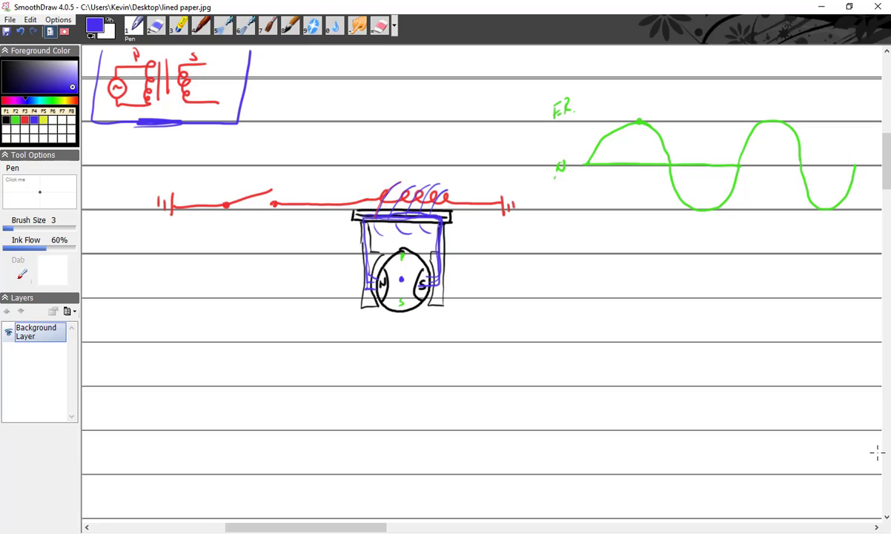
pyautogui.moveTo(459, 237); pyautogui.dragTo(497, 228)
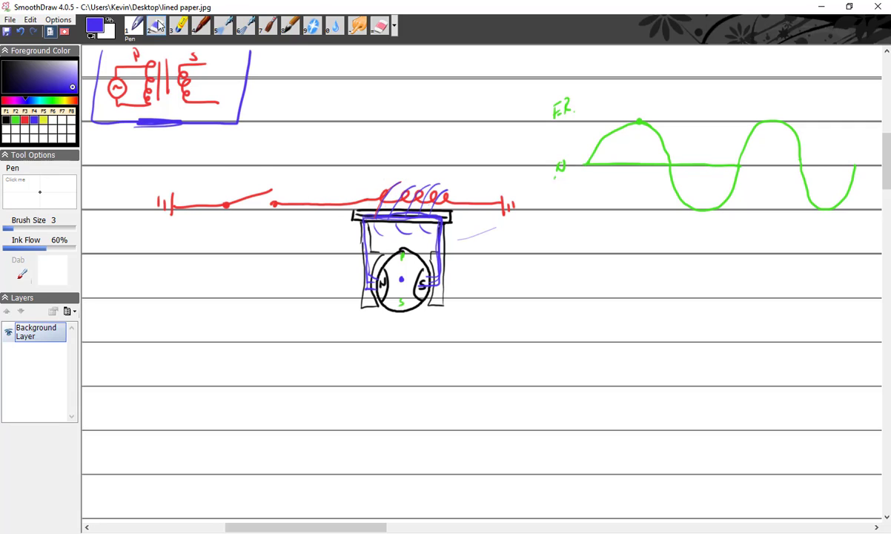
# Step: Erase the open switch and close it with a straight red wire
pyautogui.click(156, 27)
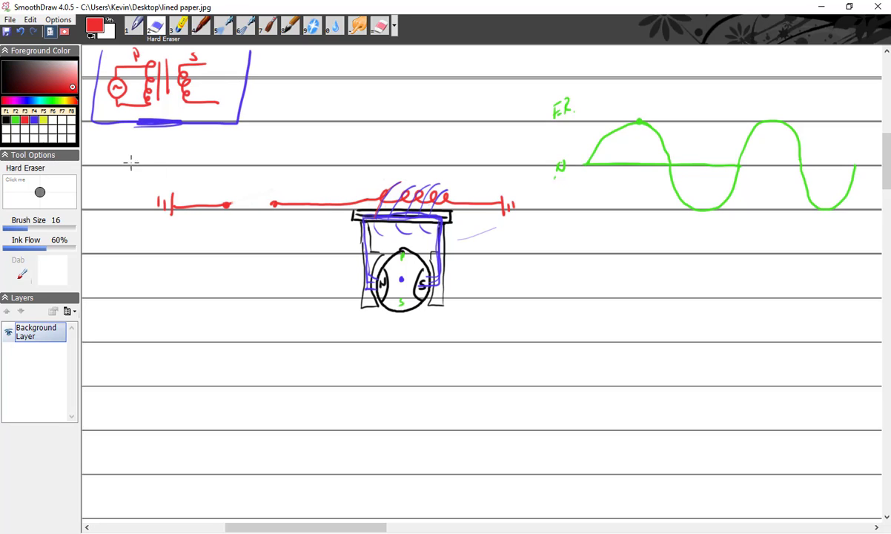
pyautogui.click(133, 27)
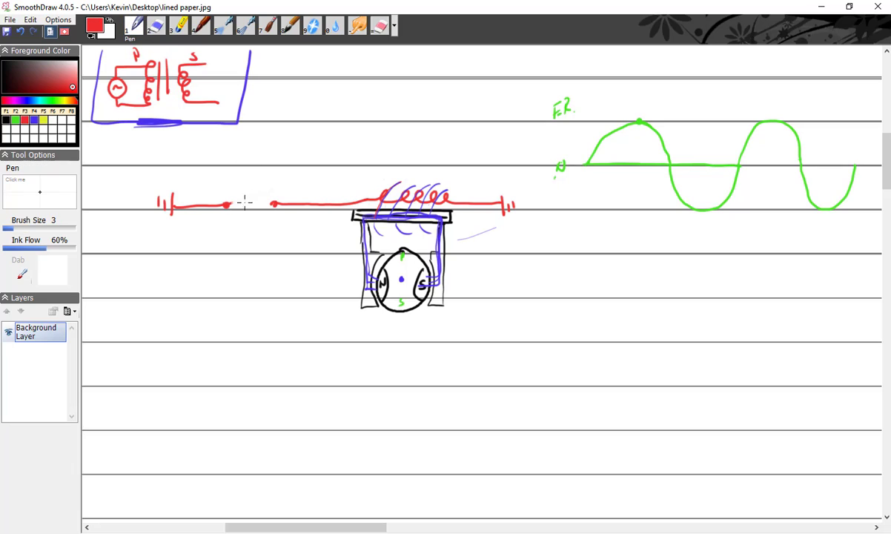
pyautogui.moveTo(226, 205); pyautogui.dragTo(275, 205)
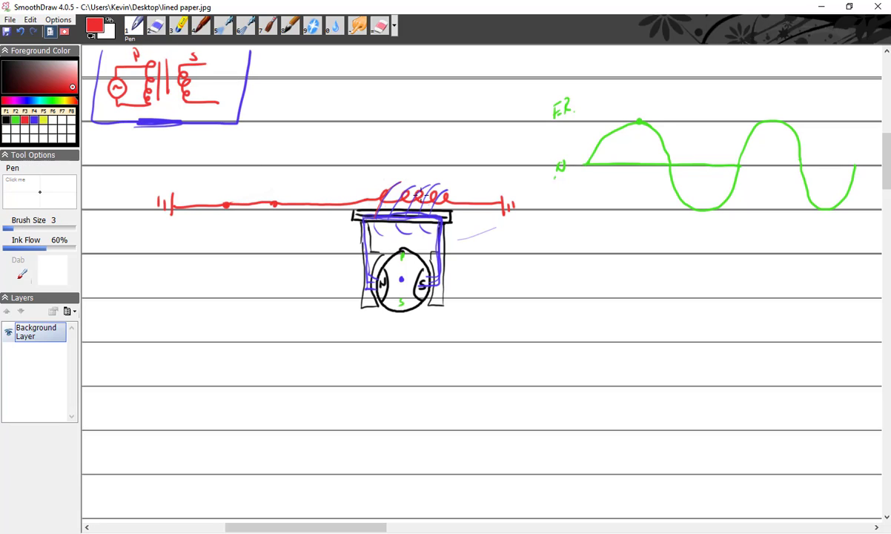
pyautogui.moveTo(335, 139)
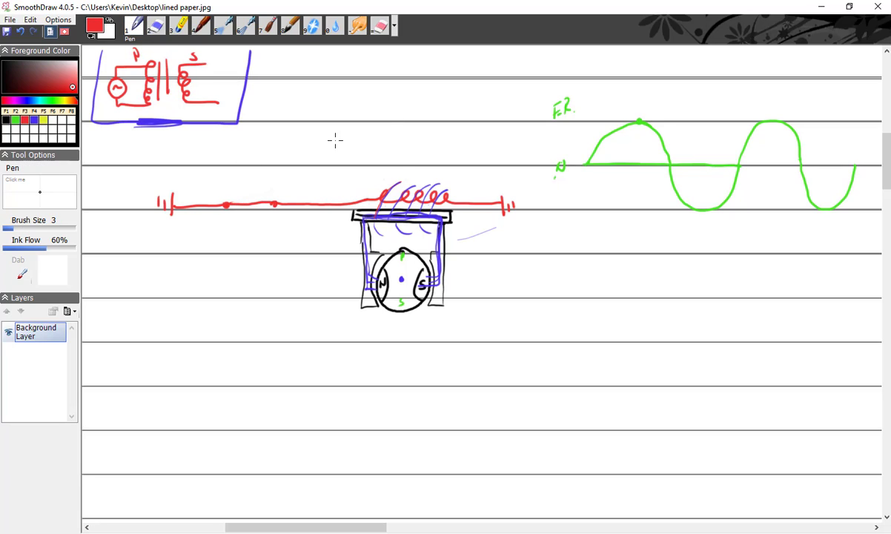
# Step: Erase the tangled coil and redraw it as a neat row of red loops along the wire
pyautogui.click(156, 26)
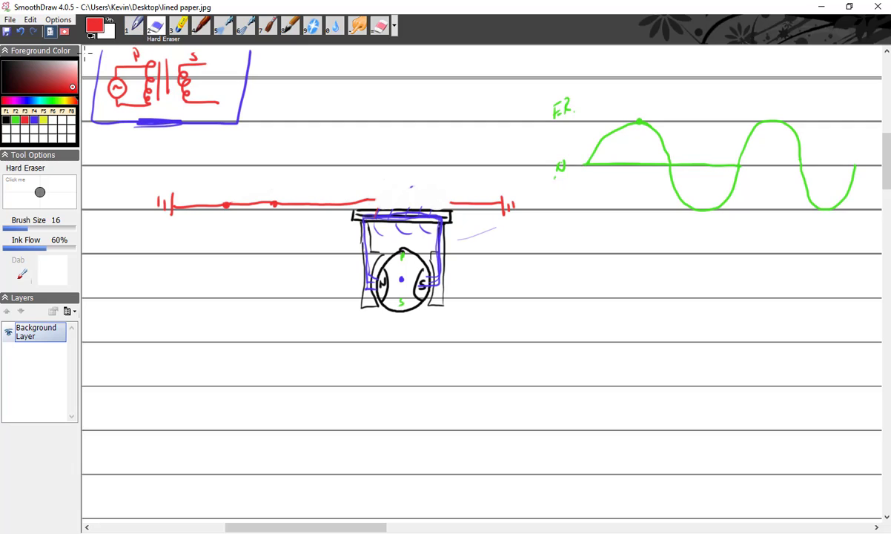
pyautogui.moveTo(344, 228)
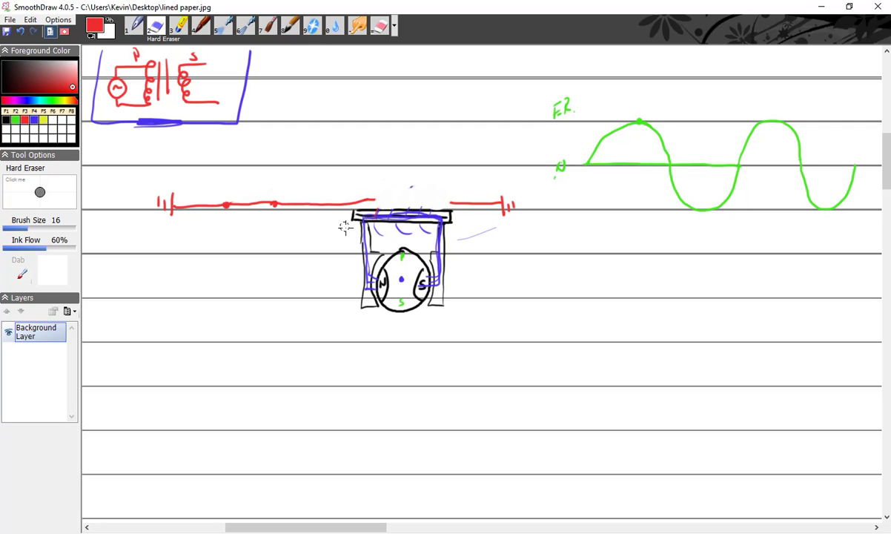
pyautogui.click(134, 26)
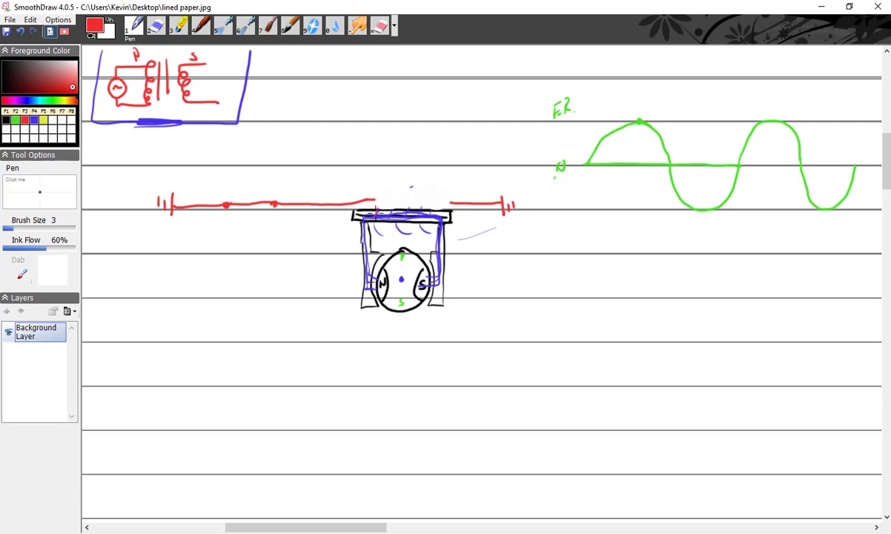
pyautogui.moveTo(374, 199); pyautogui.dragTo(412, 195)
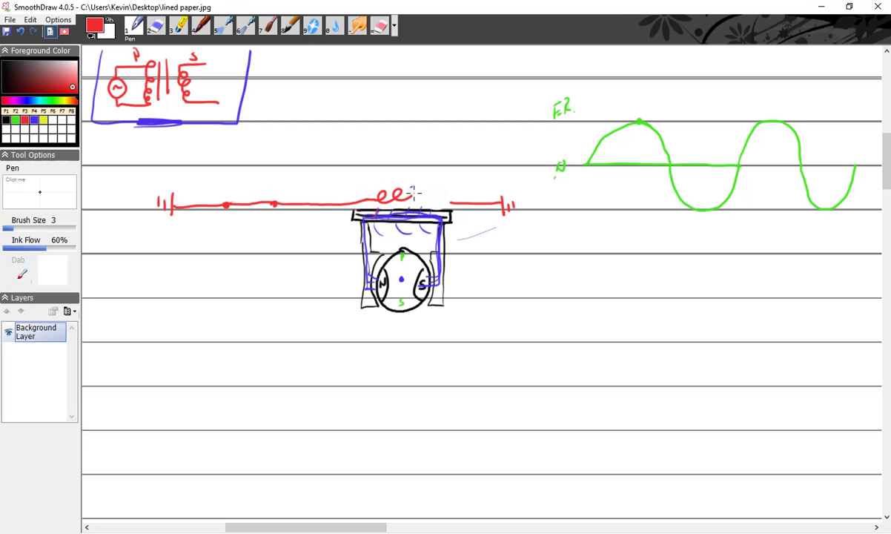
pyautogui.moveTo(412, 195); pyautogui.dragTo(456, 196)
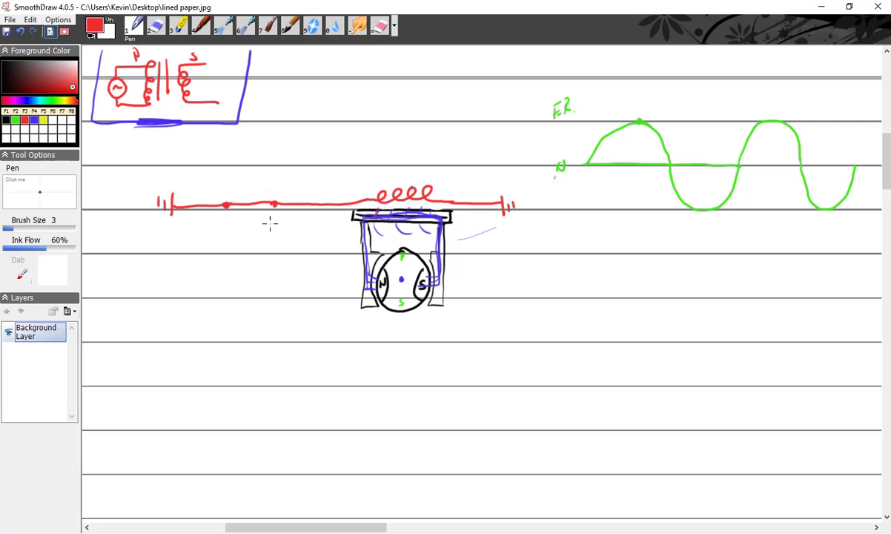
pyautogui.moveTo(247, 217)
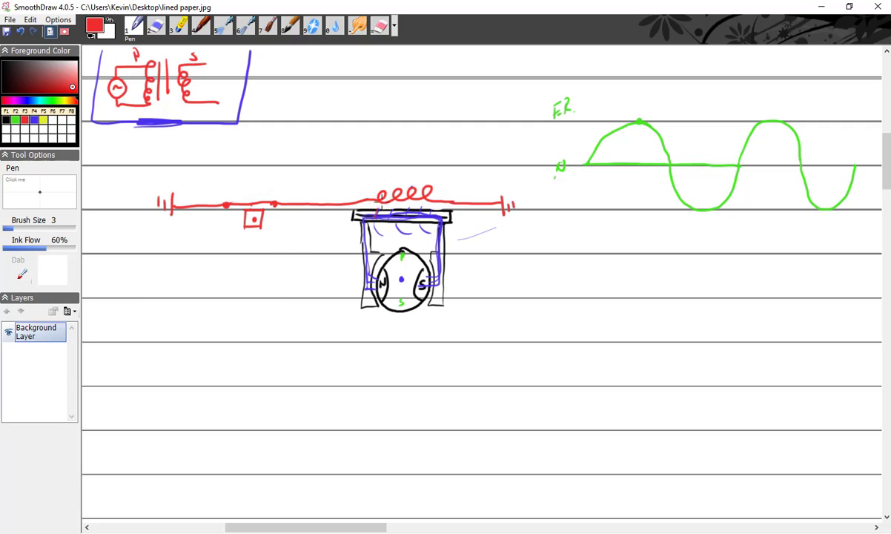
pyautogui.moveTo(444, 199)
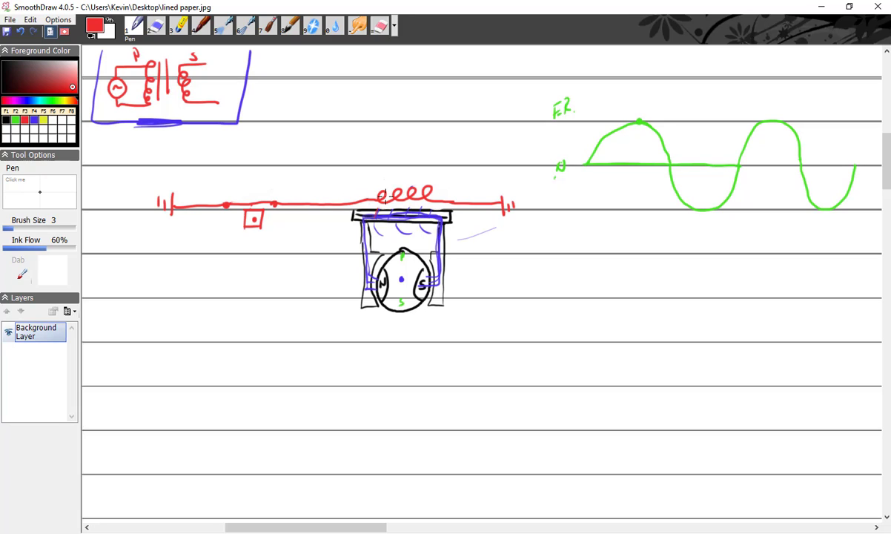
pyautogui.moveTo(377, 208)
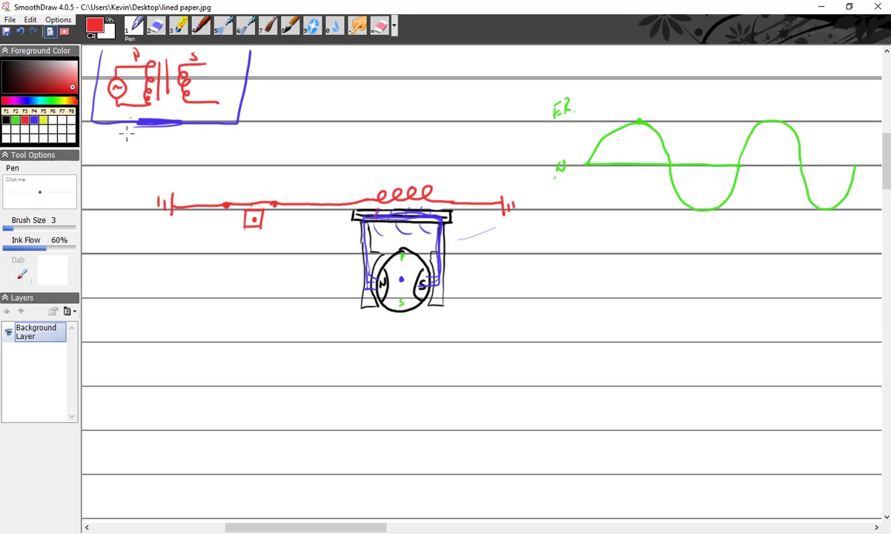
# Step: Draw a red arrow pointing up at the small transformer sketch
pyautogui.moveTo(130, 156); pyautogui.dragTo(133, 111)
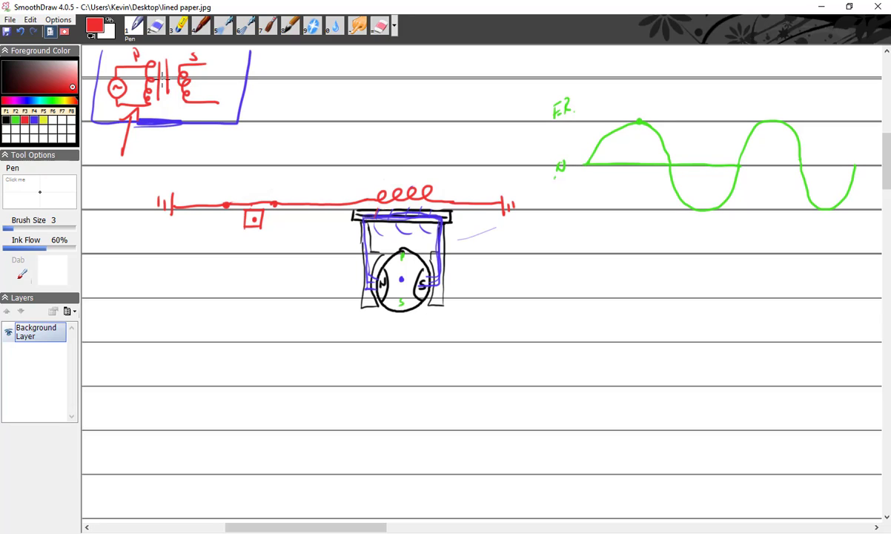
# Step: Draw green curved field lines rising above the red coil
pyautogui.click(33, 120)
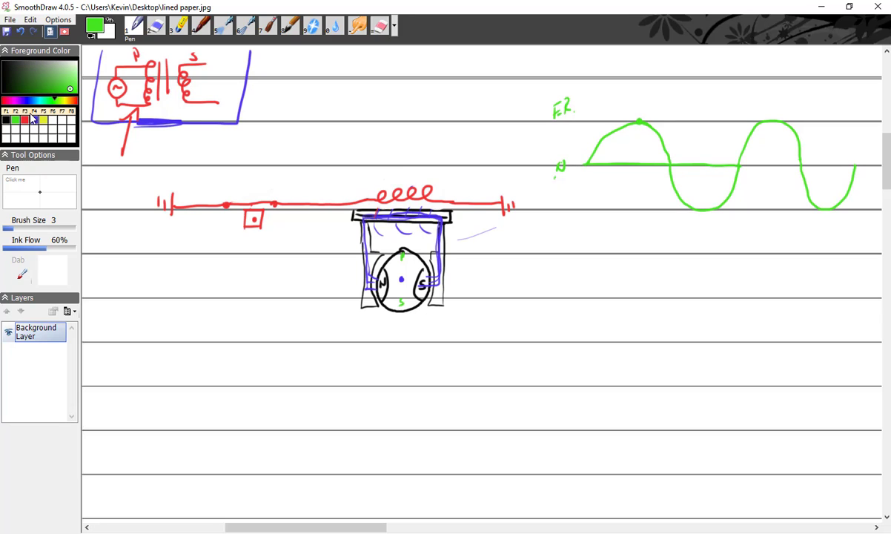
pyautogui.moveTo(383, 196); pyautogui.dragTo(427, 166)
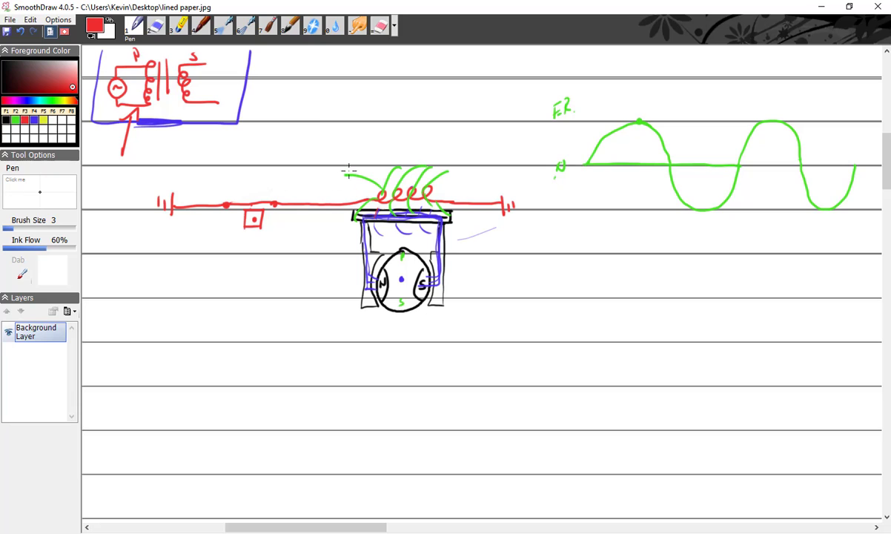
# Step: Draw a row of small red coil loops capping the green field lines
pyautogui.moveTo(341, 174); pyautogui.dragTo(423, 175)
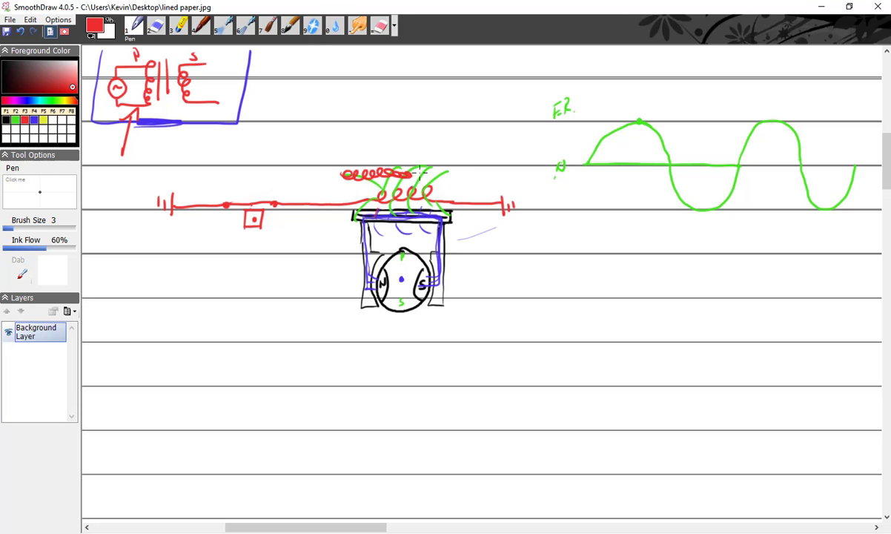
pyautogui.moveTo(414, 175); pyautogui.dragTo(471, 175)
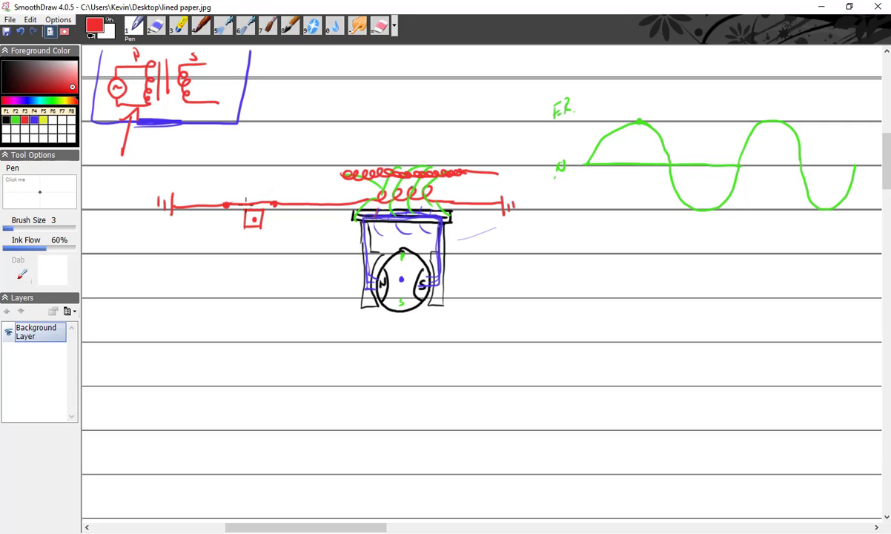
pyautogui.click(156, 27)
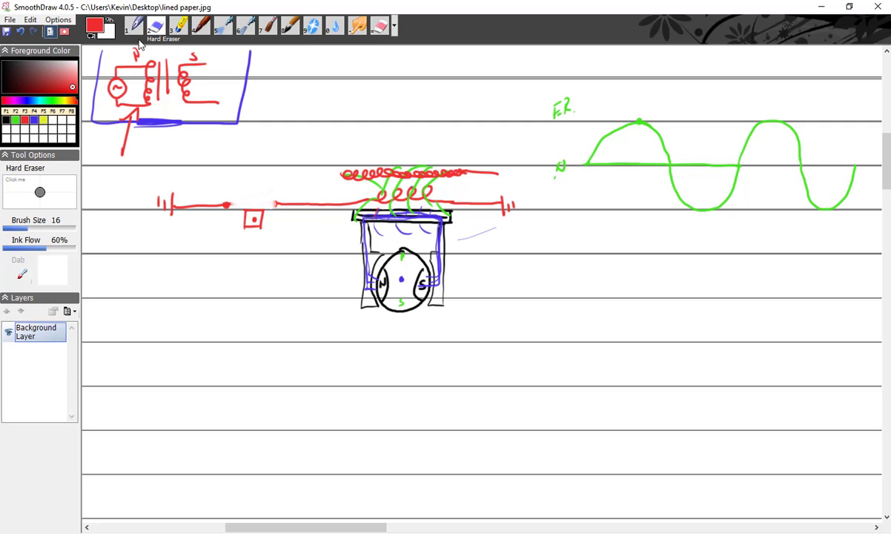
# Step: Return to the Pen after erasing, ready to redraw the switch lever angled open
pyautogui.click(134, 27)
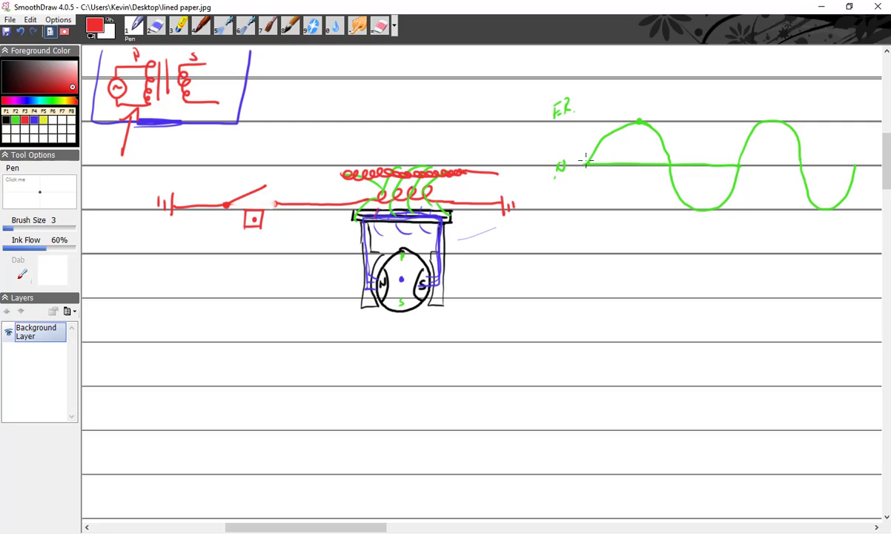
pyautogui.moveTo(664, 146)
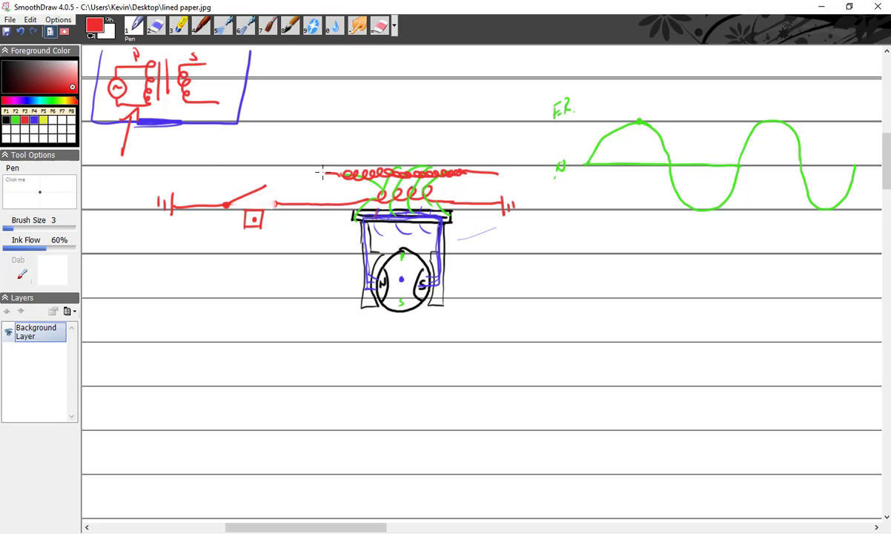
# Step: Handwrite the red '20,000V' label above the upper coil of loops
pyautogui.moveTo(314, 148); pyautogui.dragTo(363, 151)
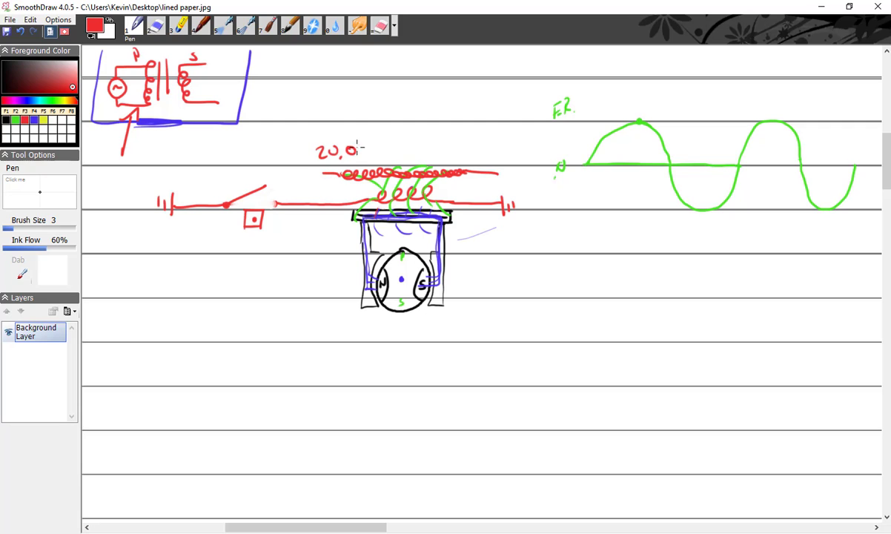
pyautogui.moveTo(359, 149); pyautogui.dragTo(398, 149)
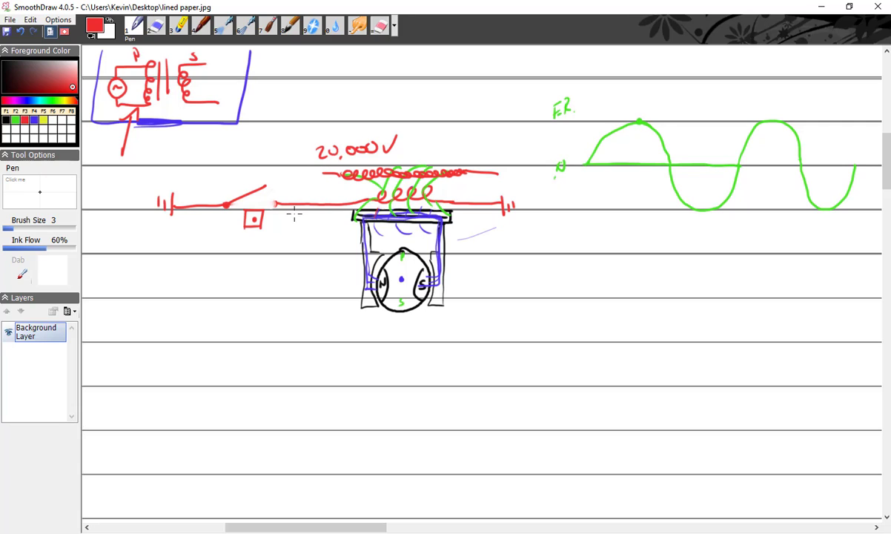
pyautogui.moveTo(555, 202)
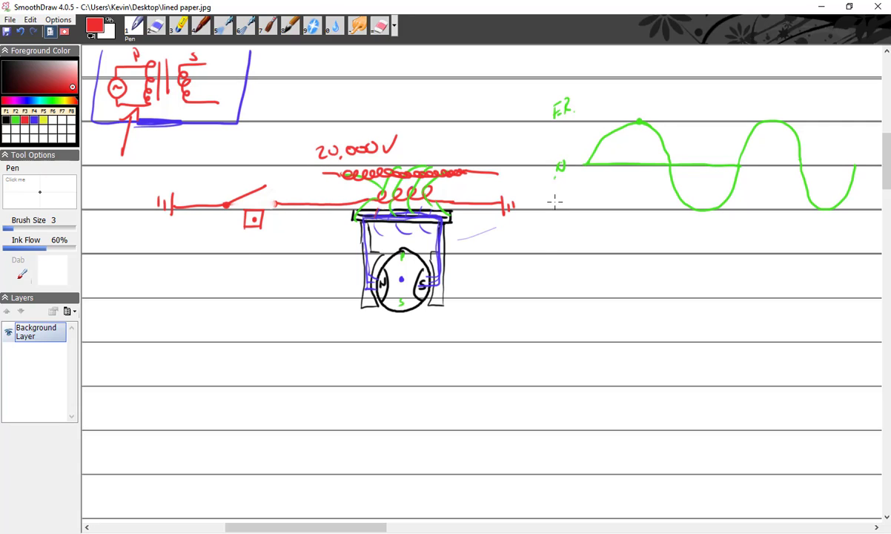
pyautogui.moveTo(369, 119)
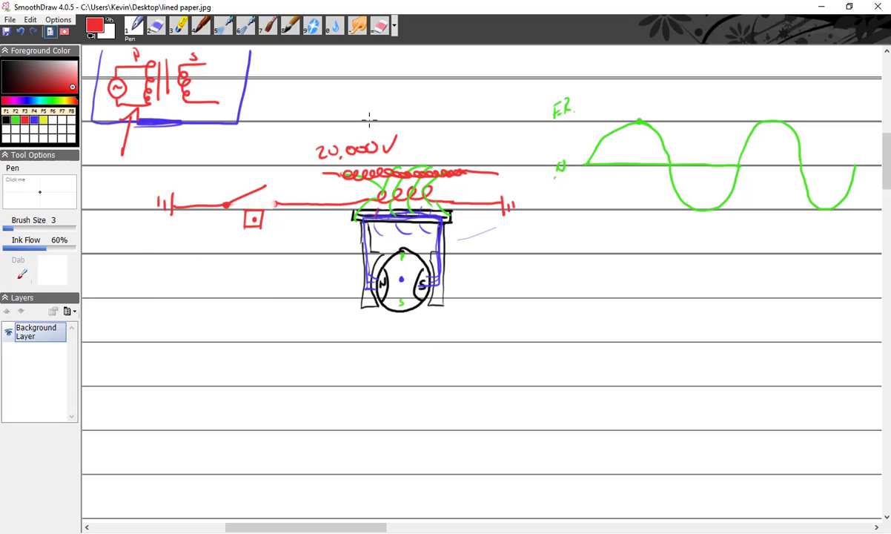
pyautogui.moveTo(406, 269)
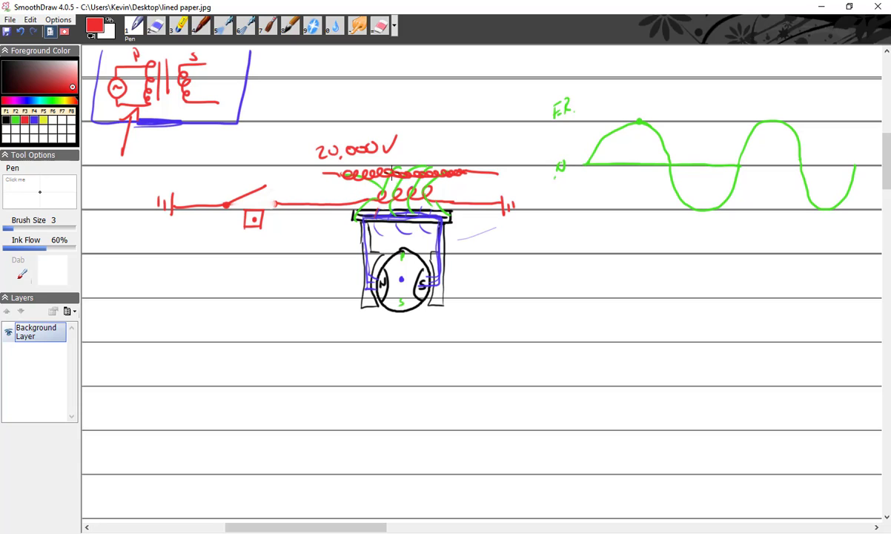
pyautogui.moveTo(255, 190)
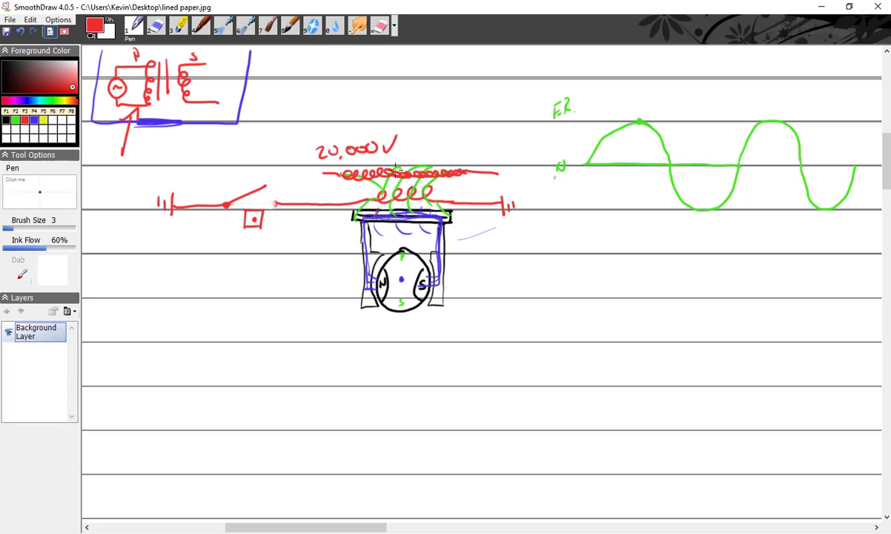
pyautogui.moveTo(454, 287)
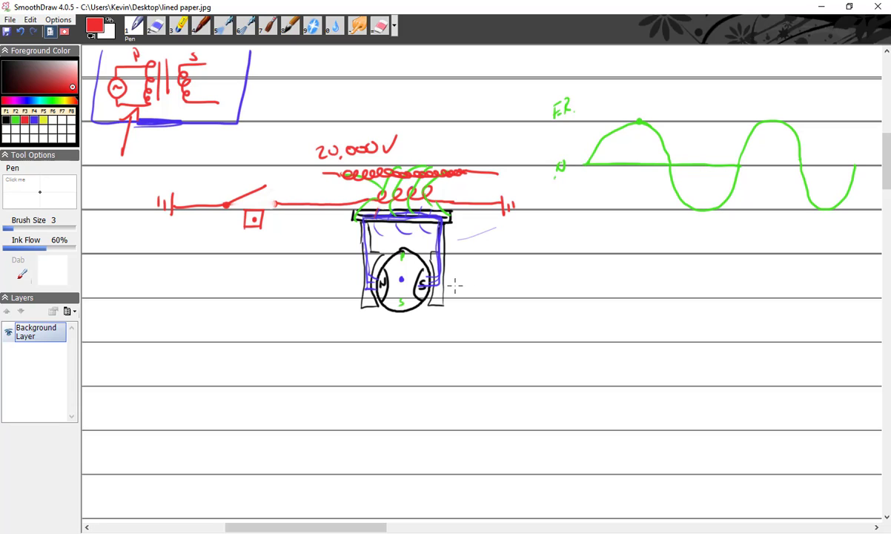
pyautogui.moveTo(466, 273)
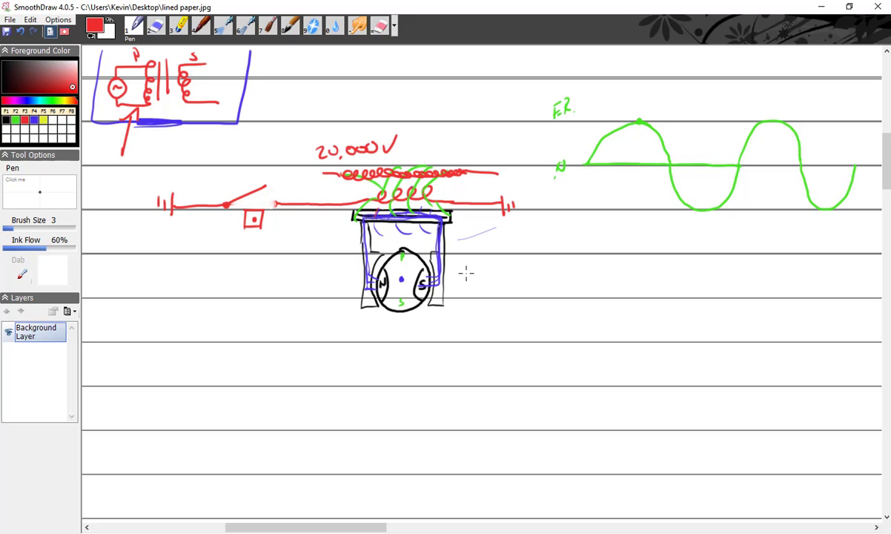
pyautogui.moveTo(658, 122)
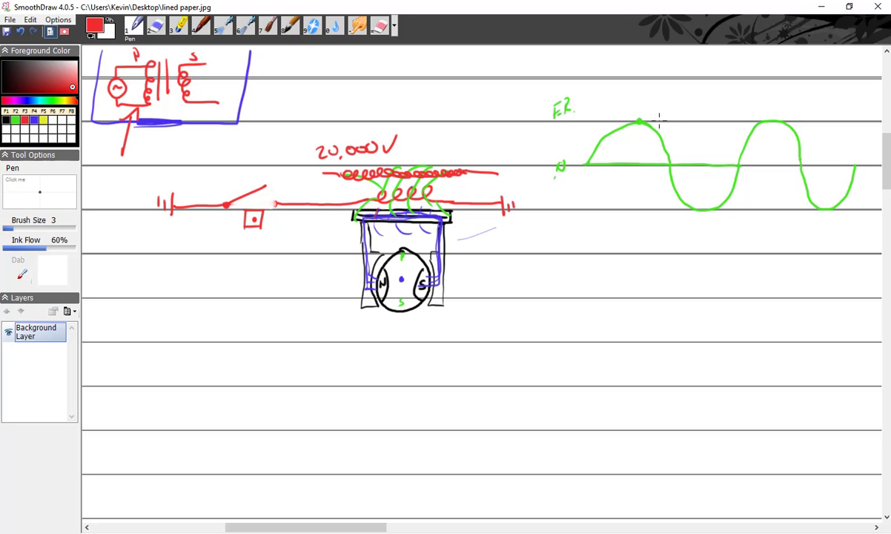
pyautogui.moveTo(709, 192)
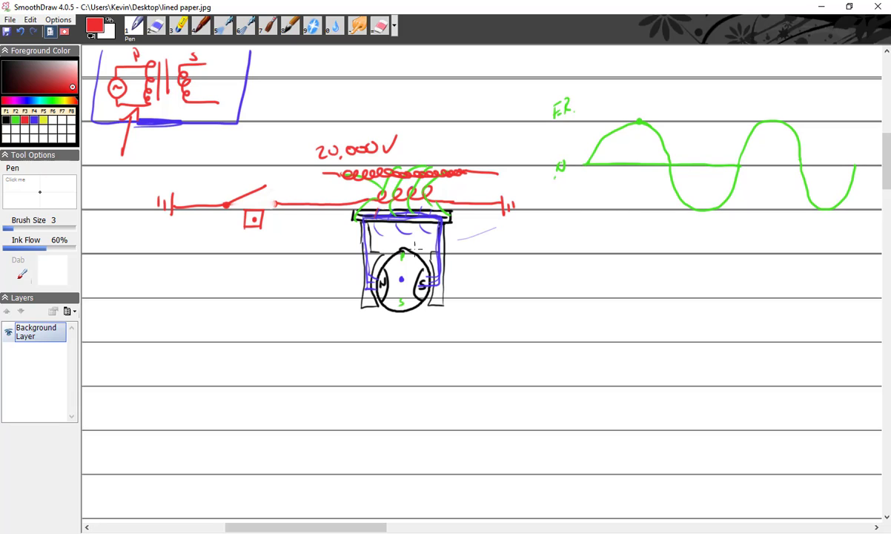
pyautogui.moveTo(414, 249)
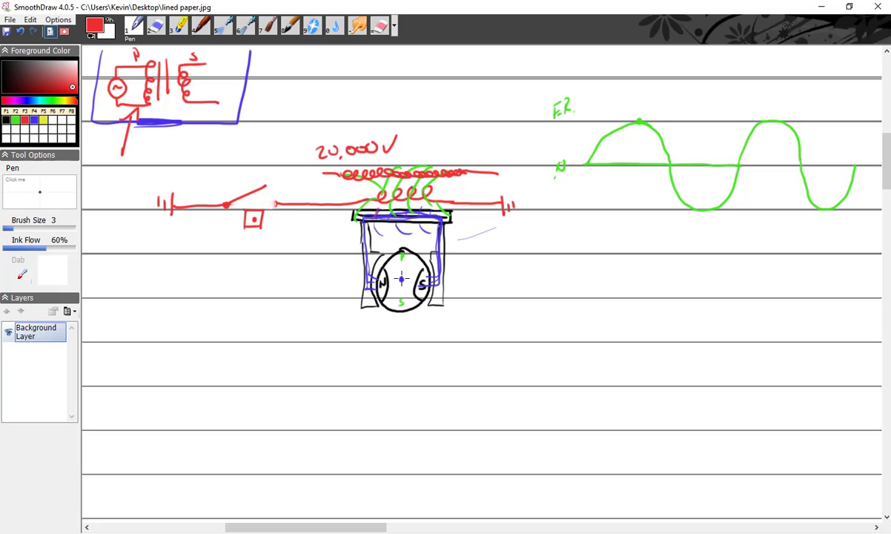
pyautogui.moveTo(471, 241)
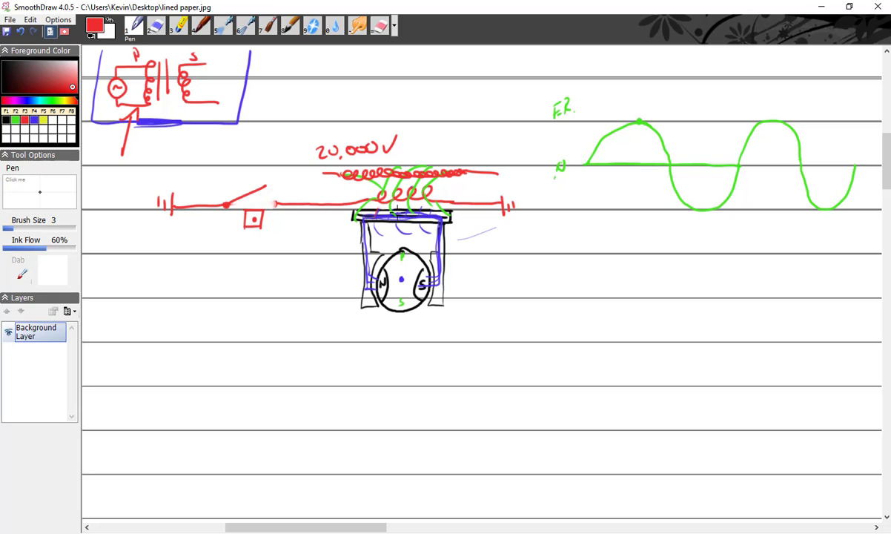
pyautogui.moveTo(665, 178)
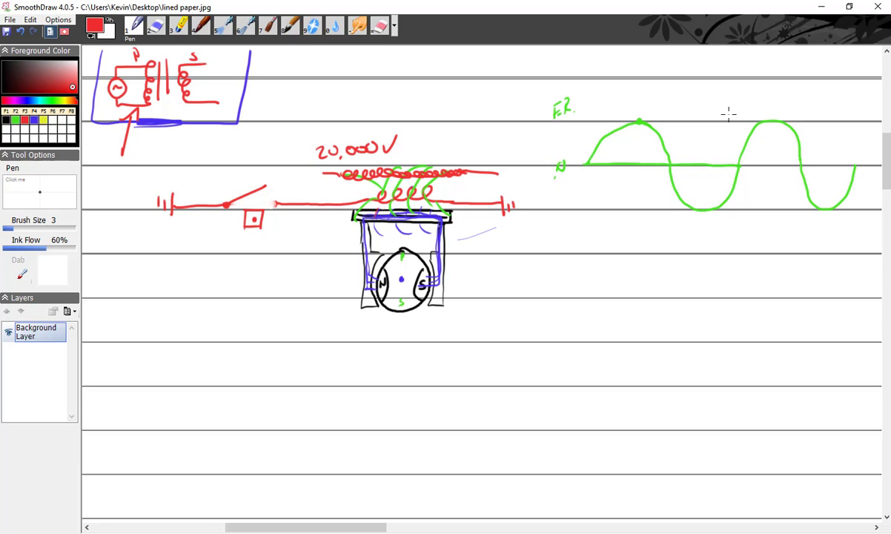
pyautogui.moveTo(261, 127)
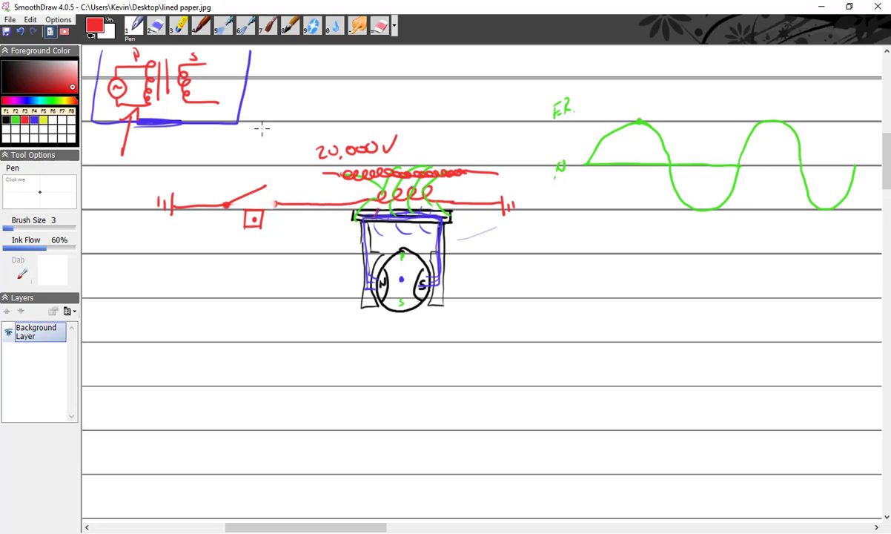
pyautogui.moveTo(310, 192)
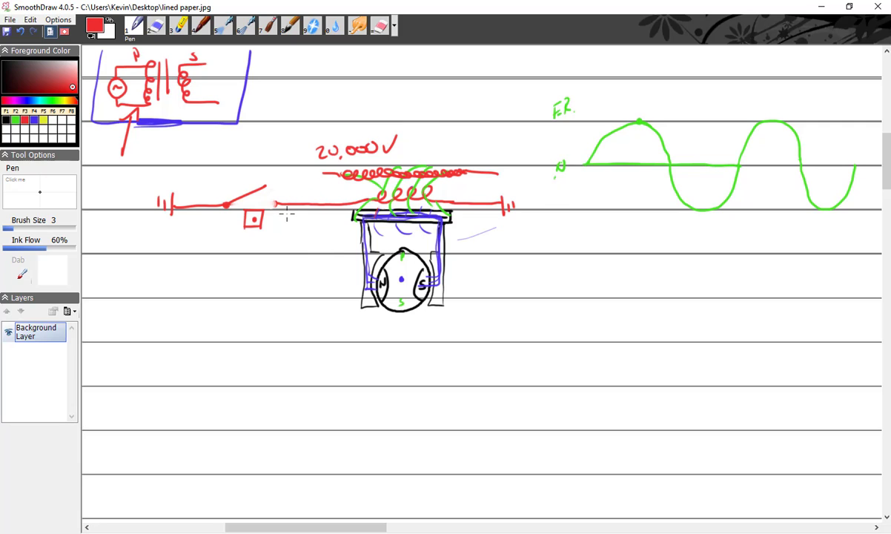
pyautogui.moveTo(243, 301)
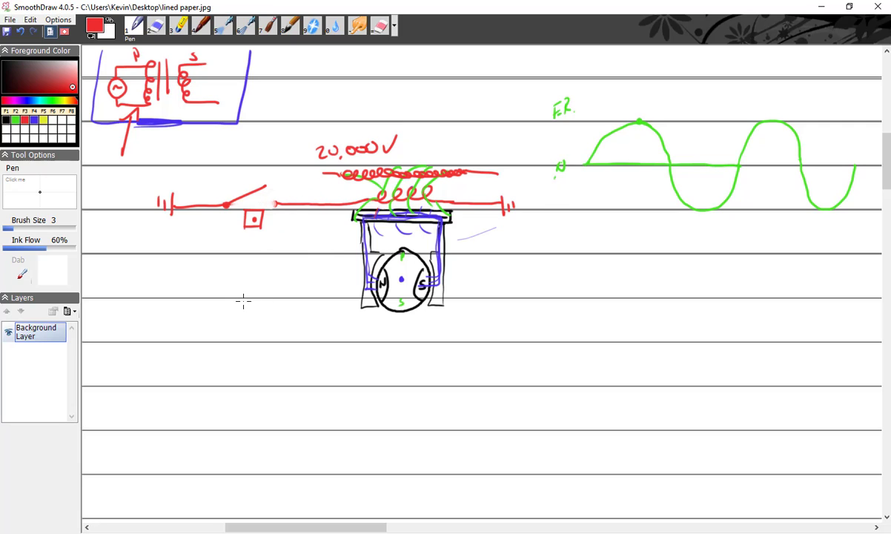
pyautogui.moveTo(264, 288)
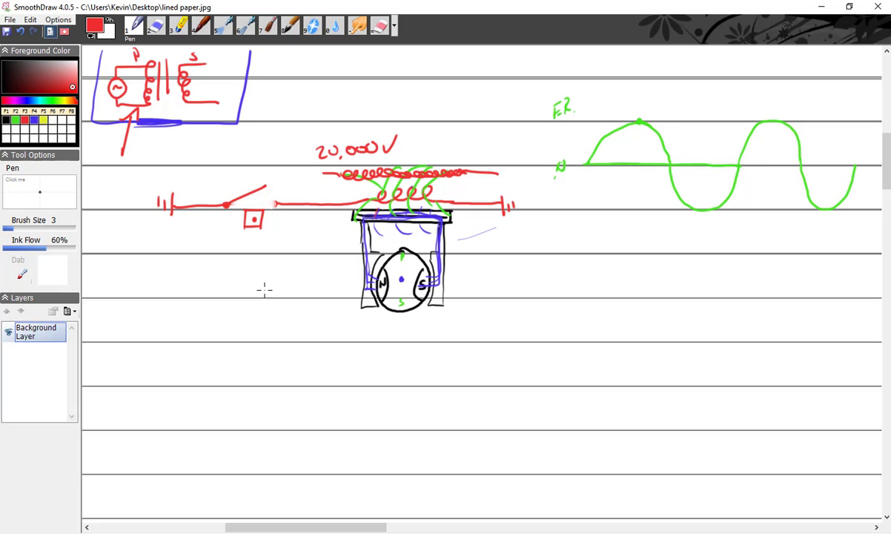
pyautogui.moveTo(669, 166)
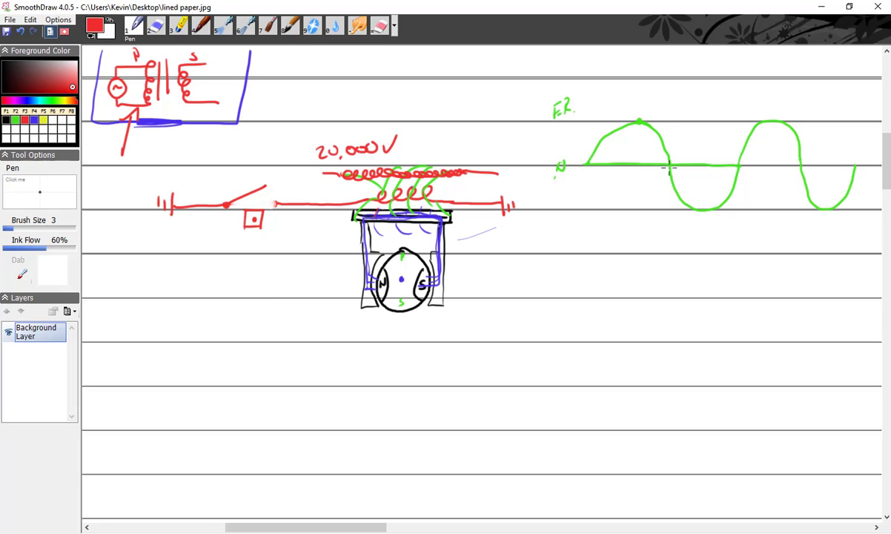
# Step: Mark the wave's zero crossing, draw an arrowed red arc over the first peak and a dashed line down to the axis
pyautogui.click(668, 166)
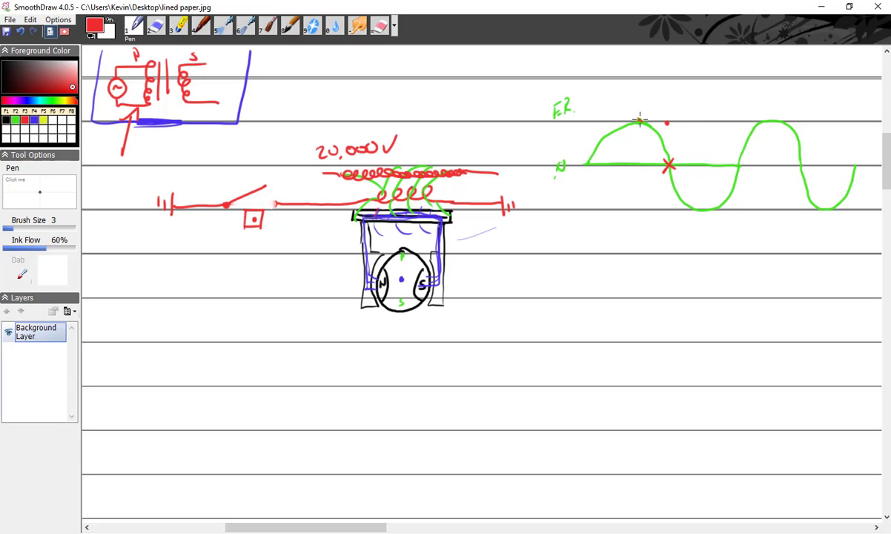
pyautogui.moveTo(643, 120)
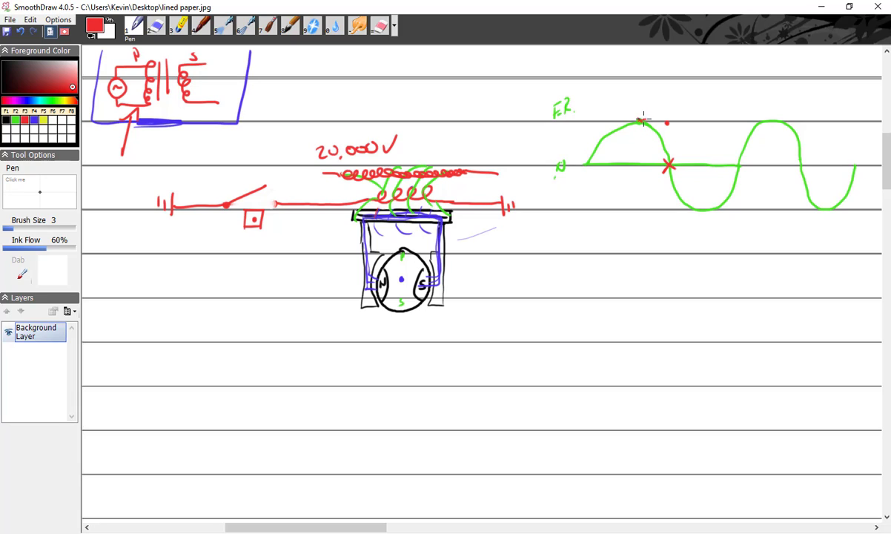
pyautogui.moveTo(639, 122); pyautogui.dragTo(660, 122)
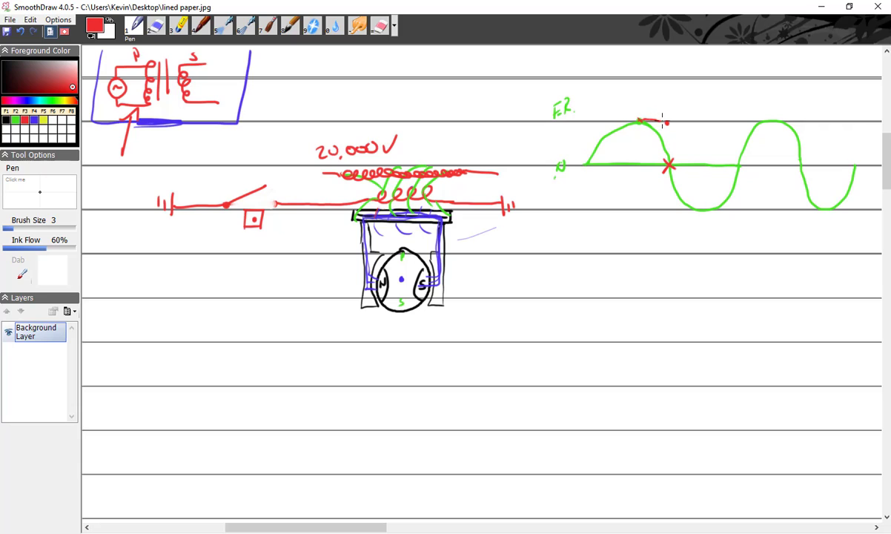
pyautogui.moveTo(645, 122)
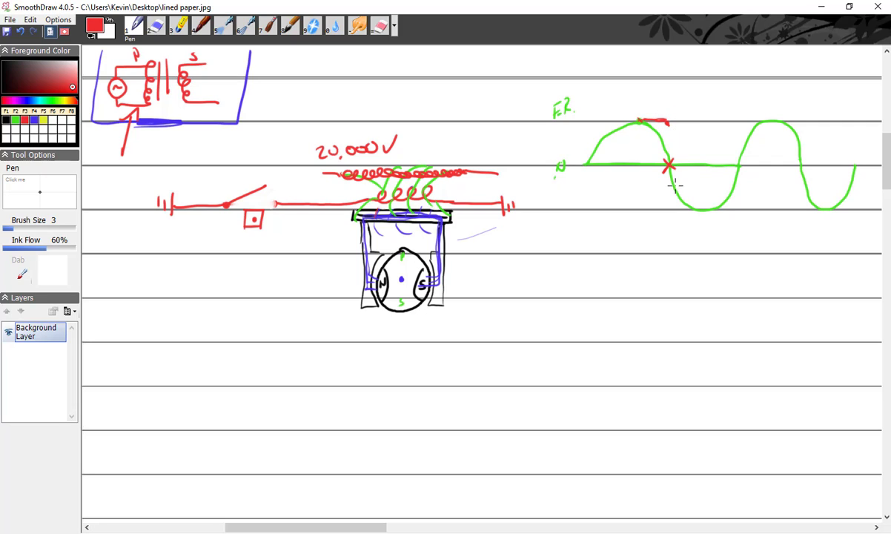
pyautogui.moveTo(677, 198)
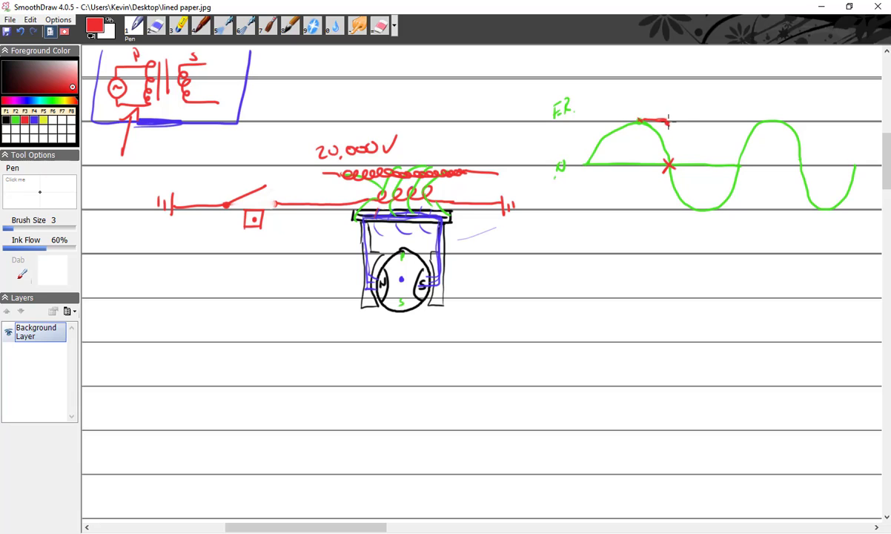
pyautogui.moveTo(667, 120); pyautogui.dragTo(680, 156)
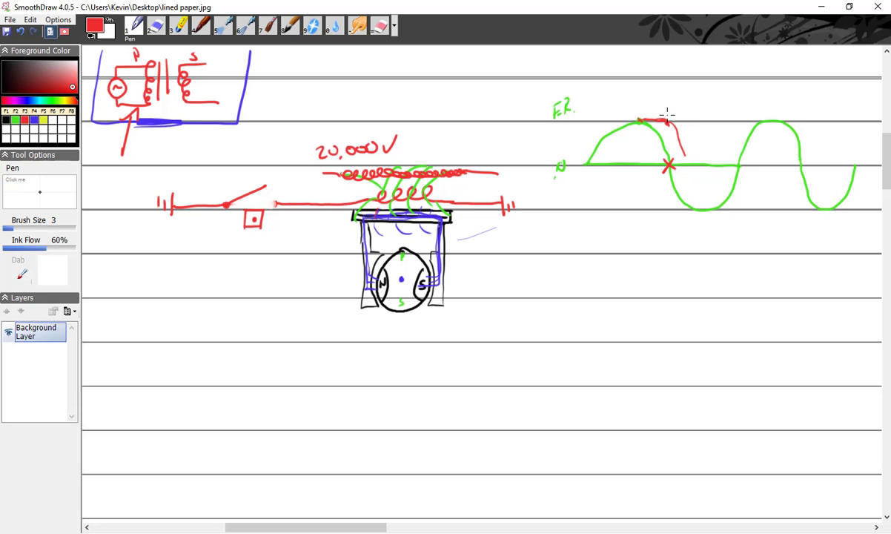
pyautogui.moveTo(665, 116)
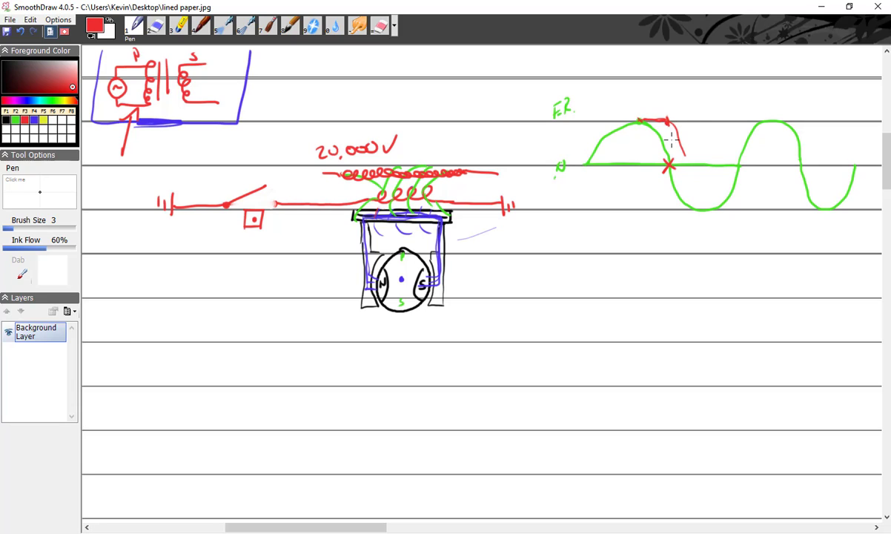
pyautogui.moveTo(670, 121); pyautogui.dragTo(674, 205)
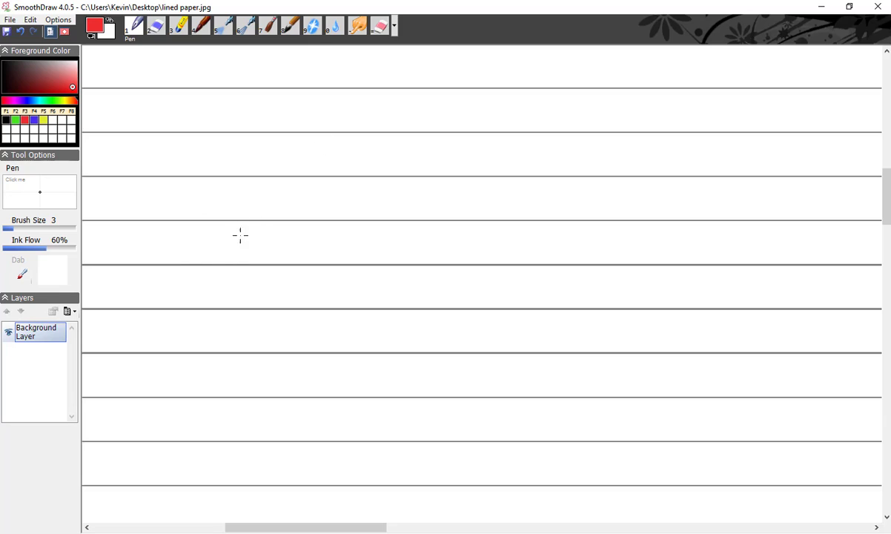
pyautogui.moveTo(205, 198)
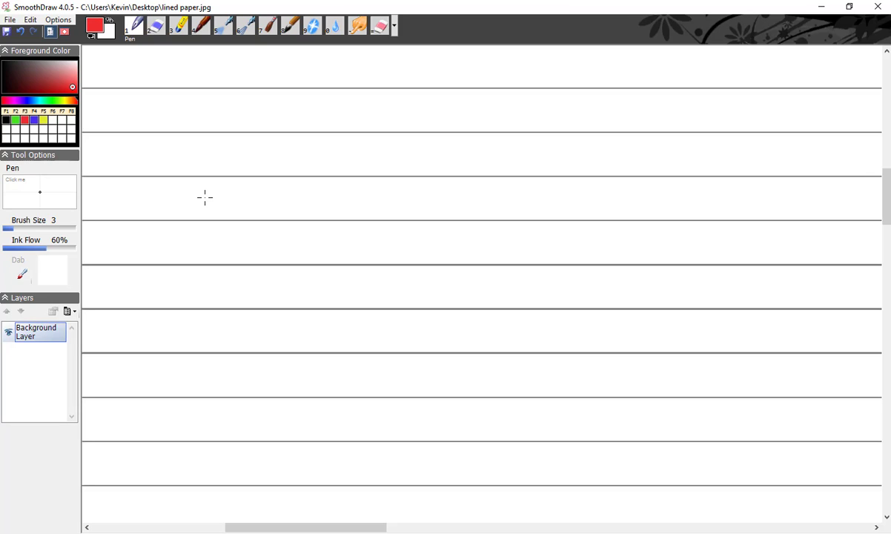
pyautogui.moveTo(130, 123)
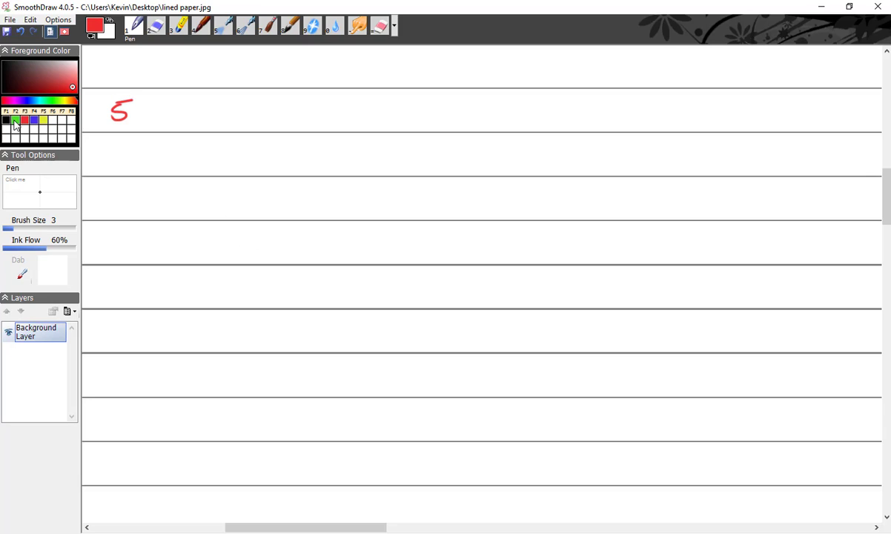
# Step: Switch to black and finish the section heading '5 Logic Gates'
pyautogui.click(7, 120)
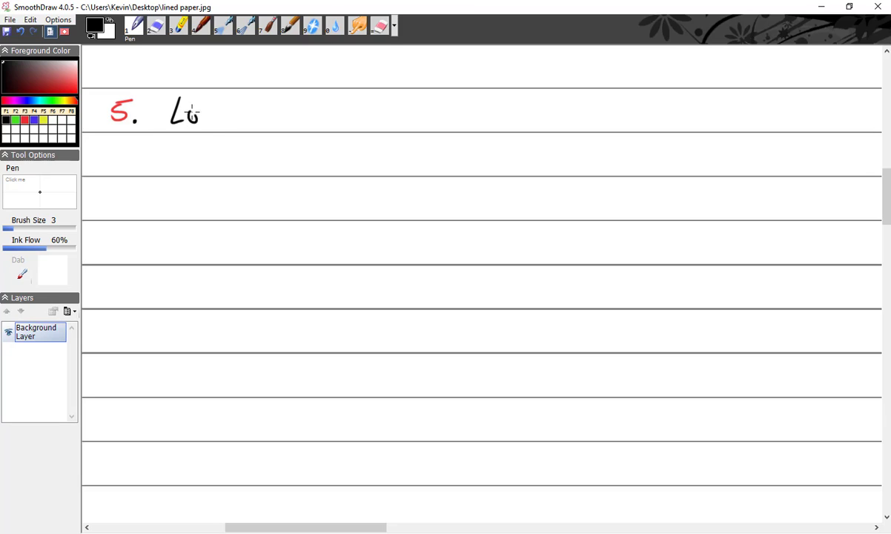
pyautogui.moveTo(193, 116); pyautogui.dragTo(270, 119)
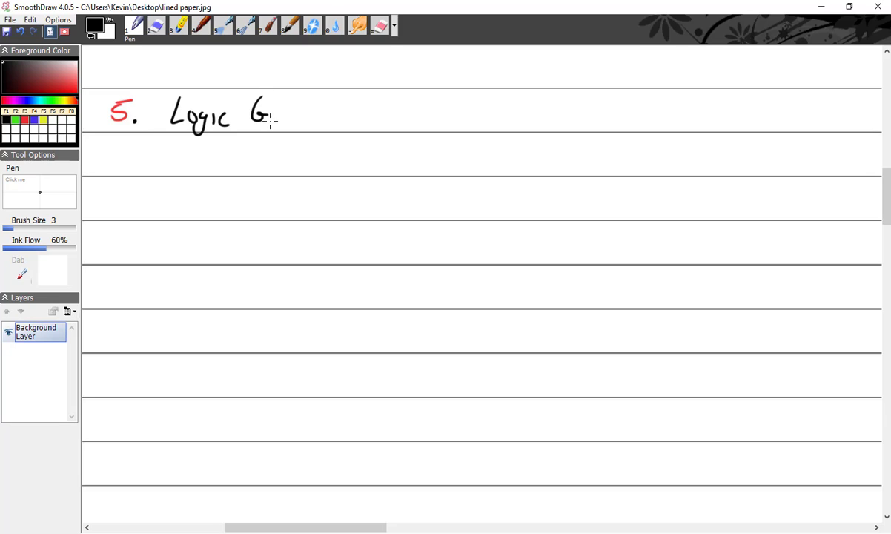
pyautogui.moveTo(267, 116); pyautogui.dragTo(333, 115)
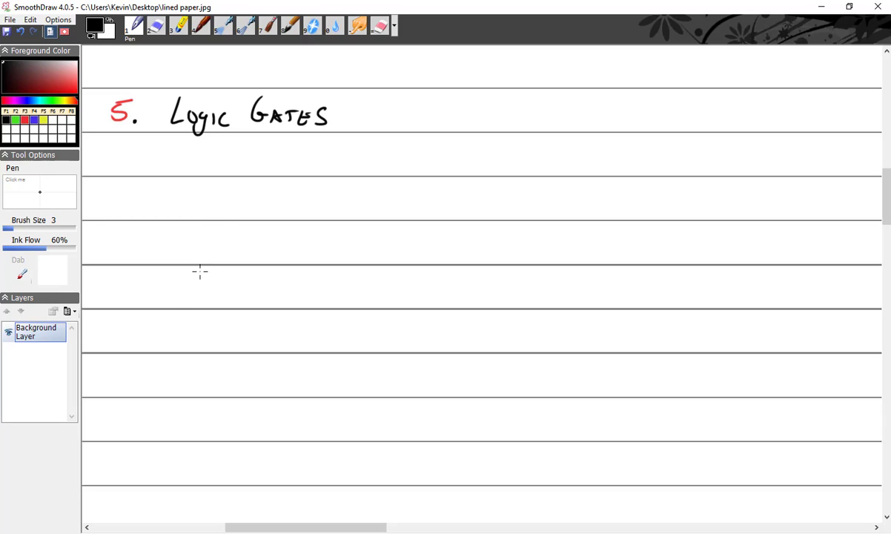
pyautogui.moveTo(157, 166)
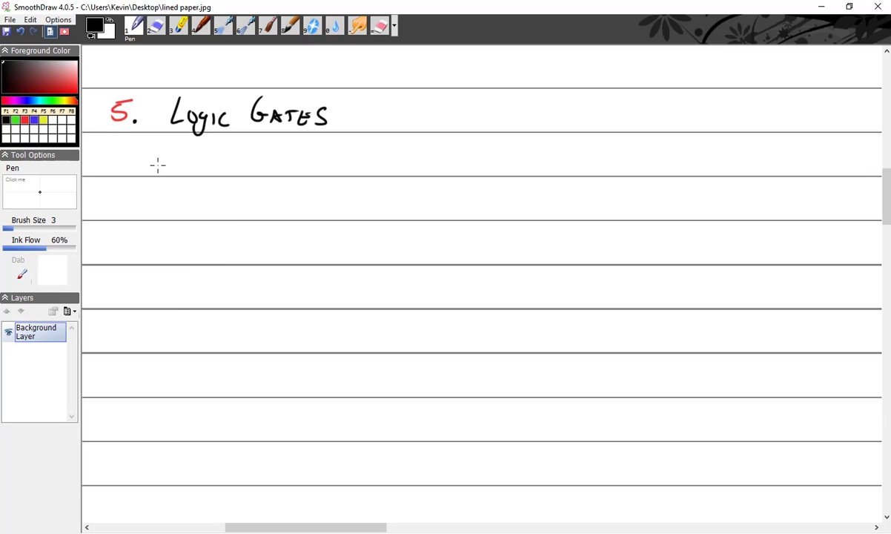
# Step: Write point a: 'are functions performed by computers or circuit boards'
pyautogui.moveTo(160, 156); pyautogui.dragTo(178, 172)
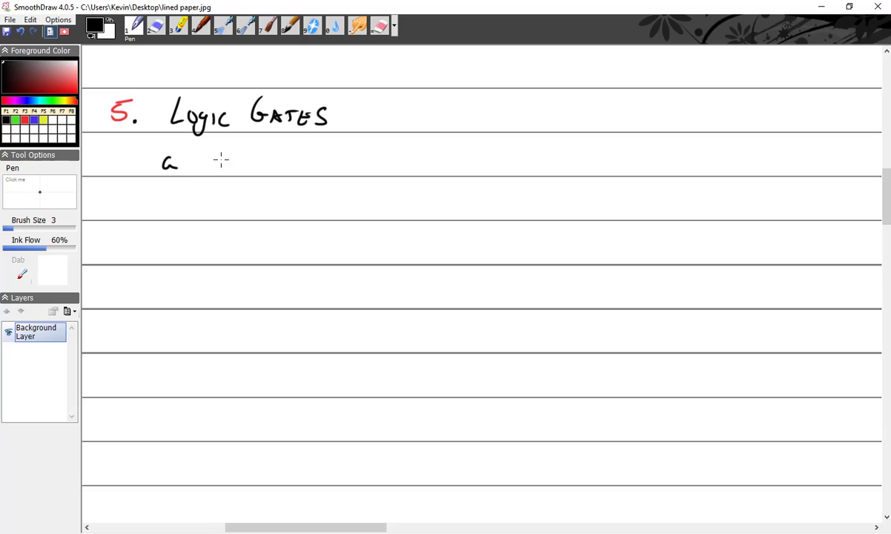
pyautogui.moveTo(215, 162); pyautogui.dragTo(315, 164)
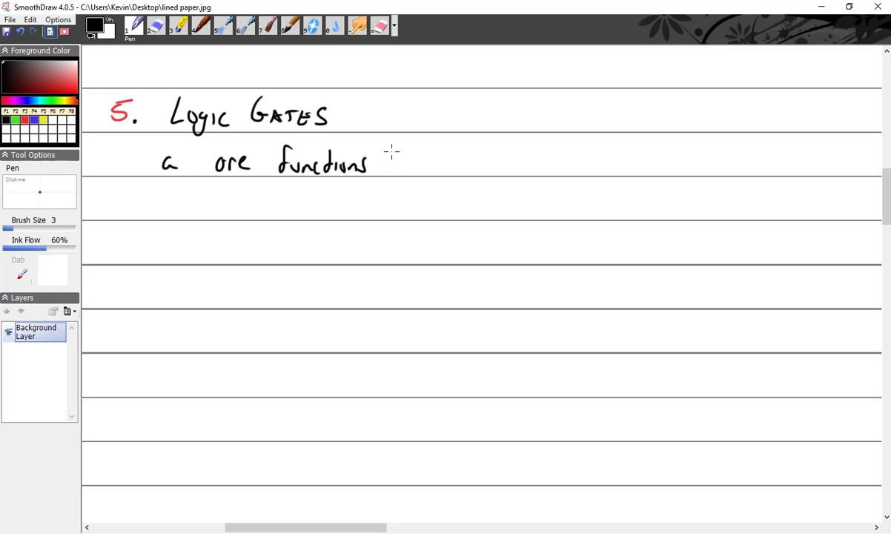
pyautogui.moveTo(385, 163); pyautogui.dragTo(430, 163)
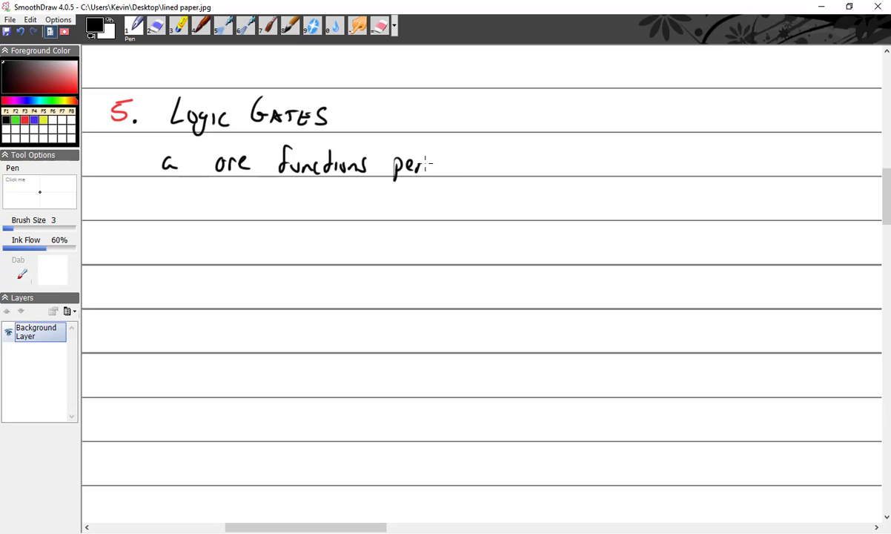
pyautogui.moveTo(429, 163); pyautogui.dragTo(493, 163)
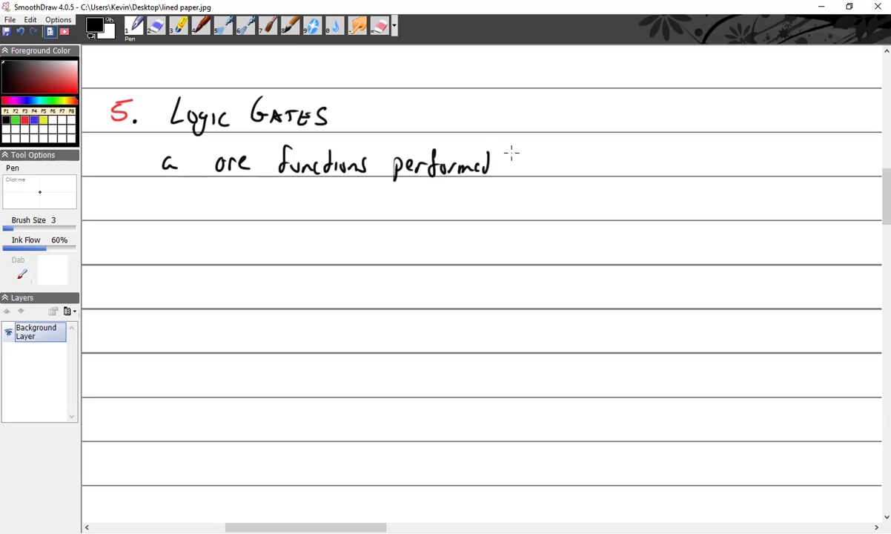
pyautogui.moveTo(499, 160); pyautogui.dragTo(526, 181)
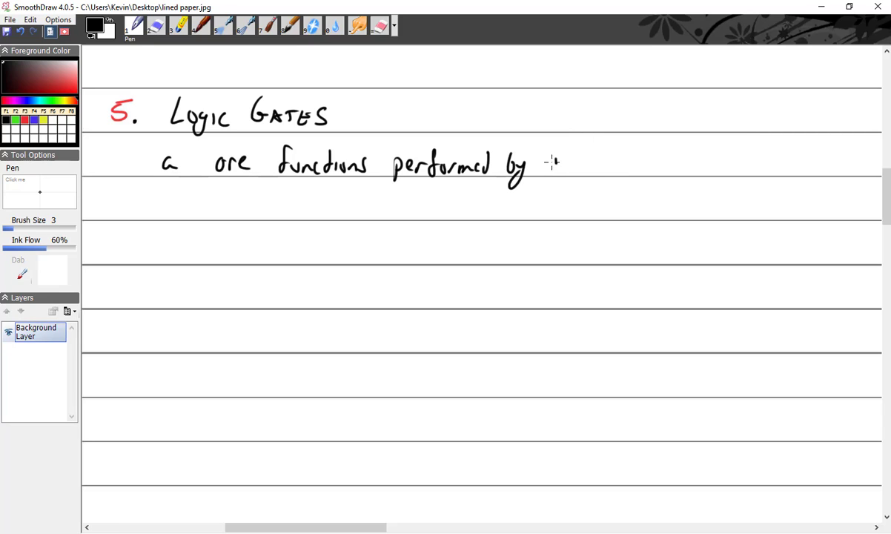
pyautogui.moveTo(545, 164); pyautogui.dragTo(637, 163)
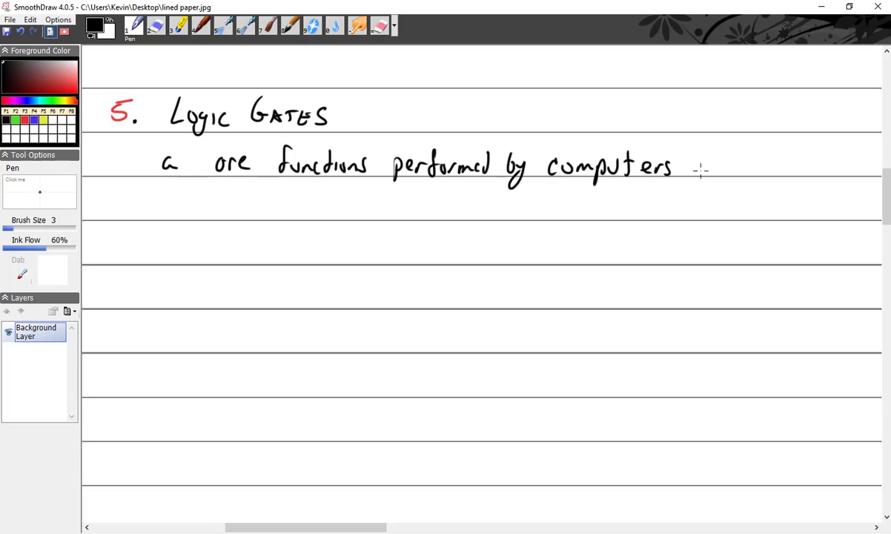
pyautogui.moveTo(700, 163); pyautogui.dragTo(734, 166)
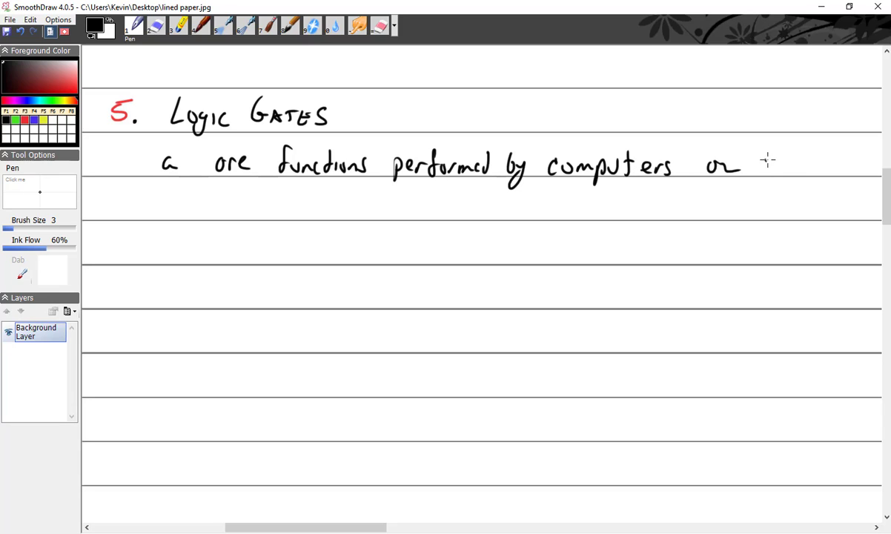
pyautogui.moveTo(759, 164); pyautogui.dragTo(842, 165)
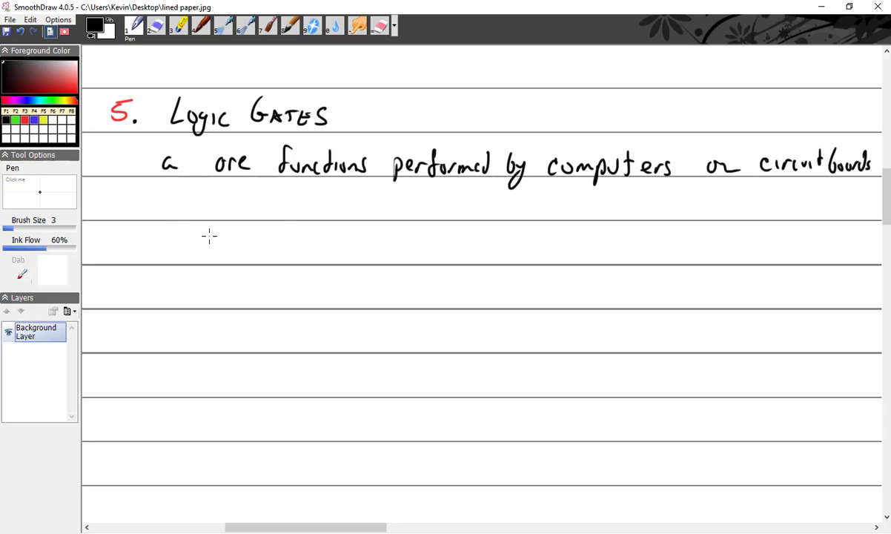
pyautogui.moveTo(160, 193)
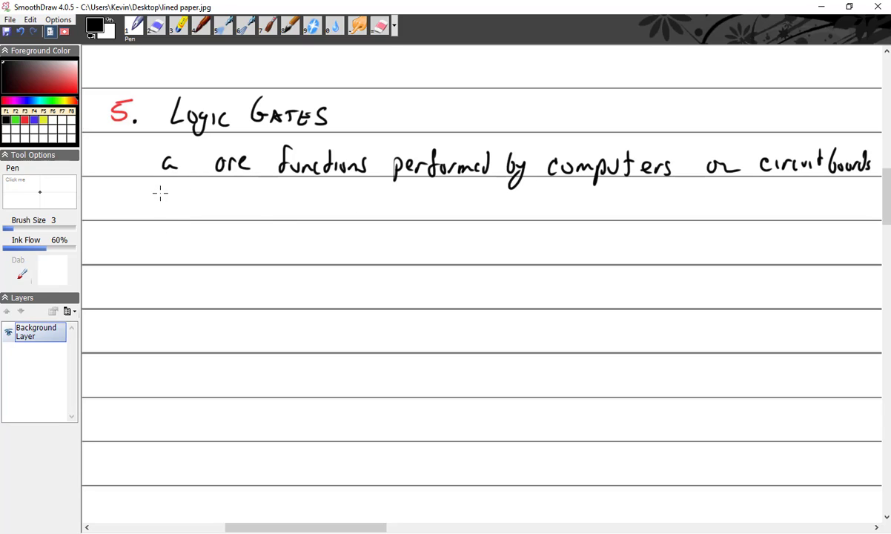
# Step: Write point b: 'Based on Boolean Logic' on the next ruled line
pyautogui.moveTo(156, 207); pyautogui.dragTo(237, 211)
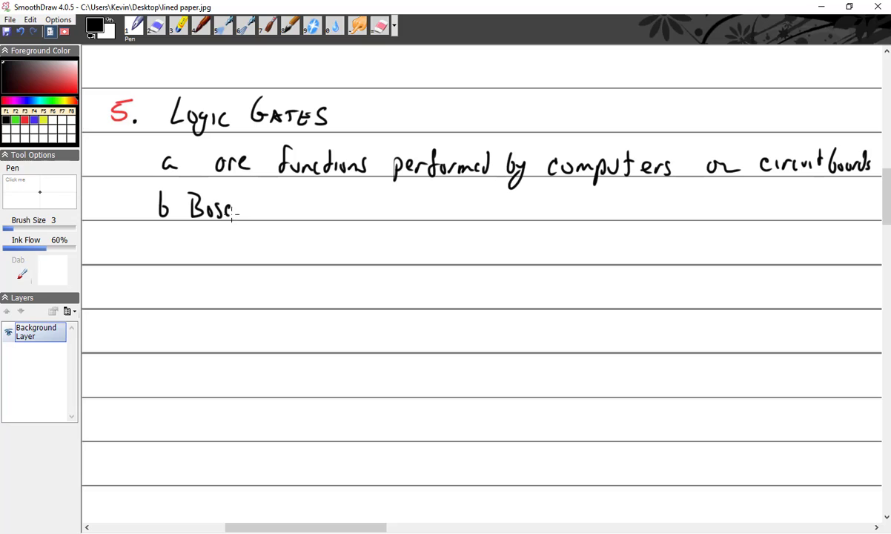
pyautogui.moveTo(238, 209); pyautogui.dragTo(299, 209)
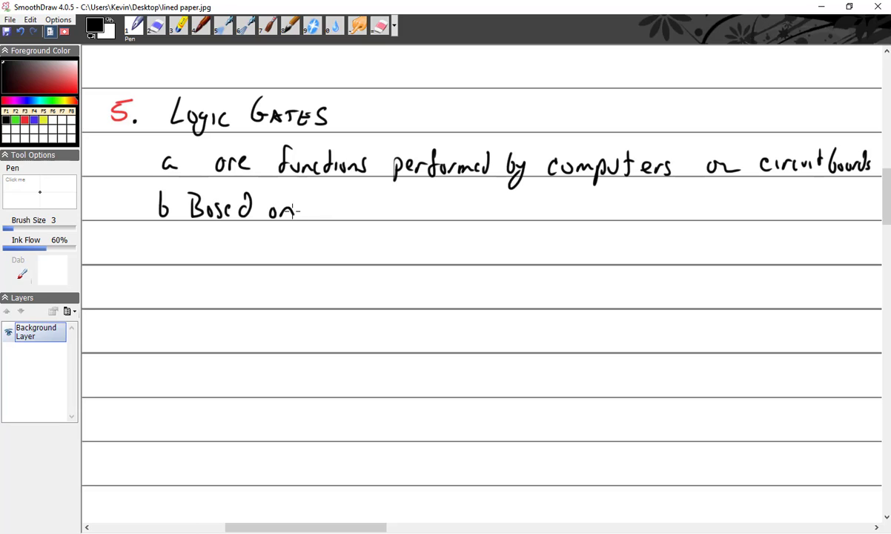
pyautogui.moveTo(323, 215); pyautogui.dragTo(341, 196)
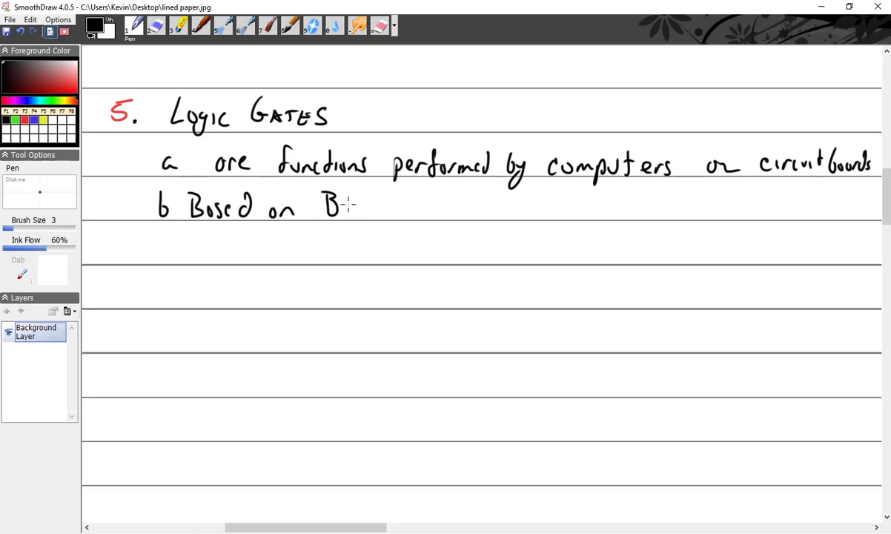
pyautogui.moveTo(329, 204); pyautogui.dragTo(412, 208)
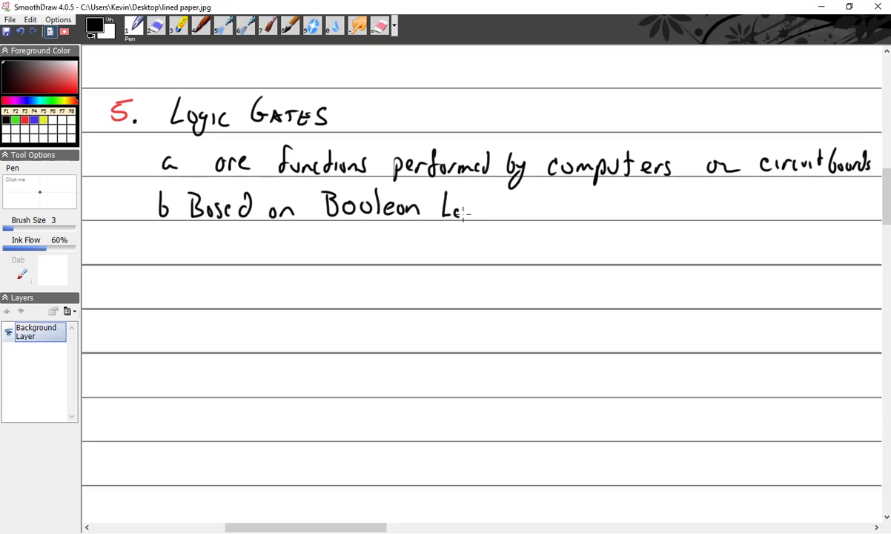
pyautogui.moveTo(462, 211); pyautogui.dragTo(489, 211)
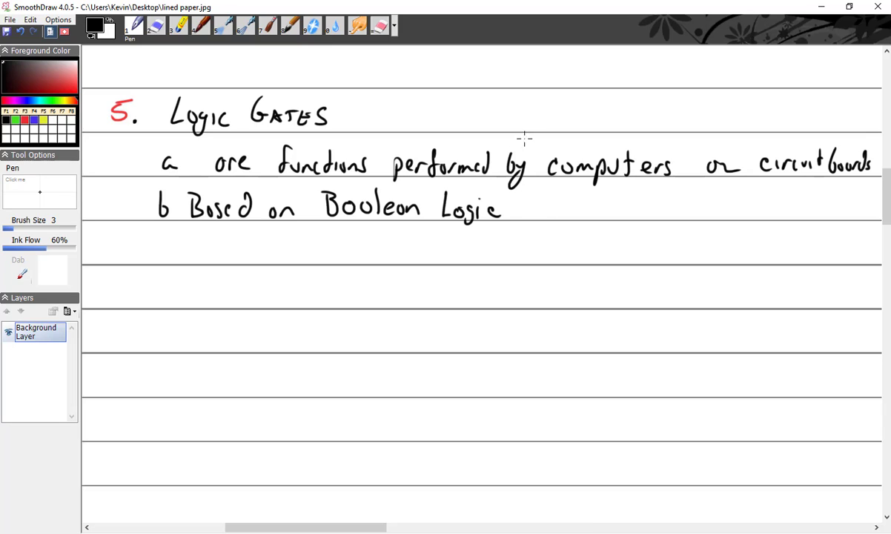
pyautogui.moveTo(513, 186)
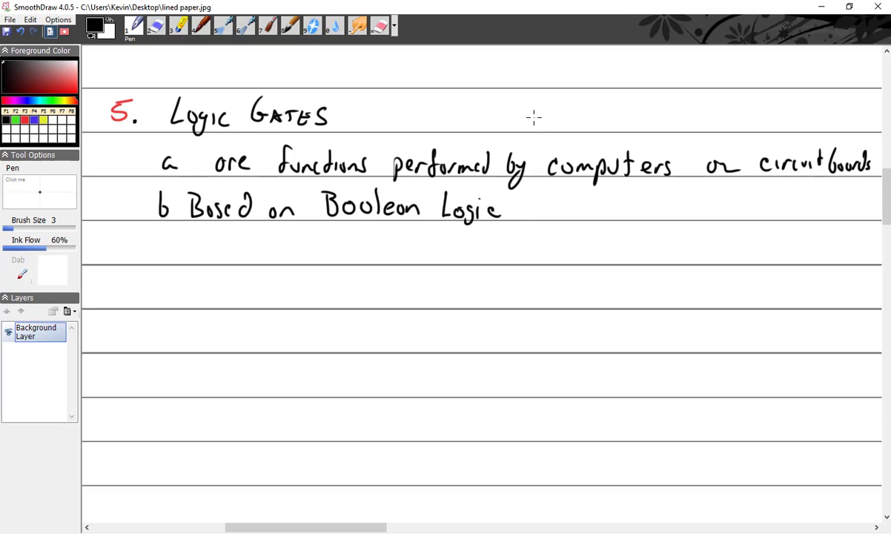
pyautogui.moveTo(531, 211)
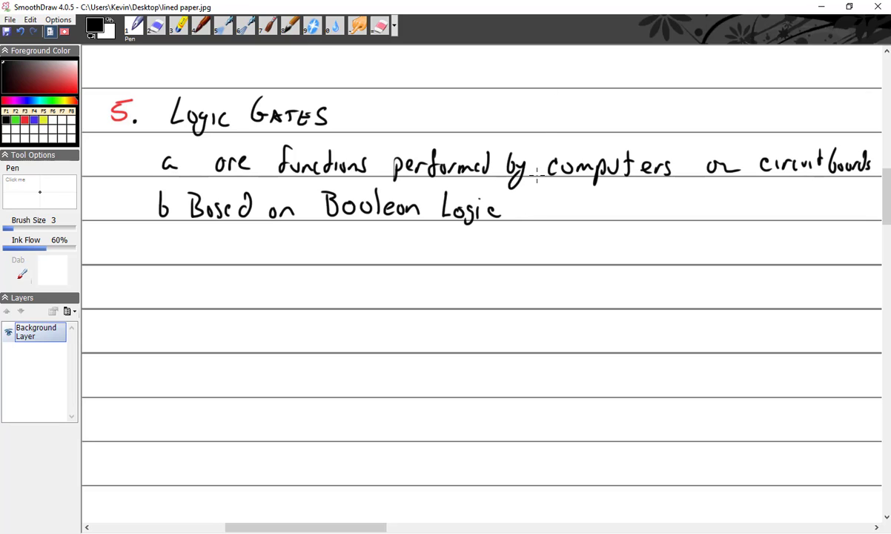
pyautogui.moveTo(540, 176)
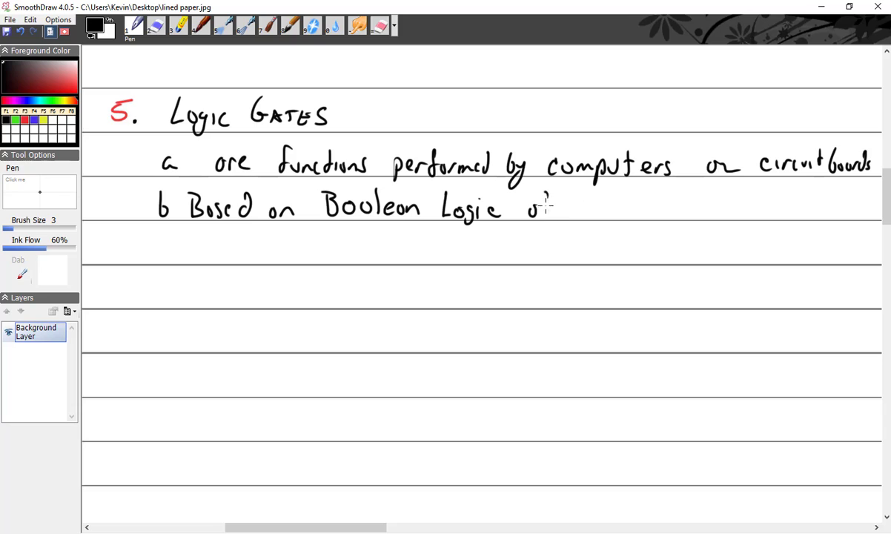
# Step: Continue point b with 'of AND, OR, NOT' after 'Boolean Logic'
pyautogui.moveTo(586, 215); pyautogui.dragTo(601, 196)
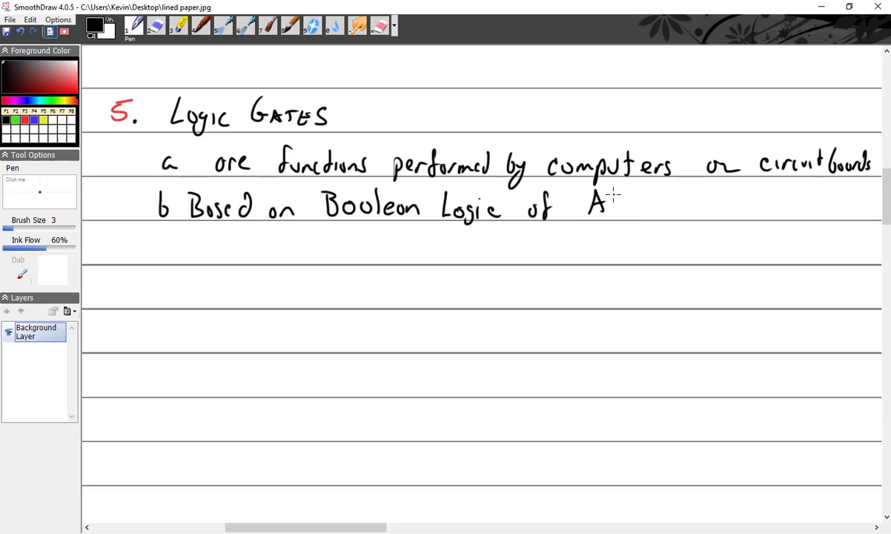
pyautogui.moveTo(607, 205); pyautogui.dragTo(655, 205)
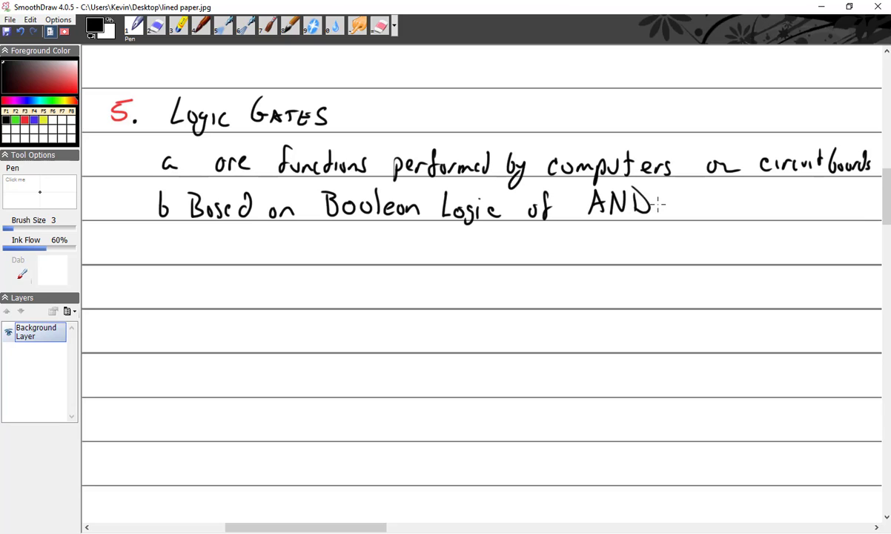
pyautogui.moveTo(660, 205); pyautogui.dragTo(714, 215)
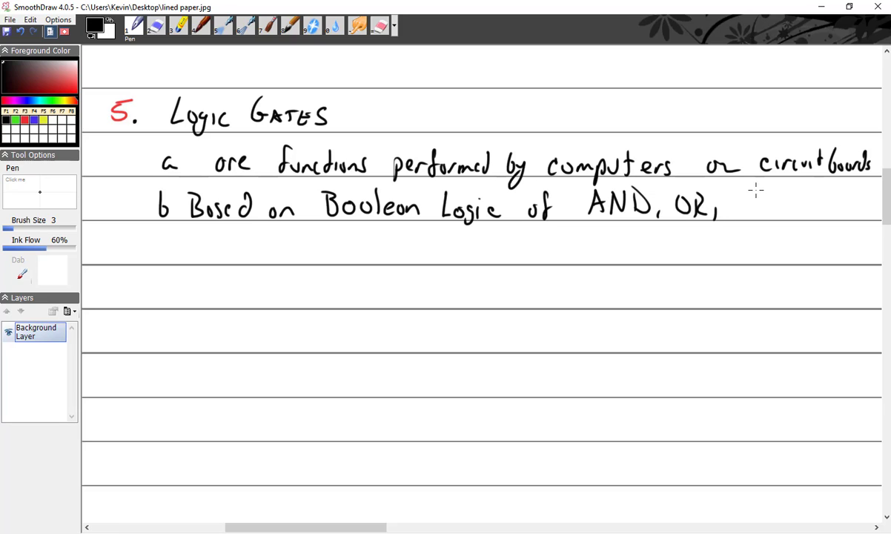
pyautogui.moveTo(742, 207); pyautogui.dragTo(816, 200)
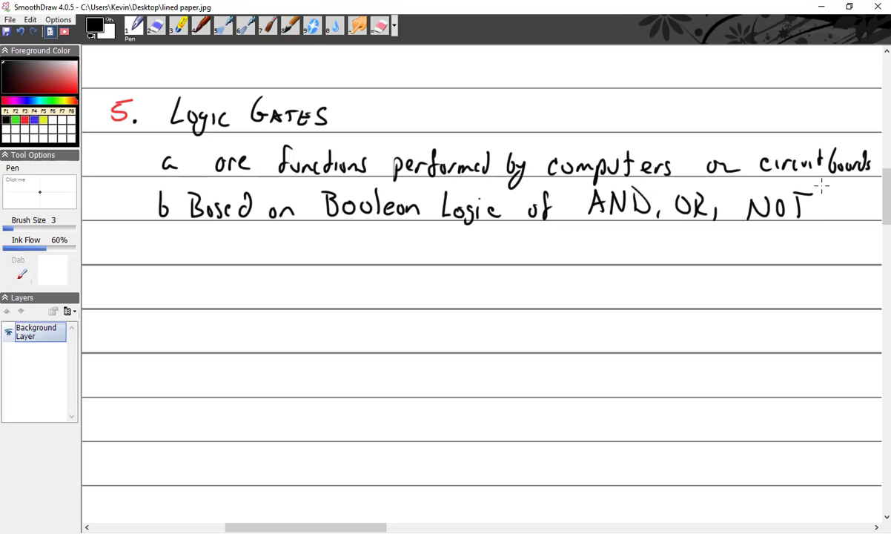
pyautogui.moveTo(516, 378)
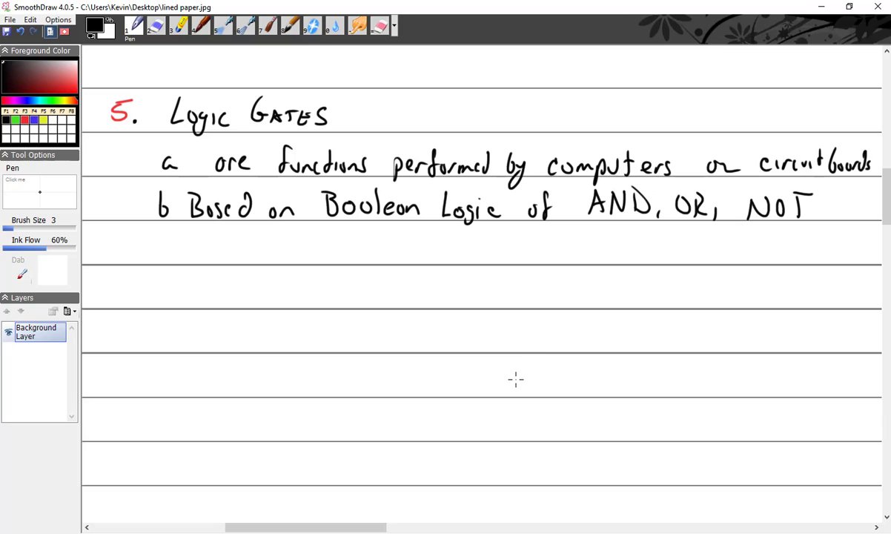
pyautogui.moveTo(206, 277)
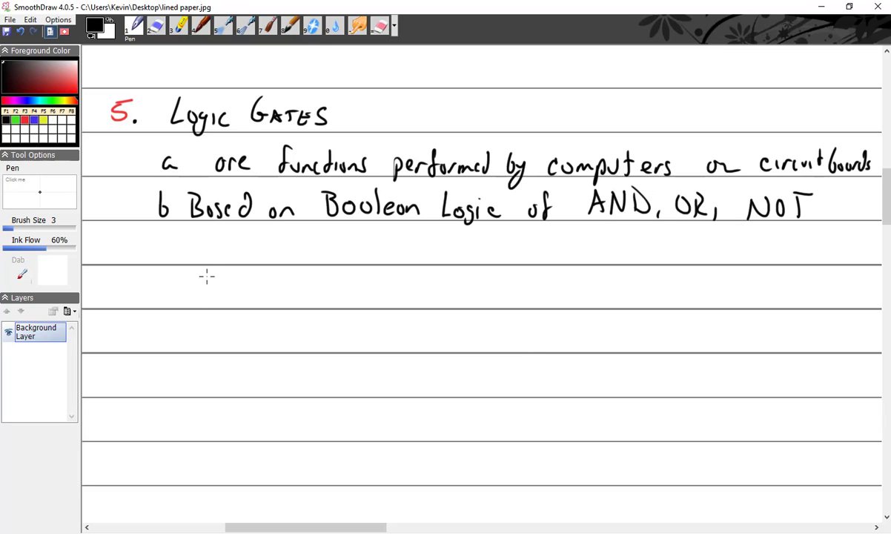
pyautogui.moveTo(211, 267)
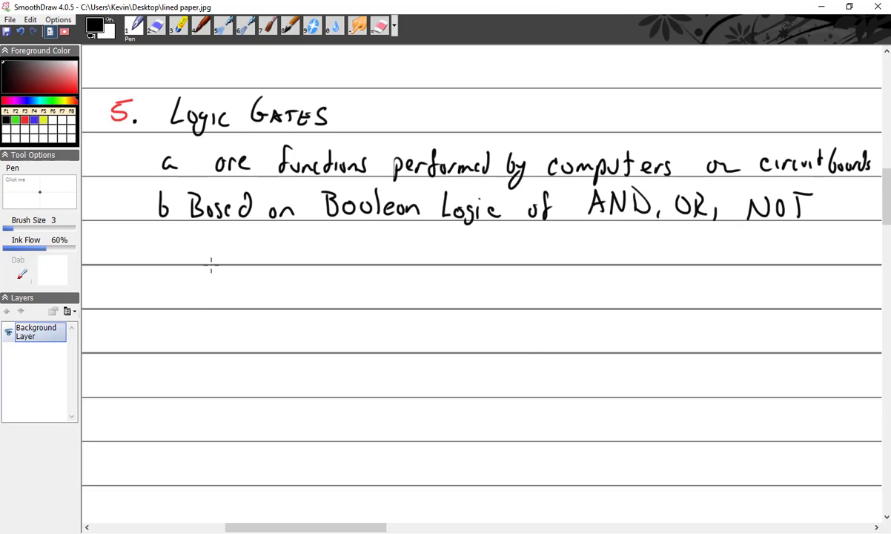
pyautogui.moveTo(213, 258)
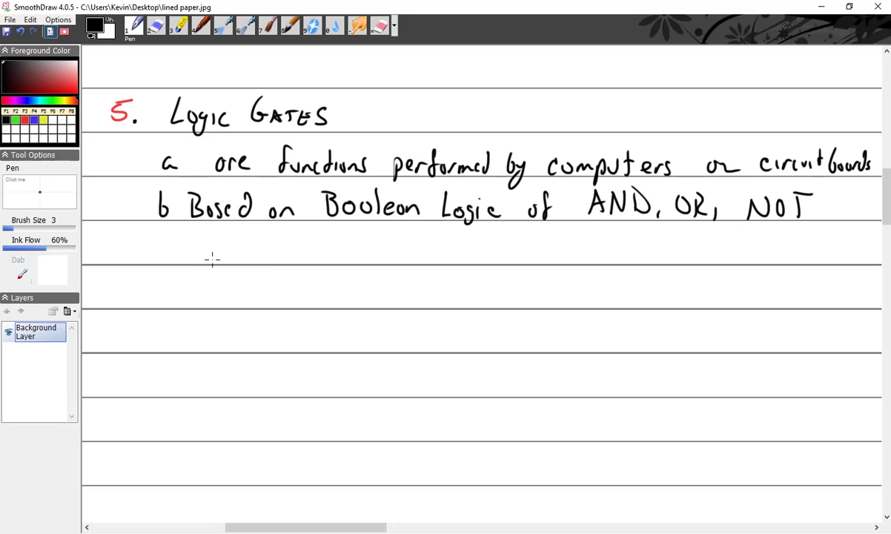
pyautogui.moveTo(195, 248)
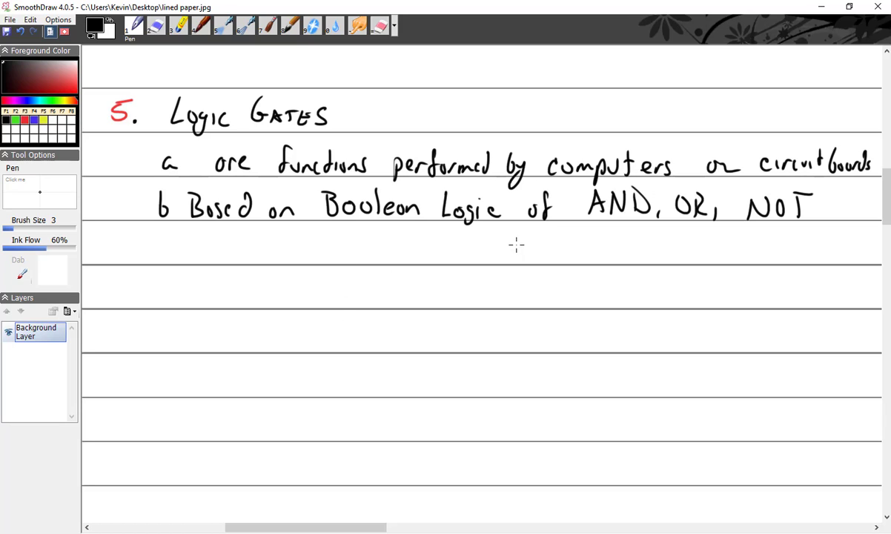
pyautogui.moveTo(448, 273)
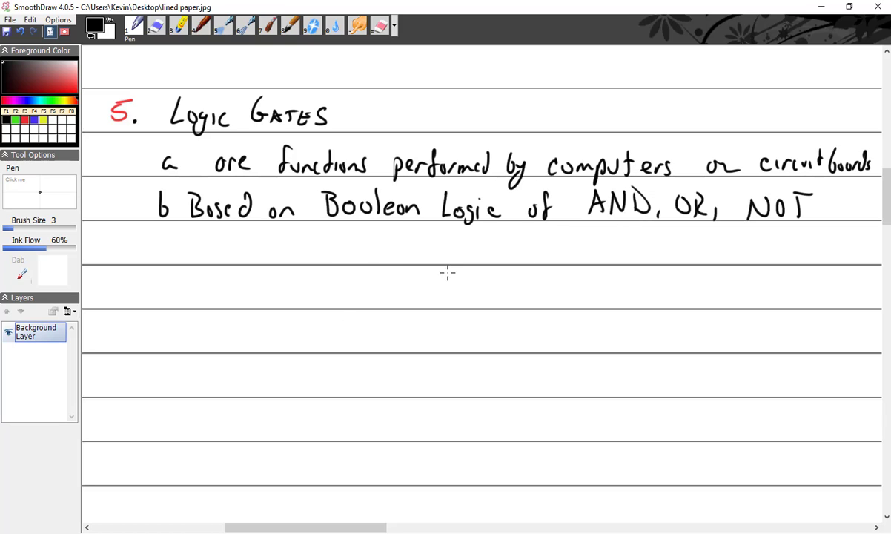
# Step: Draw a short underline beneath the word 'NOT' ending point b
pyautogui.moveTo(750, 226); pyautogui.dragTo(800, 225)
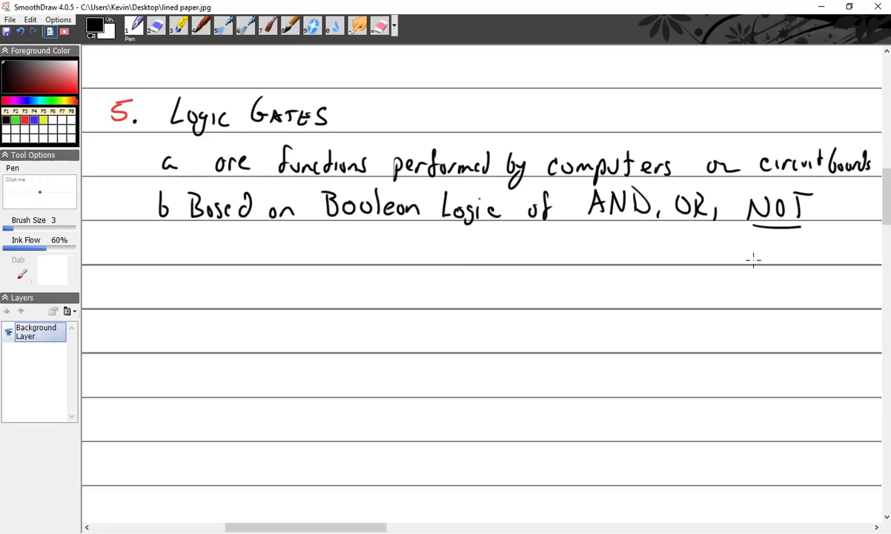
pyautogui.moveTo(477, 251)
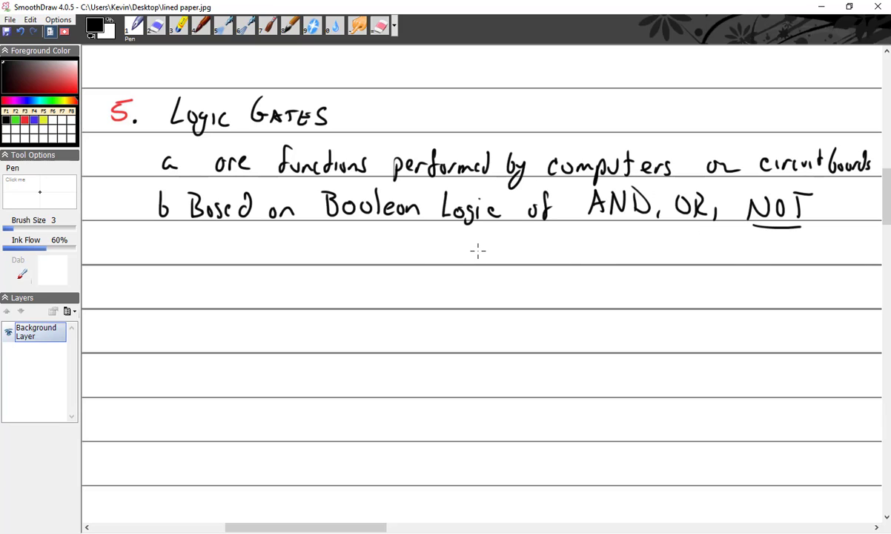
pyautogui.moveTo(528, 272)
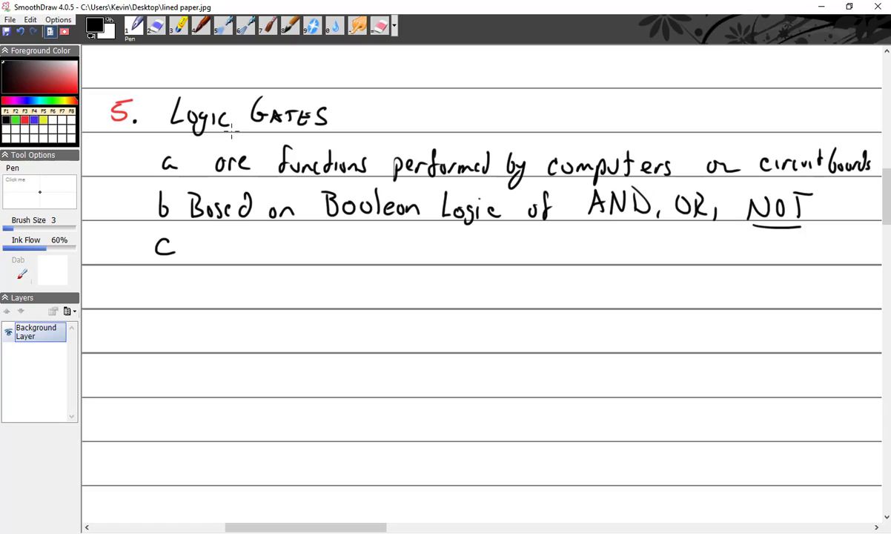
# Step: Write point c: 'There are 7 commonly used logic gates'
pyautogui.moveTo(207, 245); pyautogui.dragTo(267, 255)
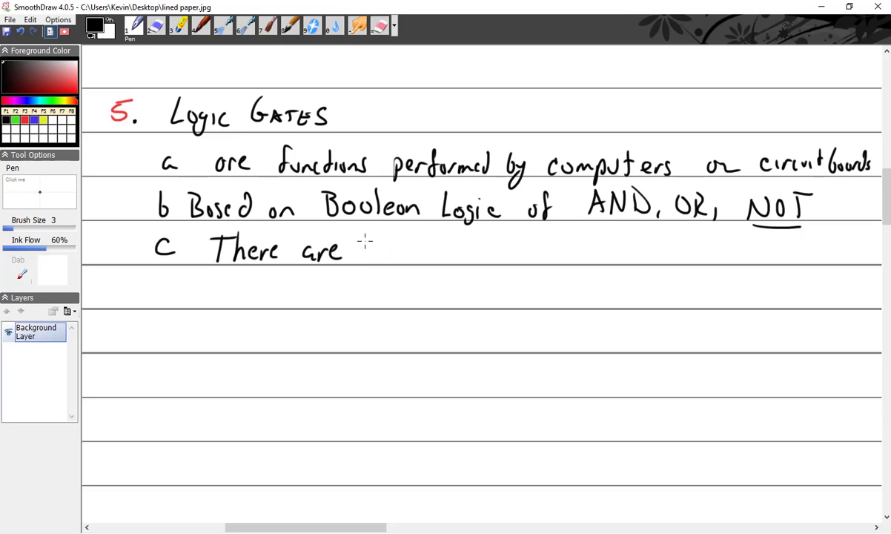
pyautogui.moveTo(364, 244); pyautogui.dragTo(433, 255)
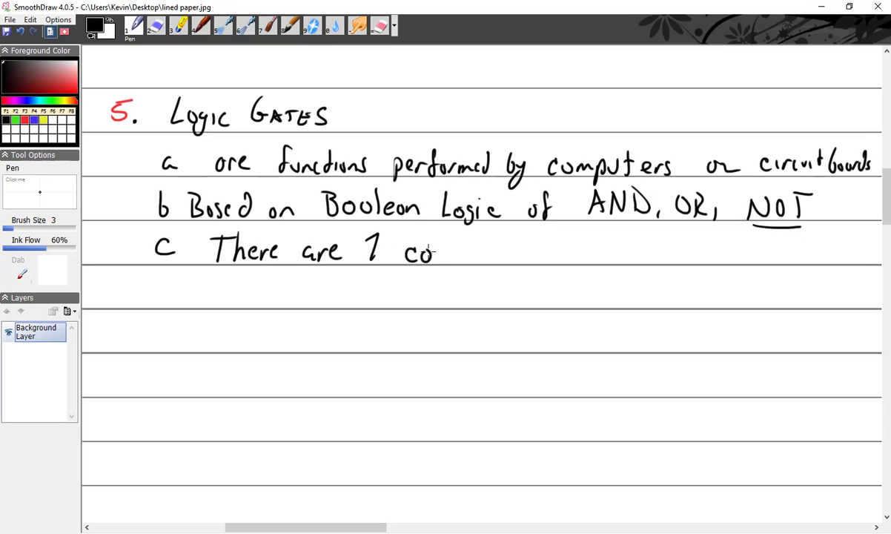
pyautogui.moveTo(438, 252); pyautogui.dragTo(497, 252)
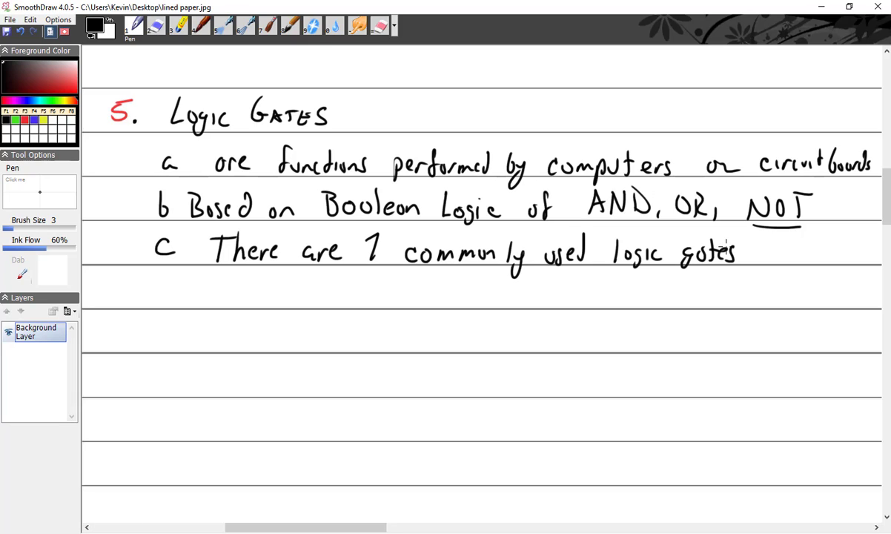
pyautogui.moveTo(180, 295)
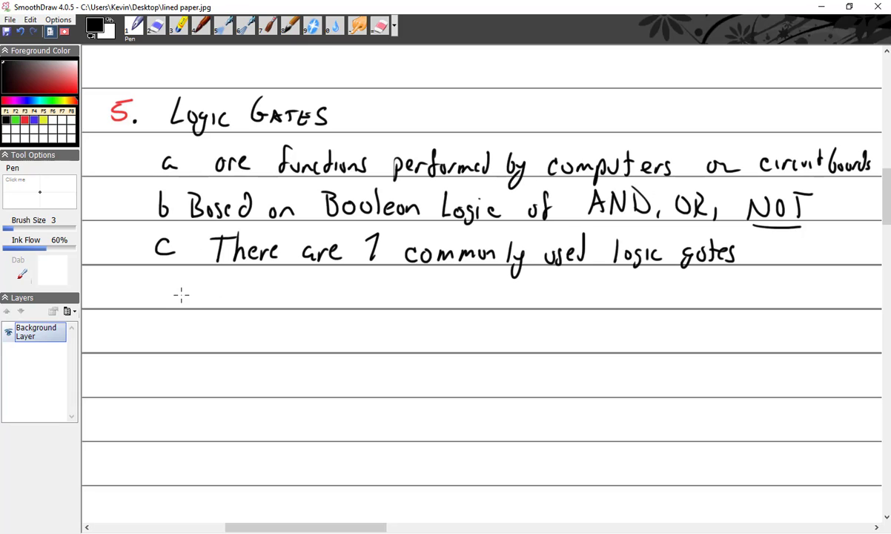
pyautogui.moveTo(132, 286)
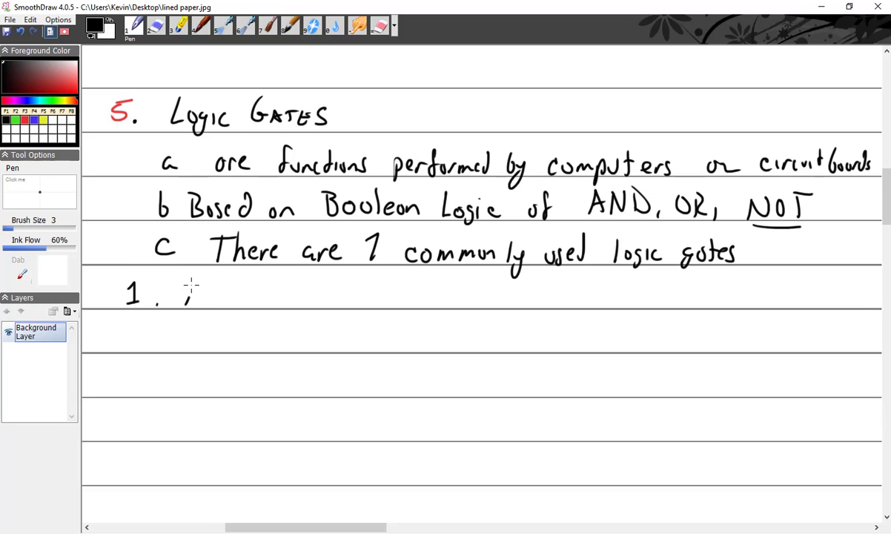
# Step: Write '1. AND - all inputs must be 1 to produce a 1 out' and start the AND gate outline
pyautogui.moveTo(185, 289); pyautogui.dragTo(252, 293)
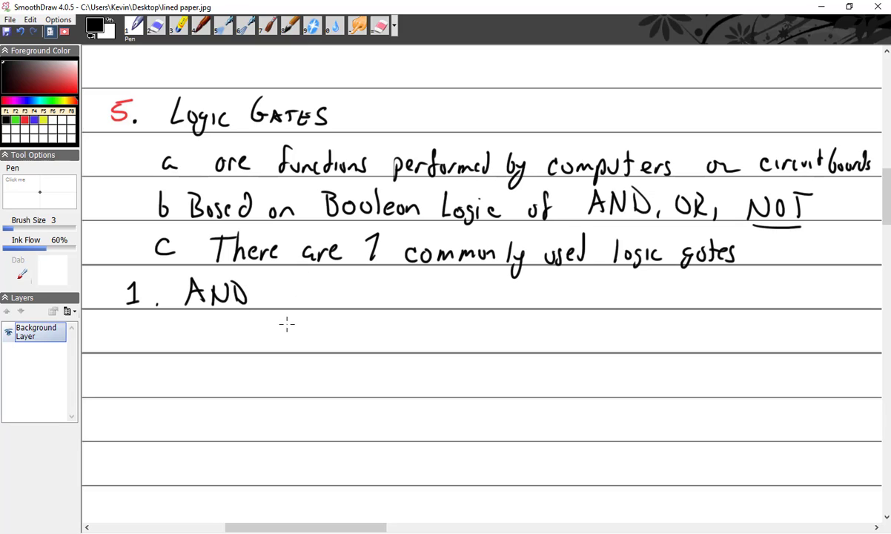
pyautogui.moveTo(534, 317)
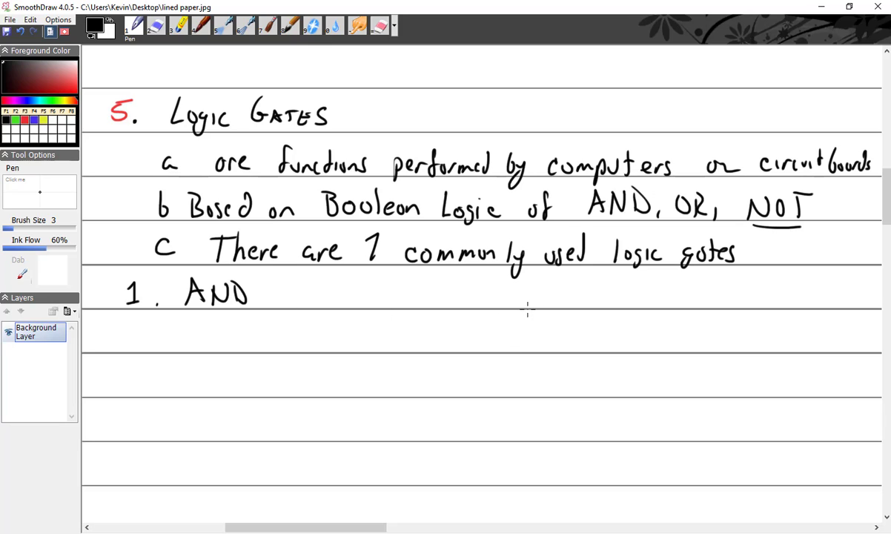
pyautogui.moveTo(286, 304)
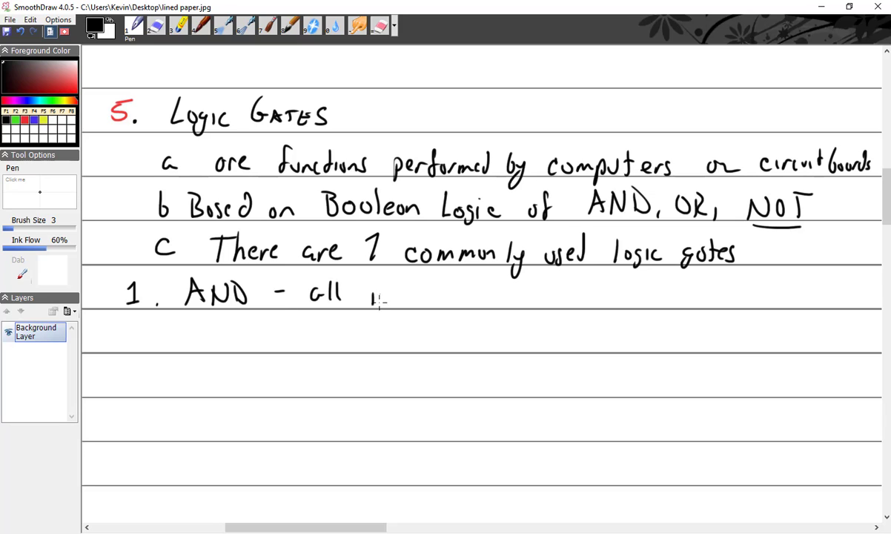
pyautogui.moveTo(371, 293); pyautogui.dragTo(437, 304)
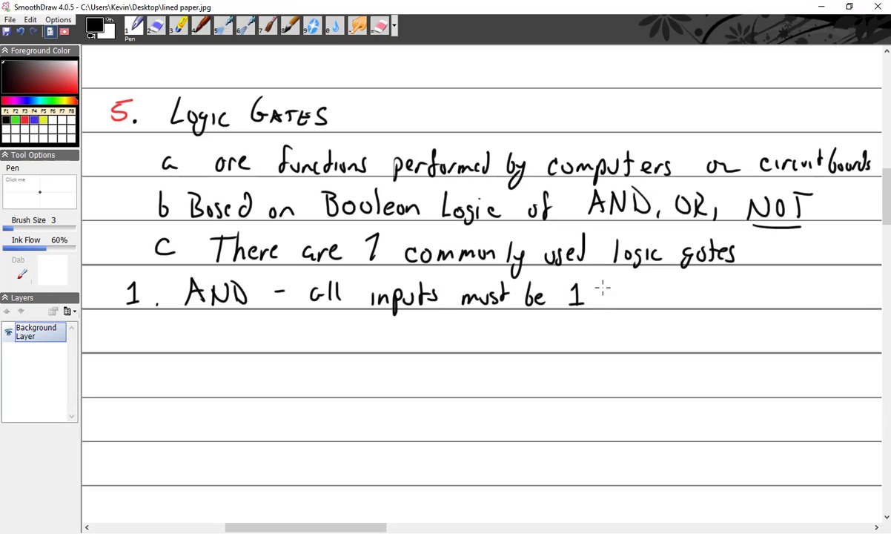
pyautogui.moveTo(600, 293); pyautogui.dragTo(682, 296)
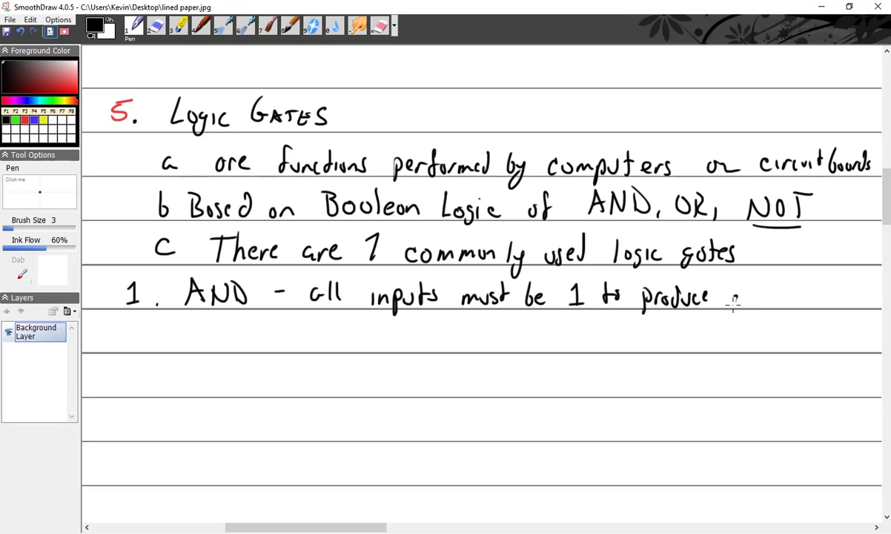
pyautogui.moveTo(727, 297); pyautogui.dragTo(819, 295)
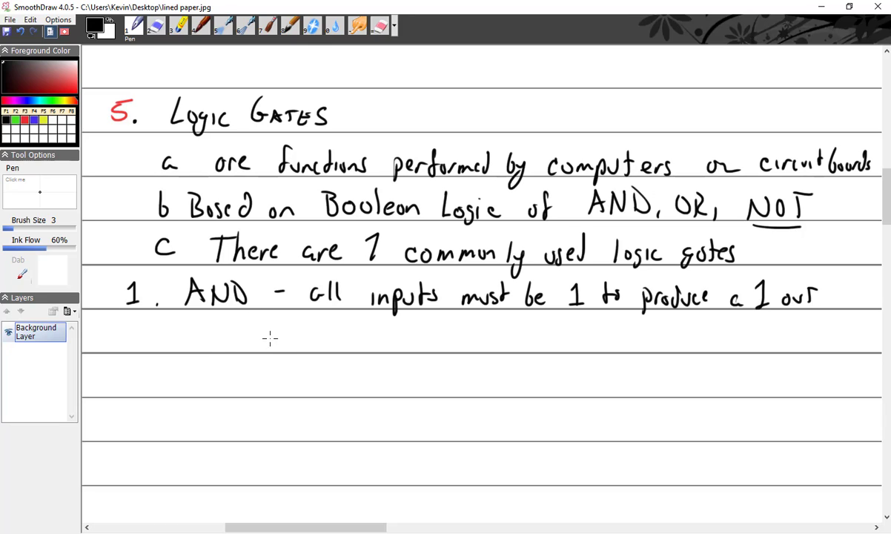
pyautogui.moveTo(269, 327); pyautogui.dragTo(270, 356)
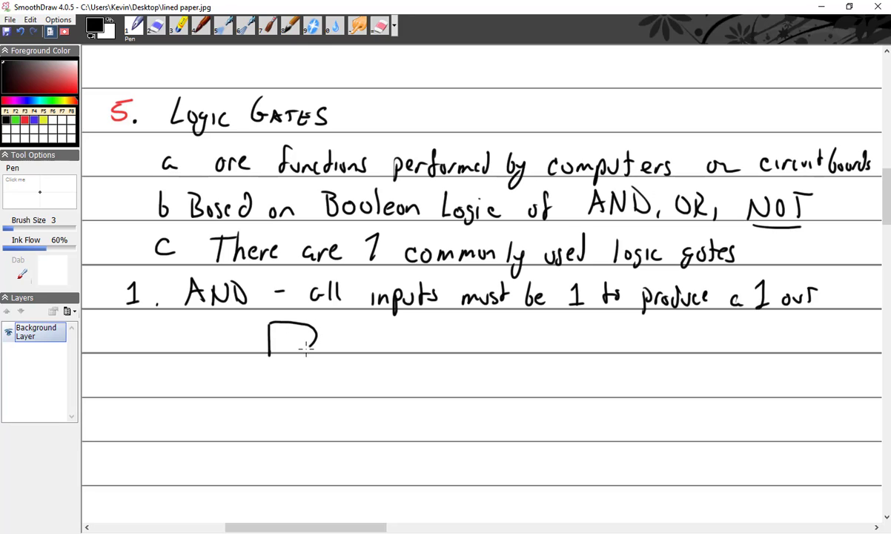
# Step: Draw the AND gate's curved body with labels and write the truth table headings Inputs A, B, Output
pyautogui.moveTo(267, 356); pyautogui.dragTo(344, 335)
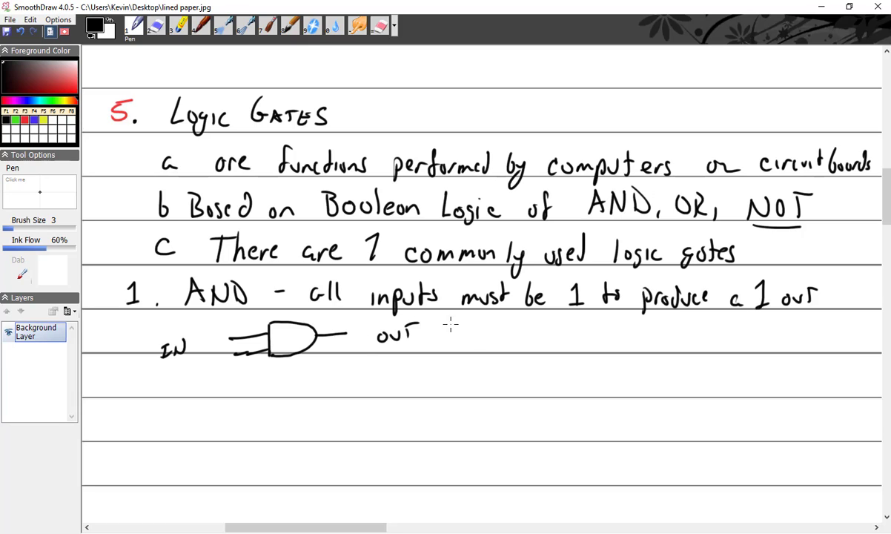
pyautogui.moveTo(508, 330)
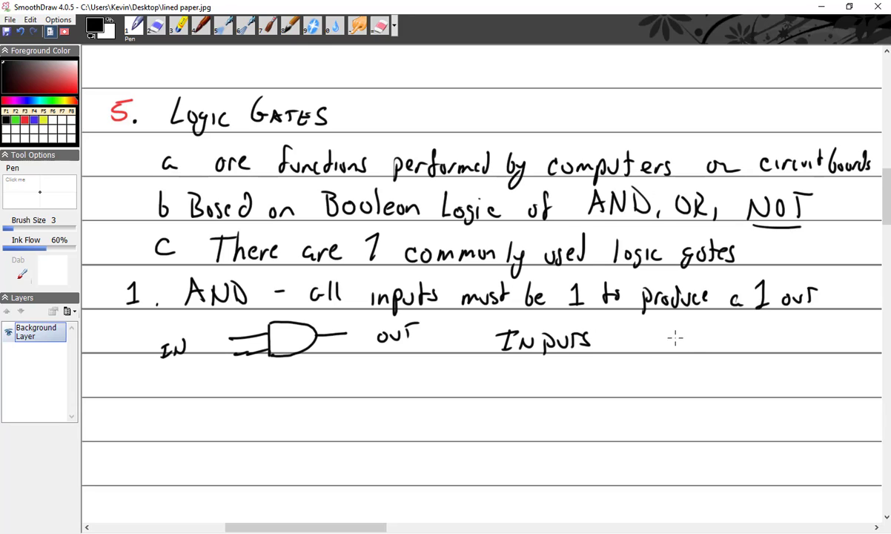
pyautogui.moveTo(670, 341); pyautogui.dragTo(734, 341)
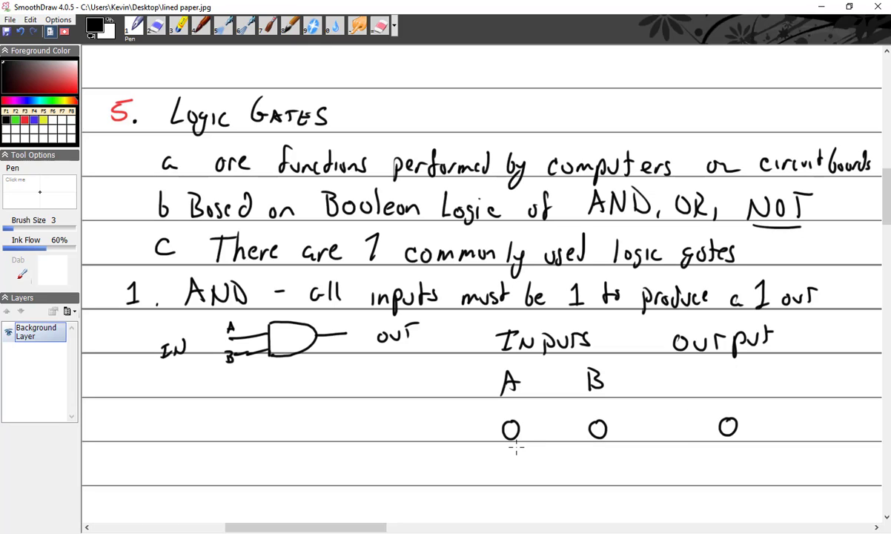
pyautogui.scroll(-3)
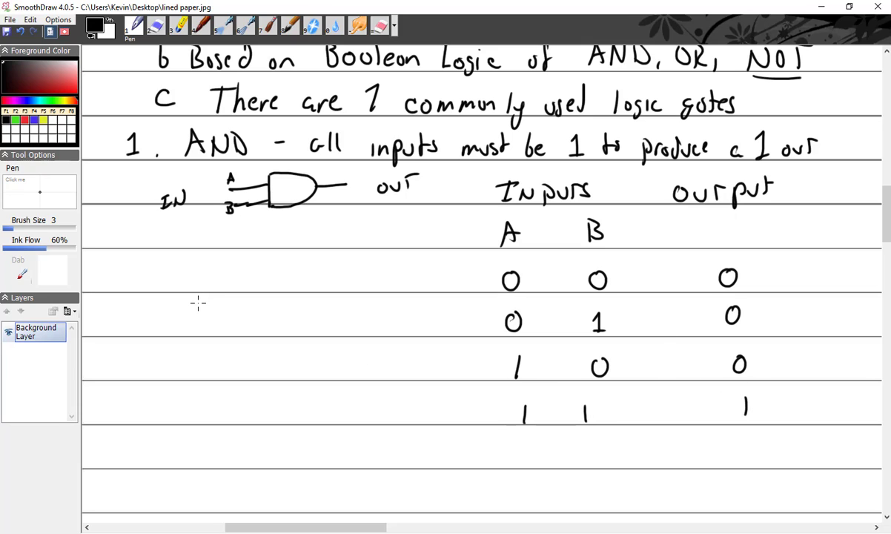
pyautogui.moveTo(121, 288)
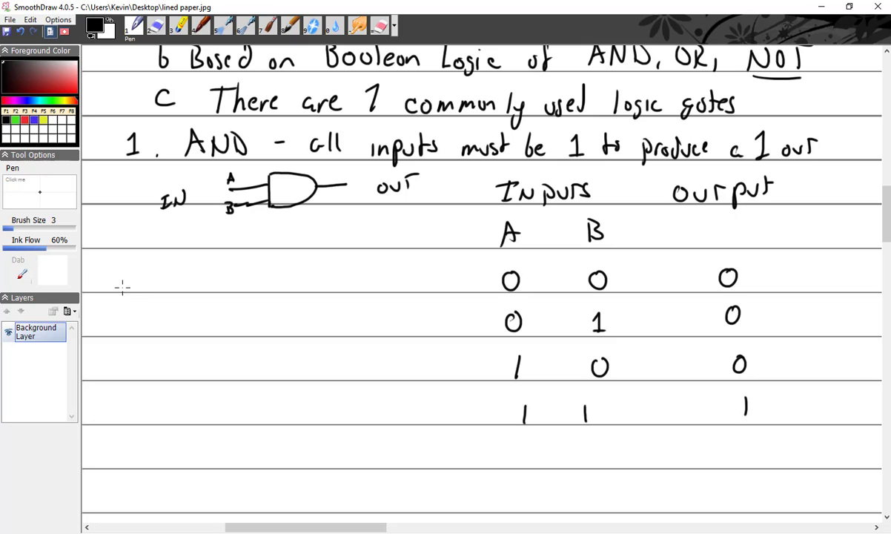
# Step: Draw two series switches A and B on a wire running toward the bulb
pyautogui.moveTo(127, 290); pyautogui.dragTo(183, 274)
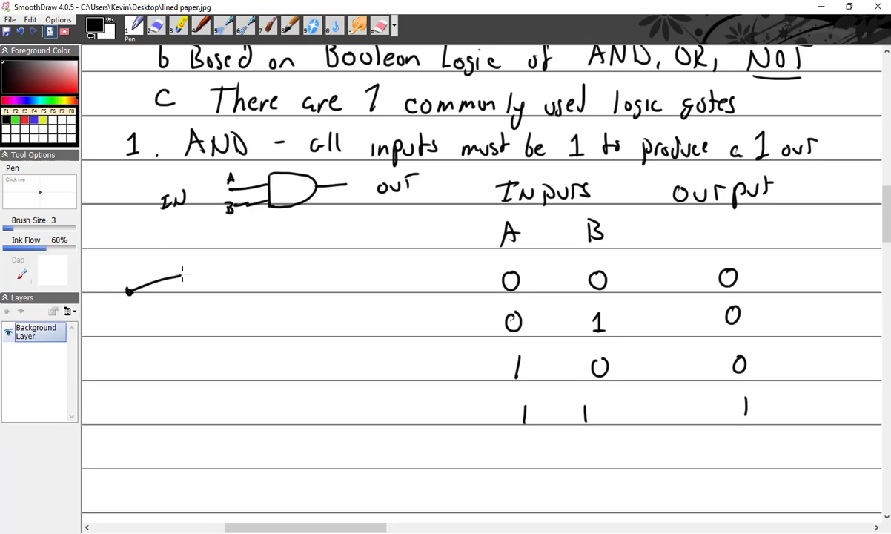
pyautogui.moveTo(175, 281); pyautogui.dragTo(220, 289)
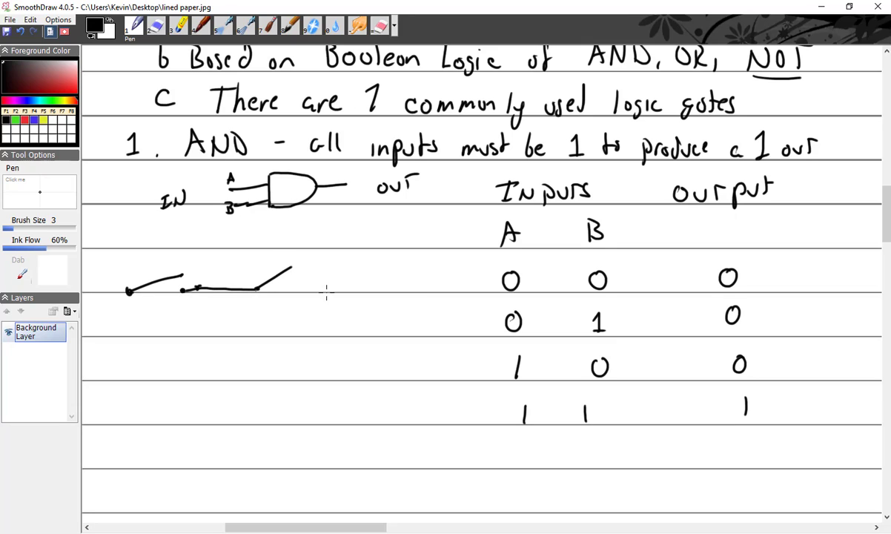
pyautogui.moveTo(308, 291); pyautogui.dragTo(363, 284)
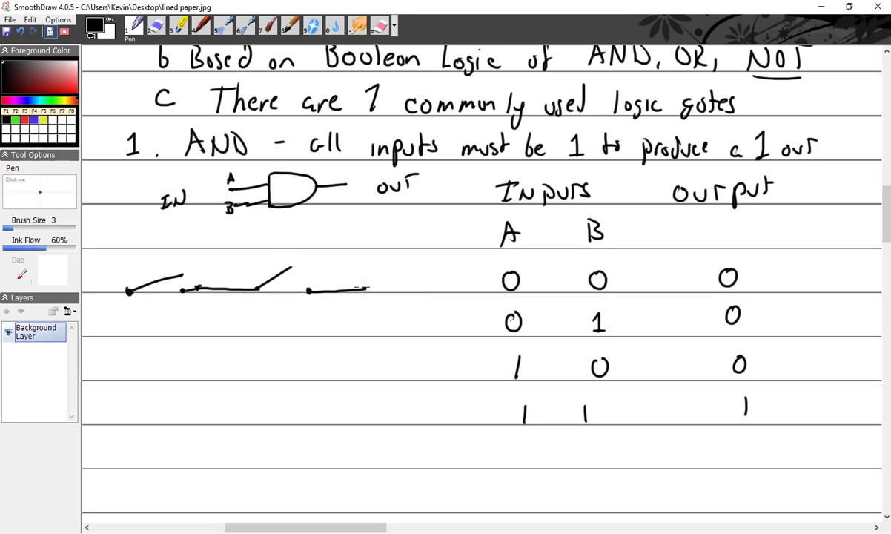
pyautogui.moveTo(363, 285); pyautogui.dragTo(442, 279)
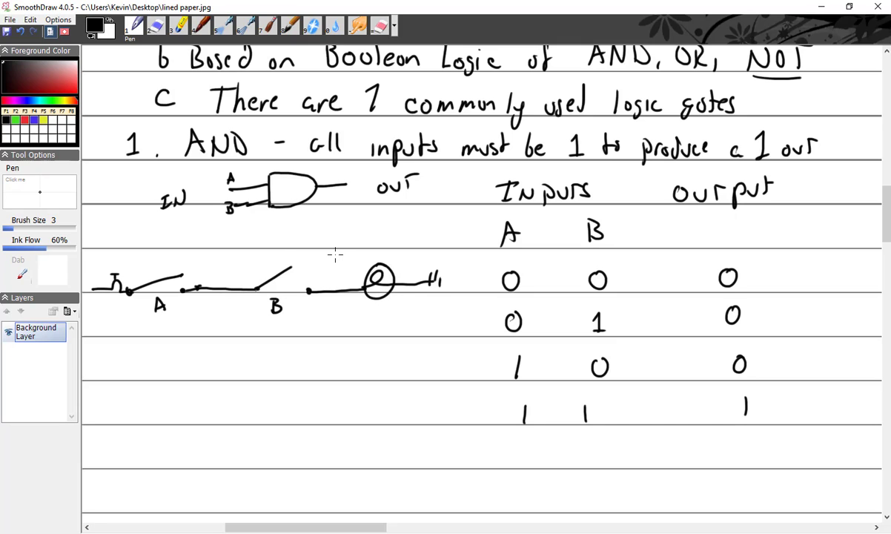
# Step: Handwrite '2 OR any input of 1 will produce 1' on two lines
pyautogui.scroll(-3)
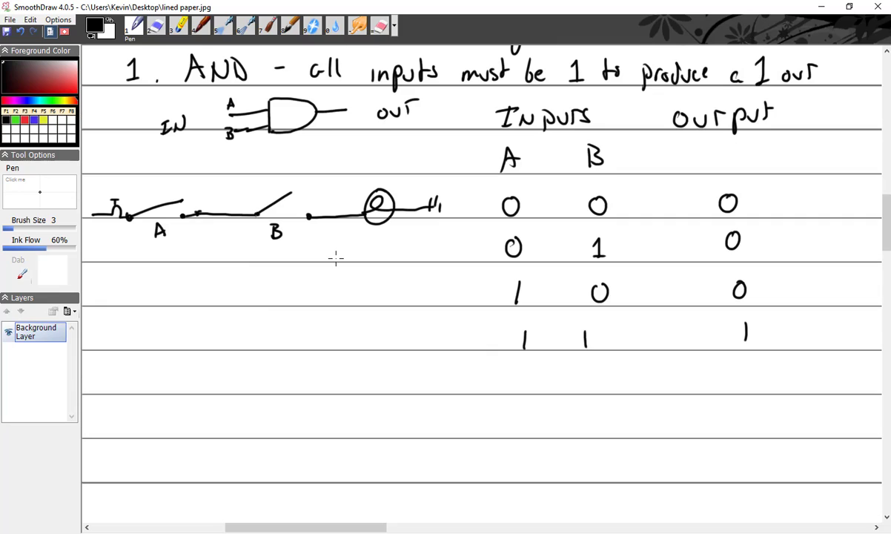
pyautogui.scroll(-3)
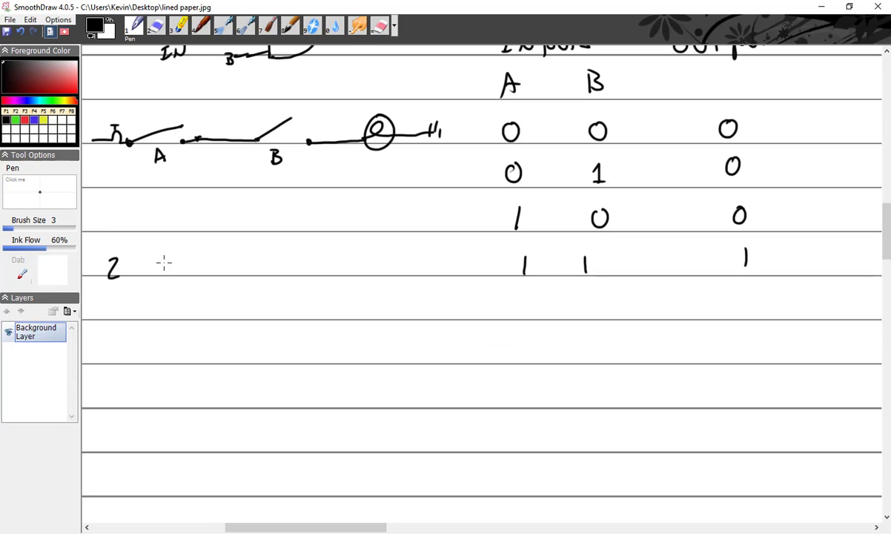
pyautogui.moveTo(156, 267); pyautogui.dragTo(194, 260)
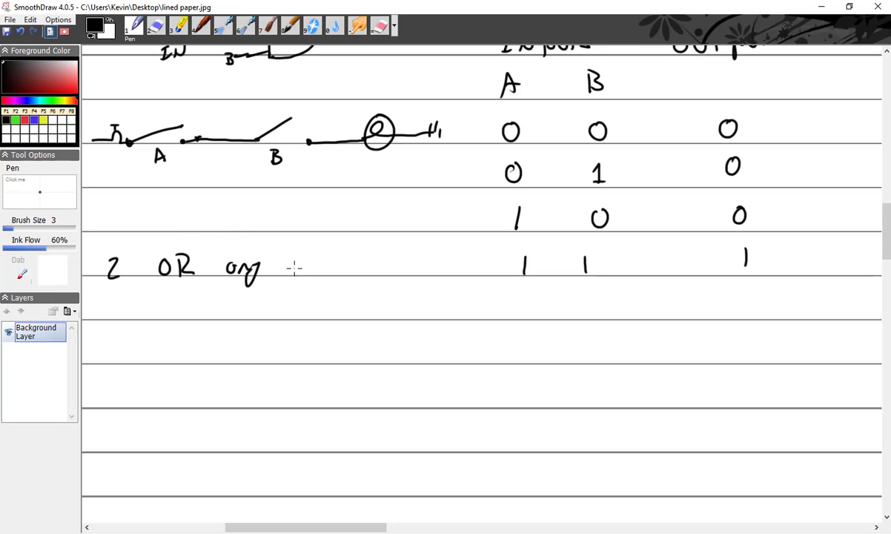
pyautogui.moveTo(287, 266); pyautogui.dragTo(348, 267)
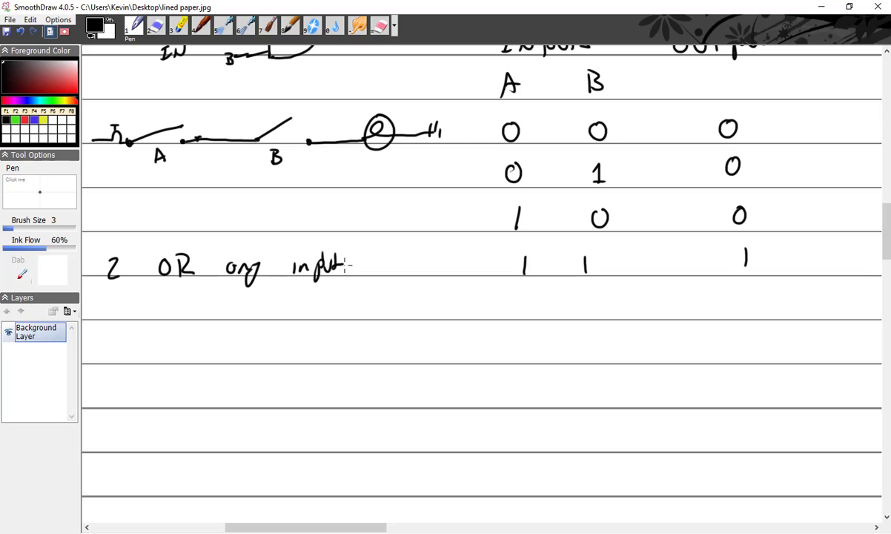
pyautogui.moveTo(359, 269); pyautogui.dragTo(368, 259)
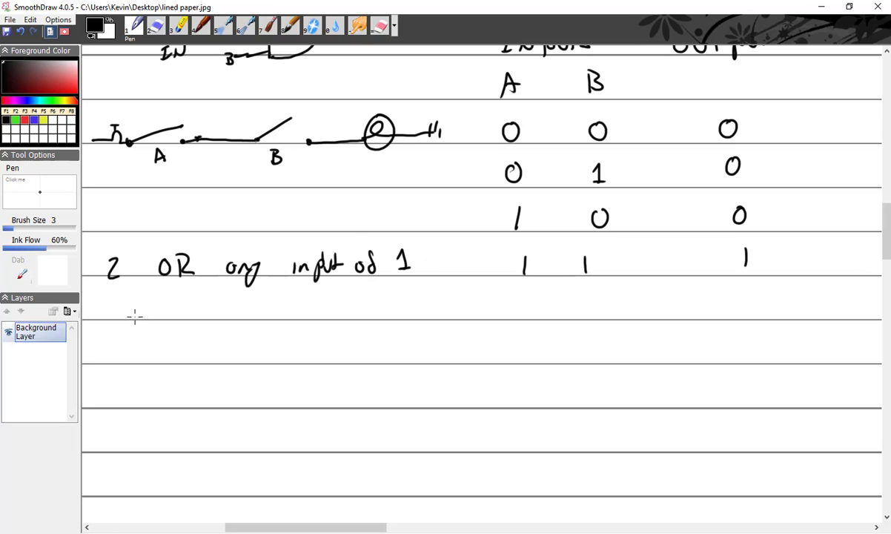
pyautogui.moveTo(155, 310); pyautogui.dragTo(222, 304)
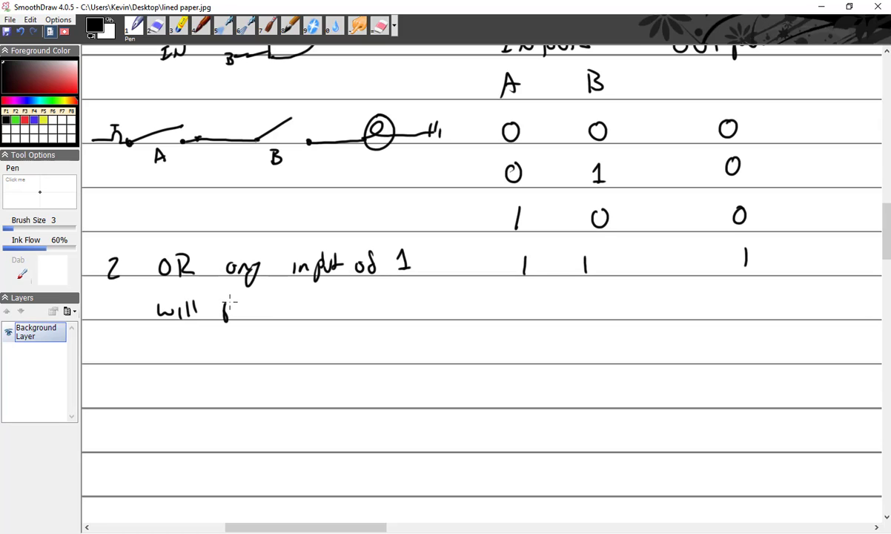
pyautogui.moveTo(223, 307); pyautogui.dragTo(285, 307)
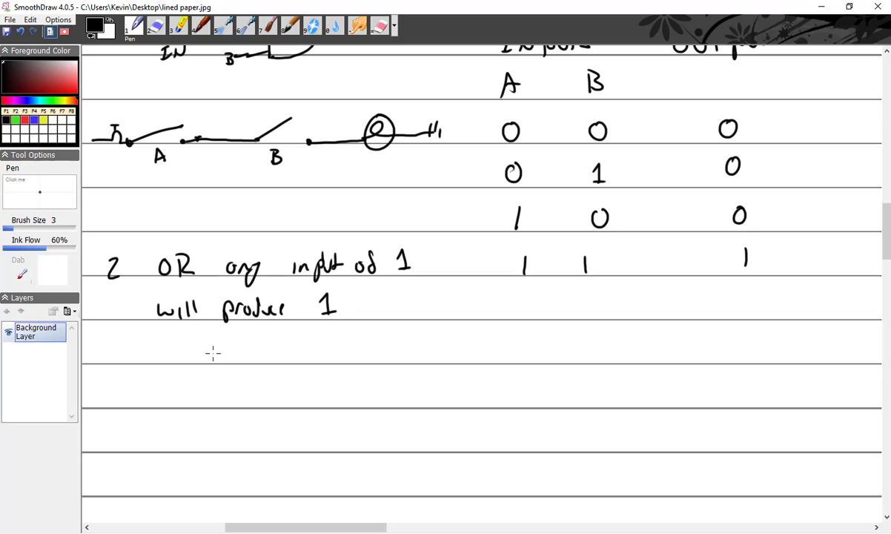
# Step: Sketch the OR gate symbol with input wires, curved body and output line
pyautogui.moveTo(210, 354); pyautogui.dragTo(236, 355)
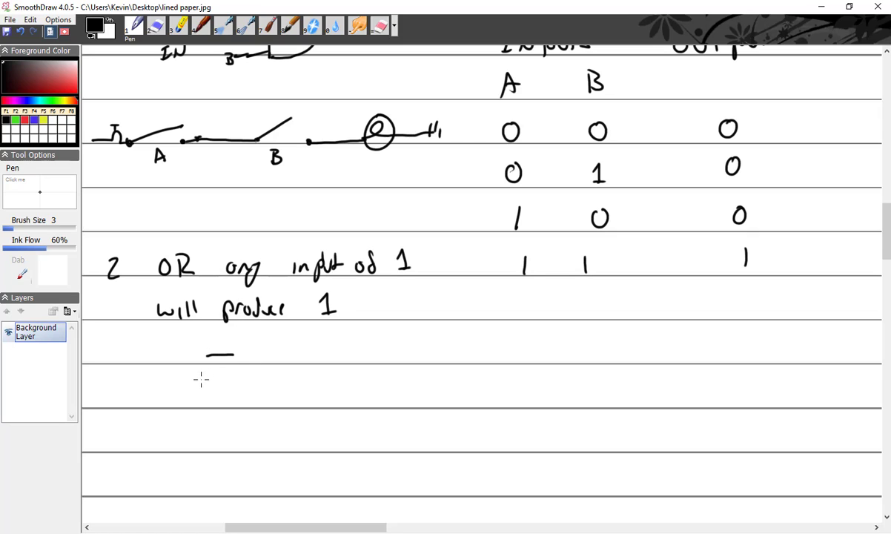
pyautogui.moveTo(231, 349); pyautogui.dragTo(234, 378)
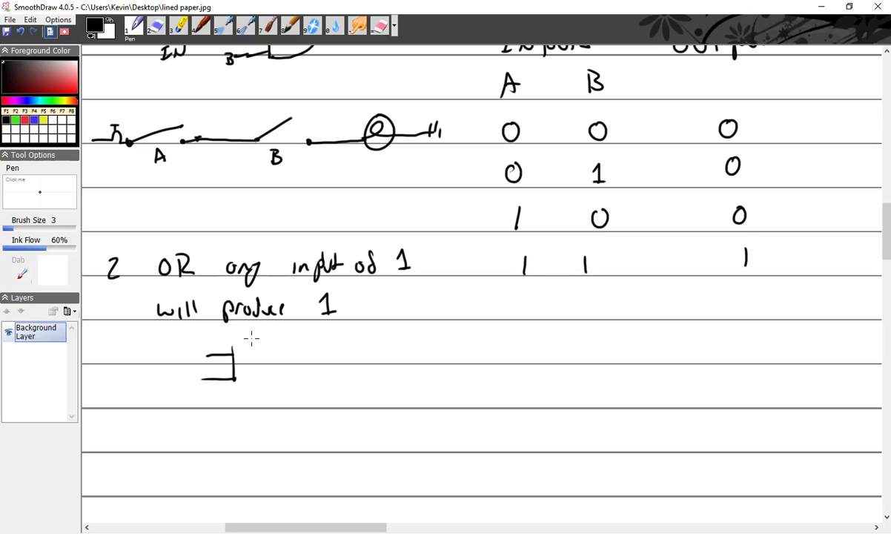
pyautogui.moveTo(236, 344); pyautogui.dragTo(293, 362)
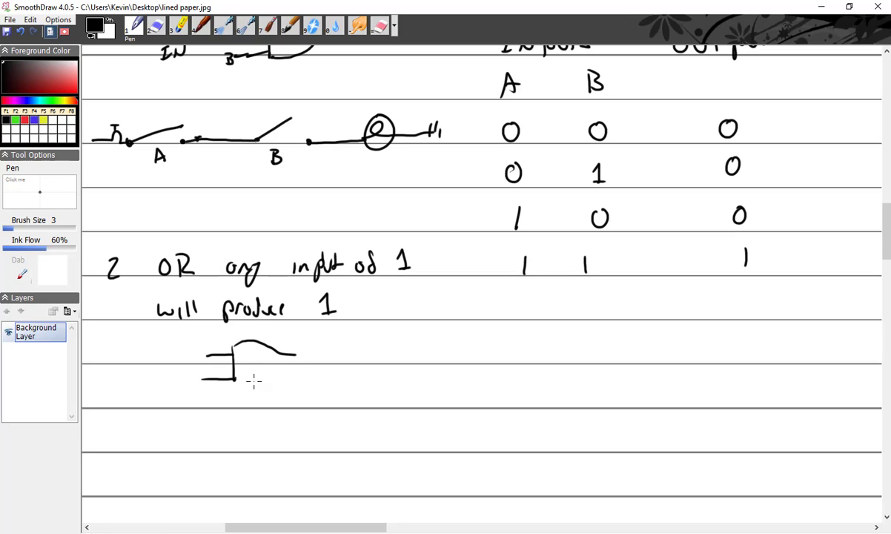
pyautogui.moveTo(240, 378); pyautogui.dragTo(289, 363)
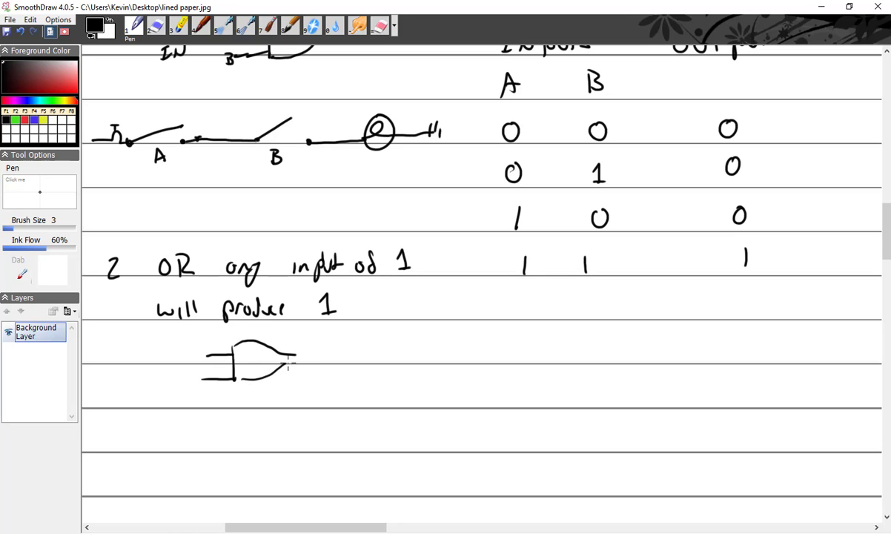
pyautogui.moveTo(289, 362); pyautogui.dragTo(361, 358)
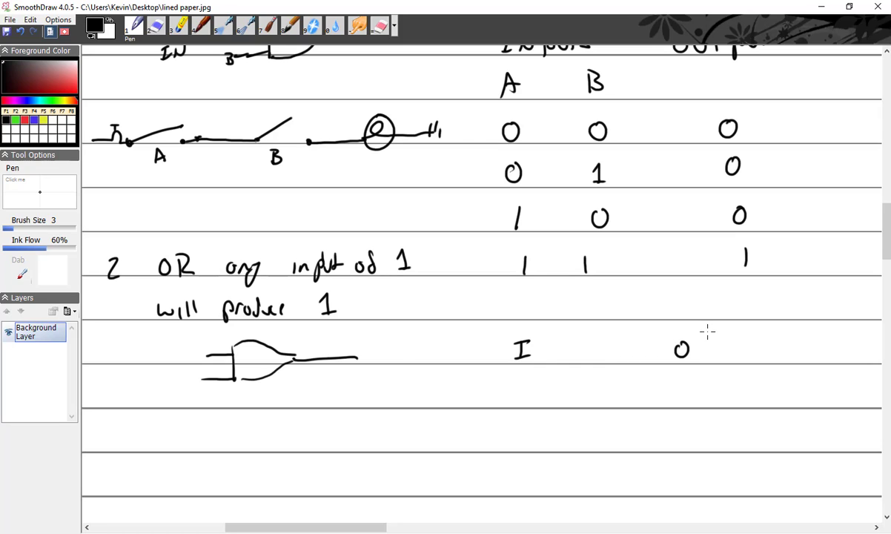
pyautogui.moveTo(509, 344)
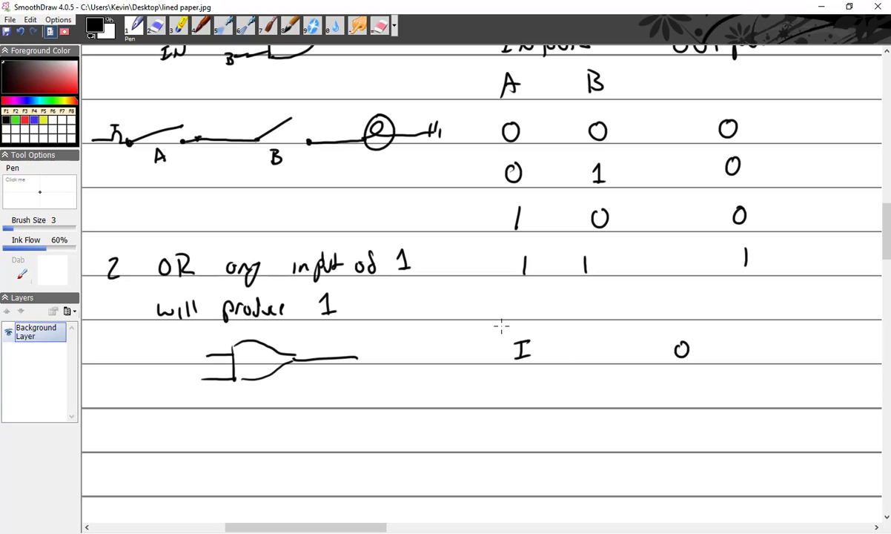
pyautogui.moveTo(528, 387)
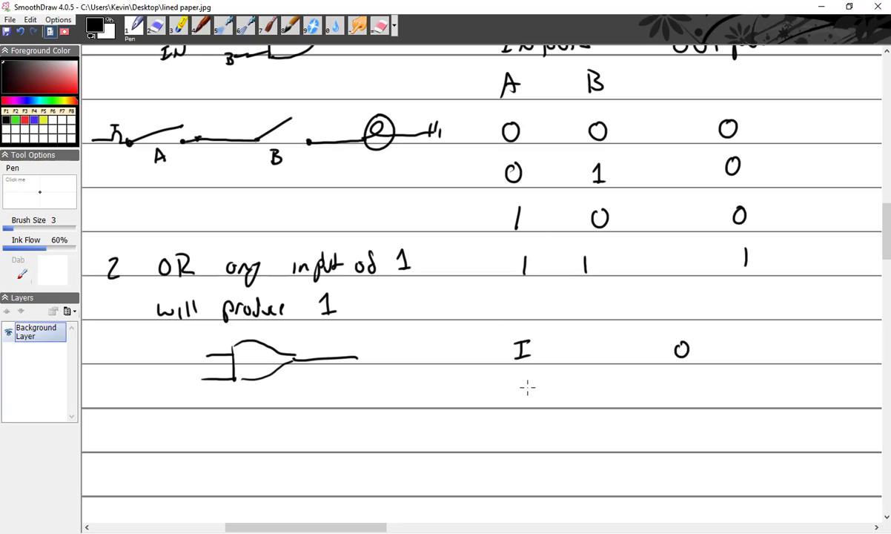
# Step: Label inputs A and B and fill the OR truth table outputs 0, 1, 1, 1
pyautogui.moveTo(477, 393); pyautogui.dragTo(551, 389)
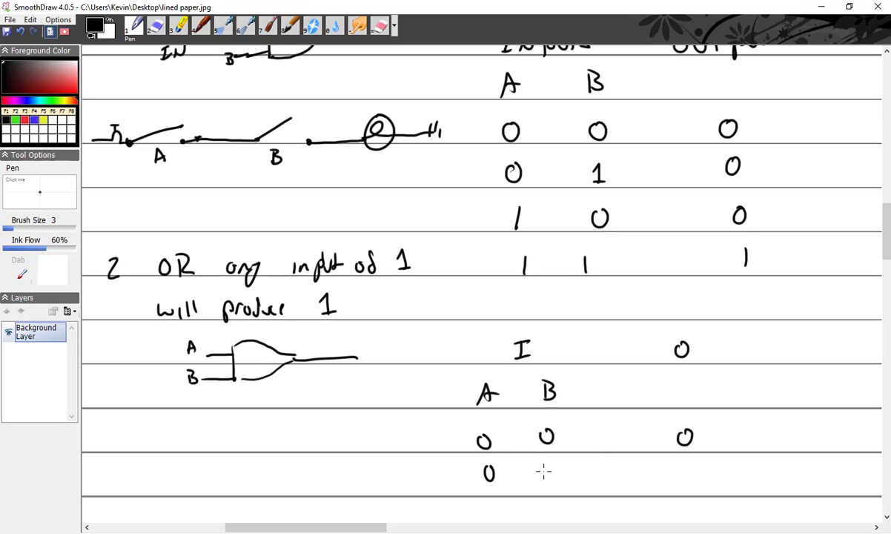
pyautogui.click(685, 477)
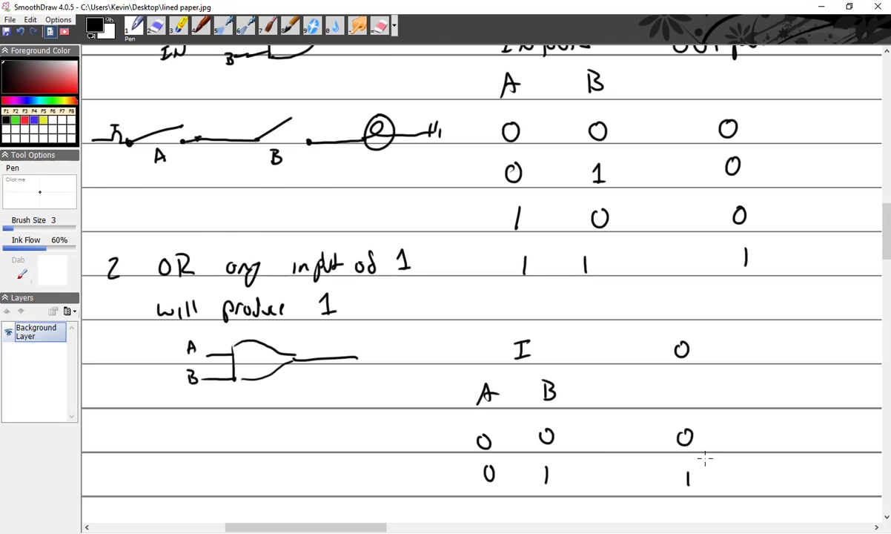
pyautogui.scroll(-3)
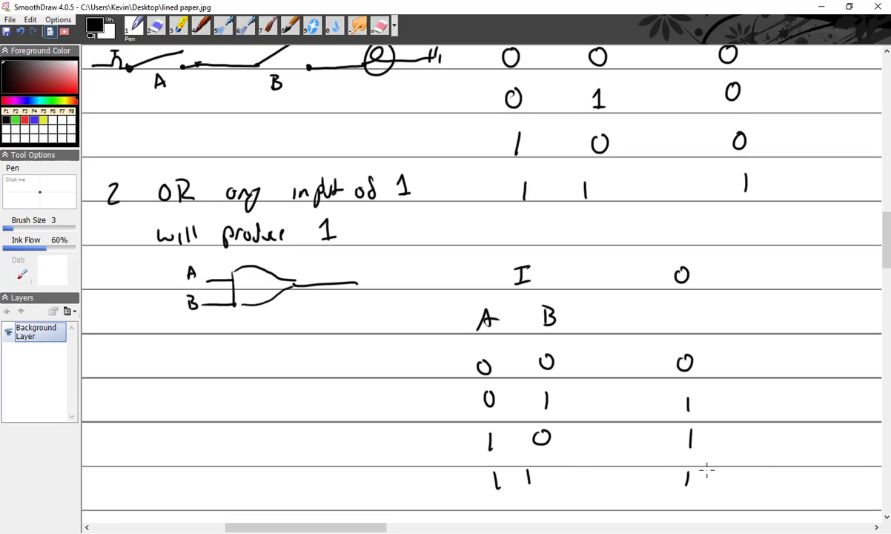
pyautogui.scroll(-3)
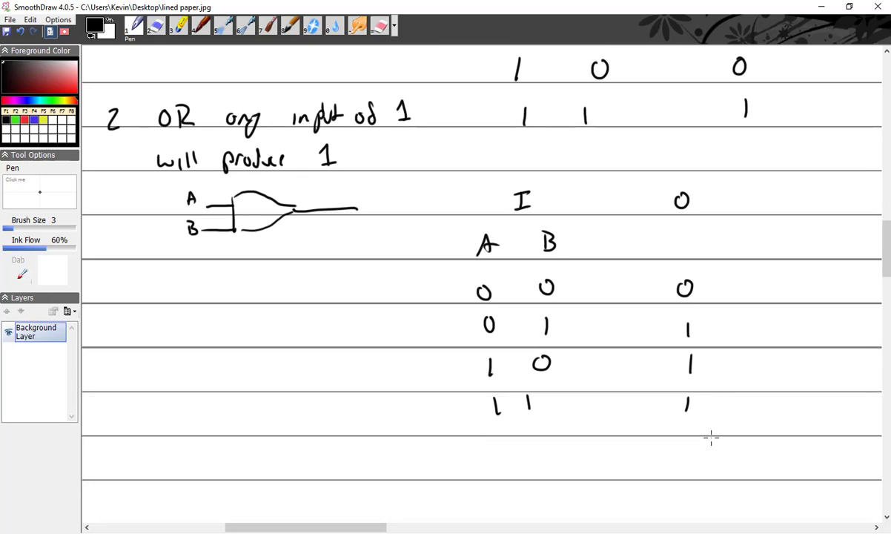
pyautogui.moveTo(215, 285)
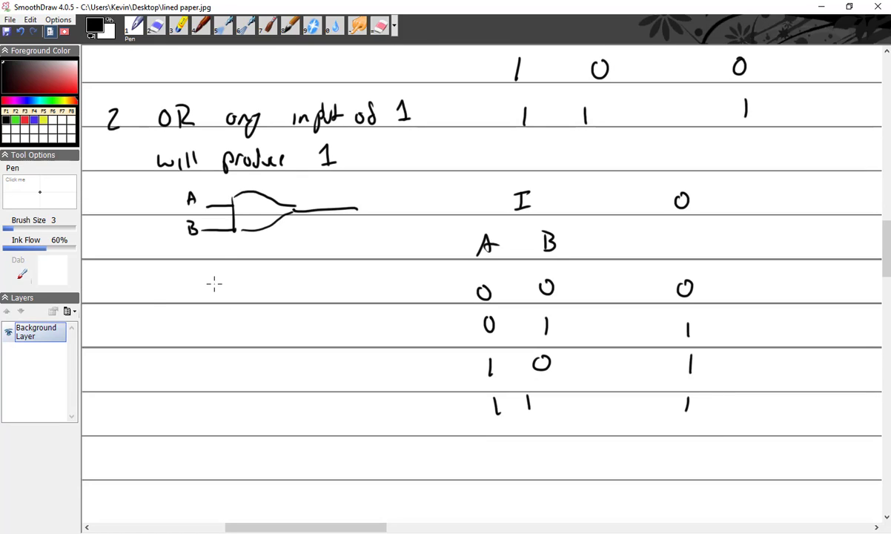
pyautogui.moveTo(143, 305)
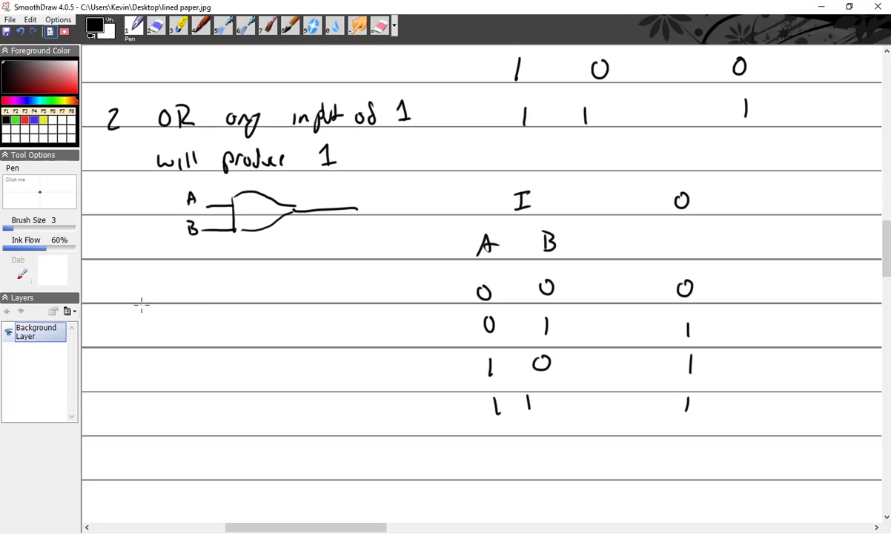
# Step: Draw two parallel switch branches joining into an output wire with lamp and battery
pyautogui.moveTo(139, 305); pyautogui.dragTo(240, 285)
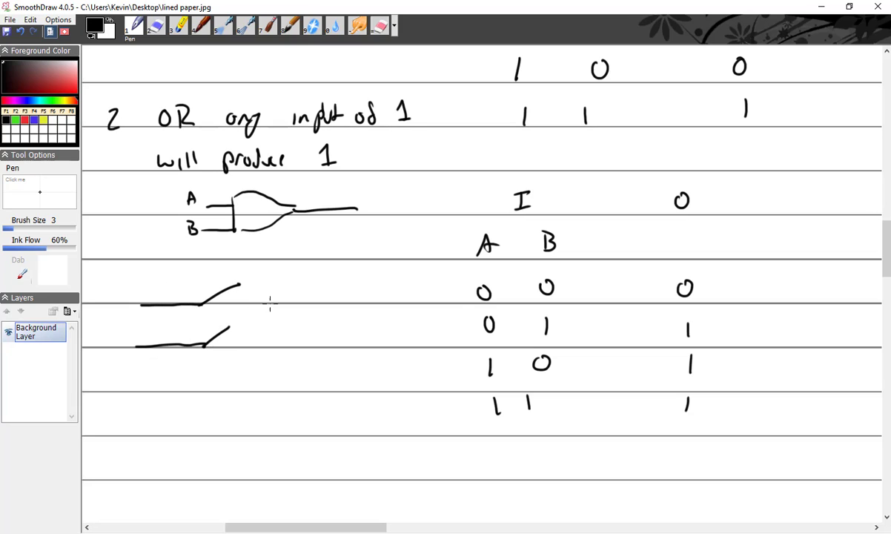
pyautogui.moveTo(241, 302); pyautogui.dragTo(289, 303)
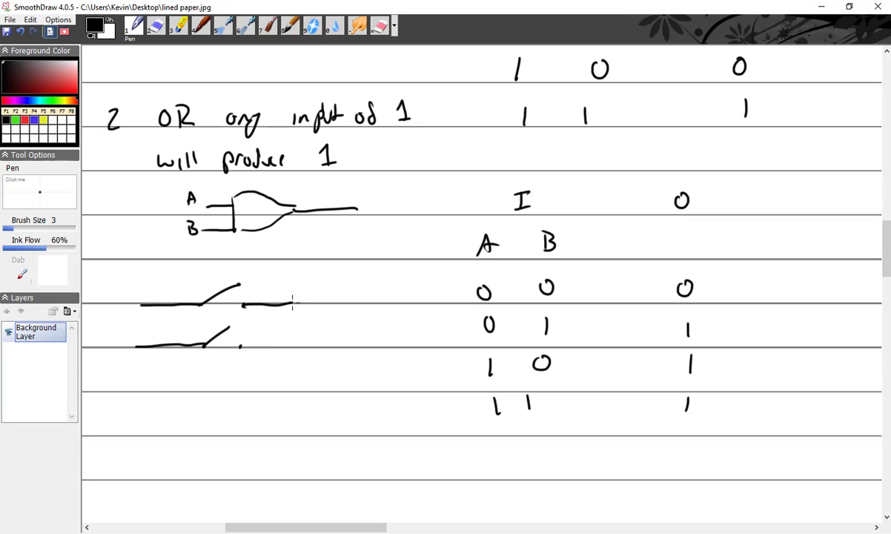
pyautogui.moveTo(291, 304); pyautogui.dragTo(240, 347)
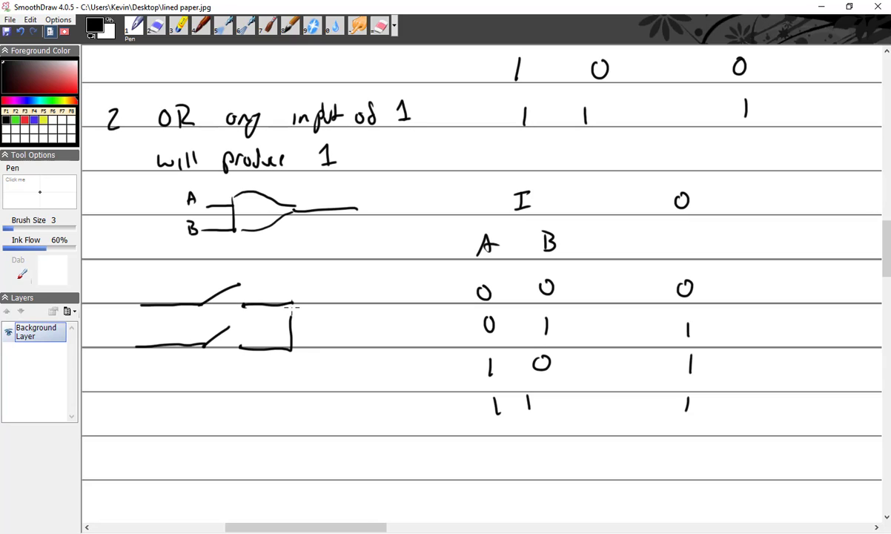
pyautogui.moveTo(289, 305); pyautogui.dragTo(408, 299)
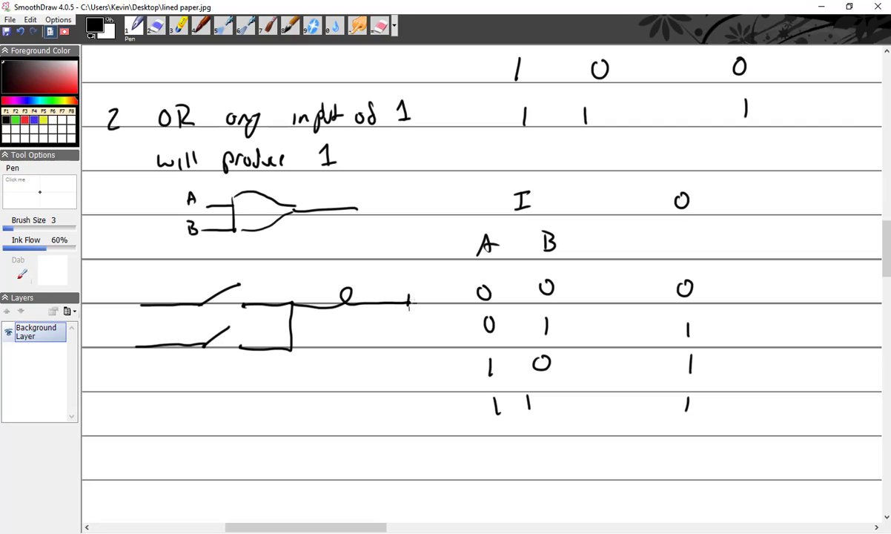
pyautogui.moveTo(338, 285); pyautogui.dragTo(349, 311)
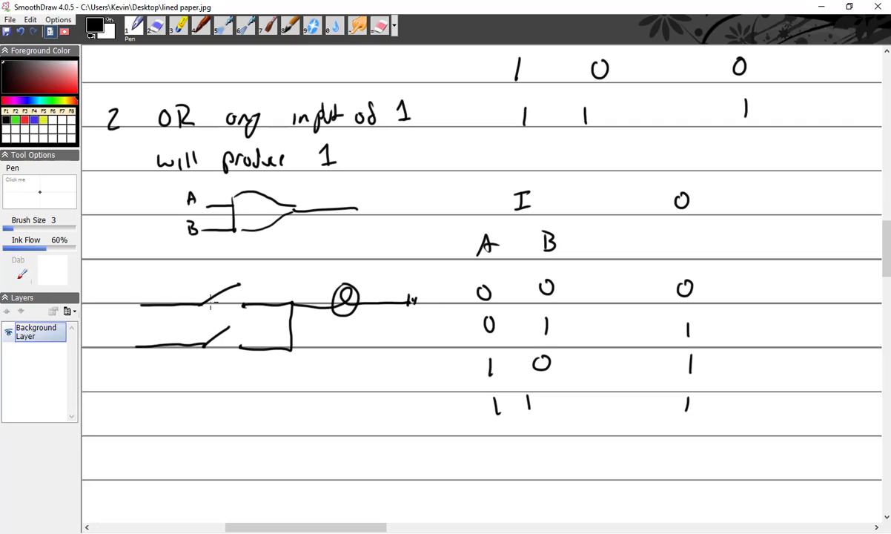
pyautogui.moveTo(145, 313)
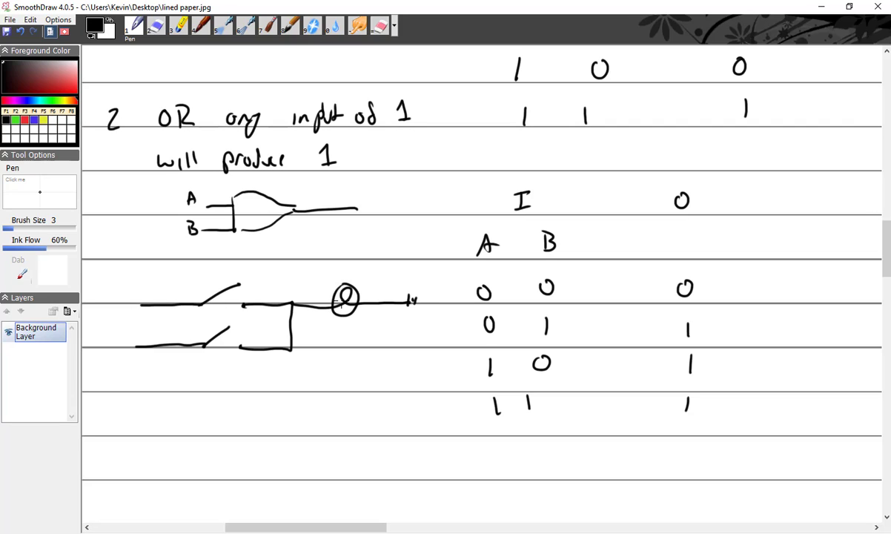
pyautogui.moveTo(685, 297)
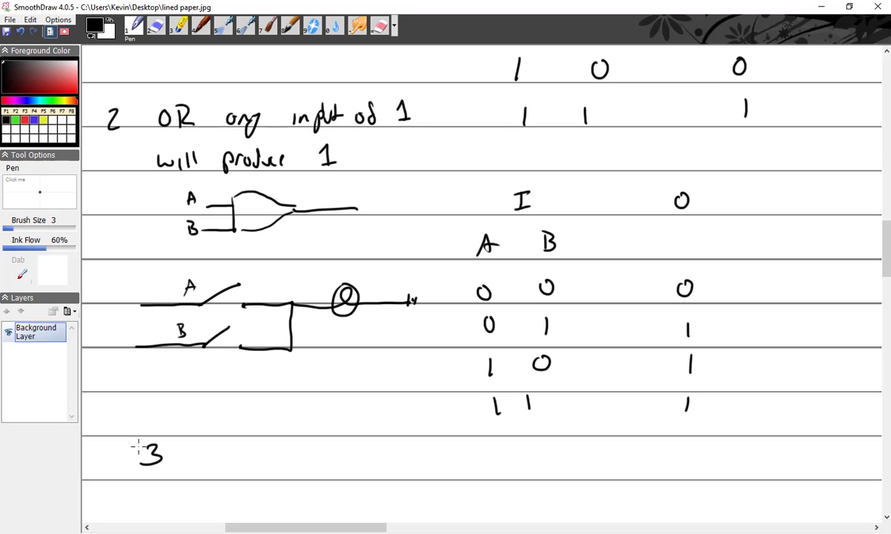
# Step: Handwrite the heading '3 INVERT or NOT - Reverses the condition'
pyautogui.scroll(-3)
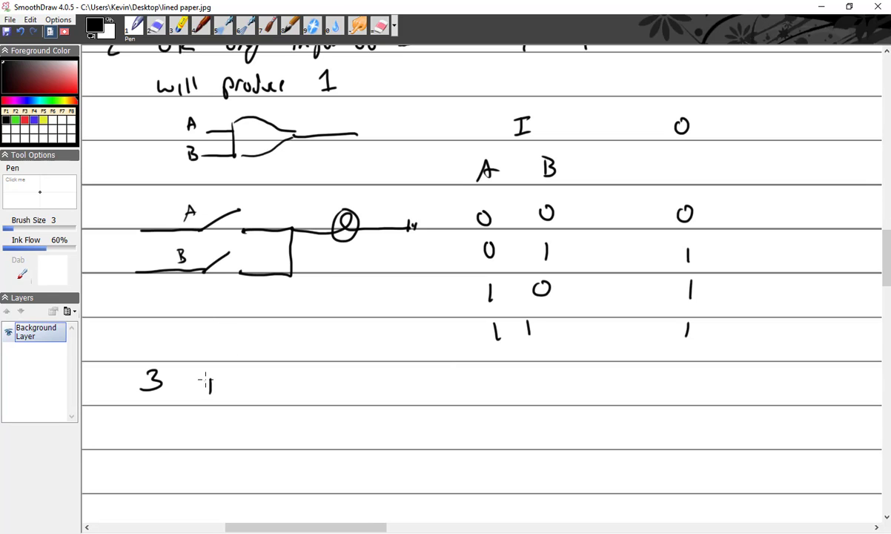
pyautogui.moveTo(200, 388); pyautogui.dragTo(267, 389)
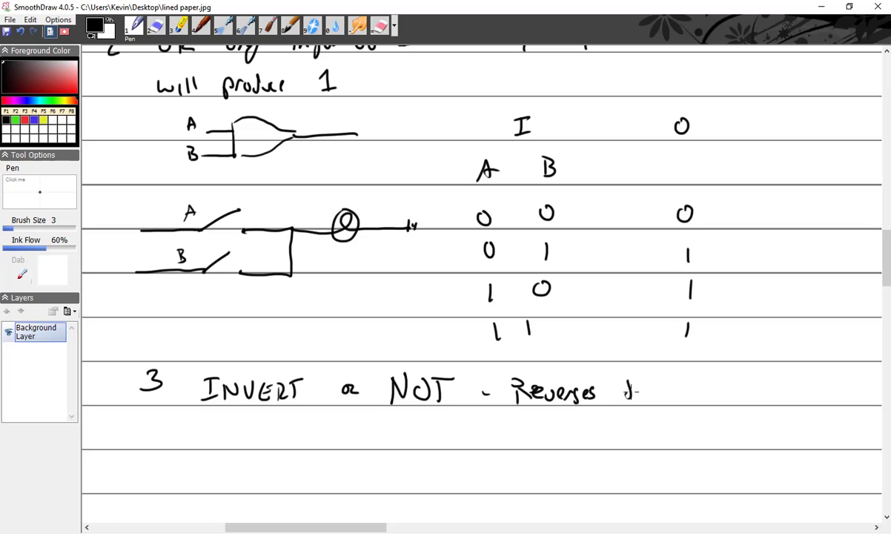
pyautogui.moveTo(623, 393); pyautogui.dragTo(748, 393)
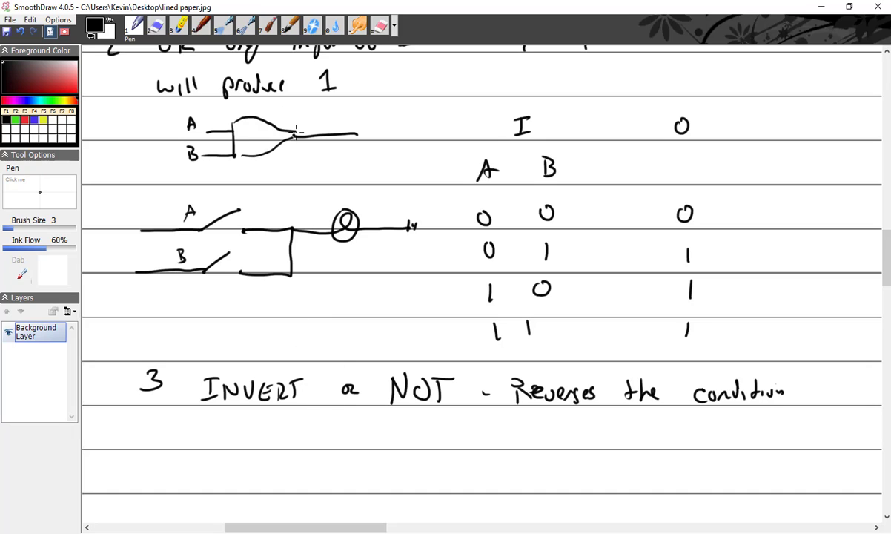
pyautogui.moveTo(212, 436)
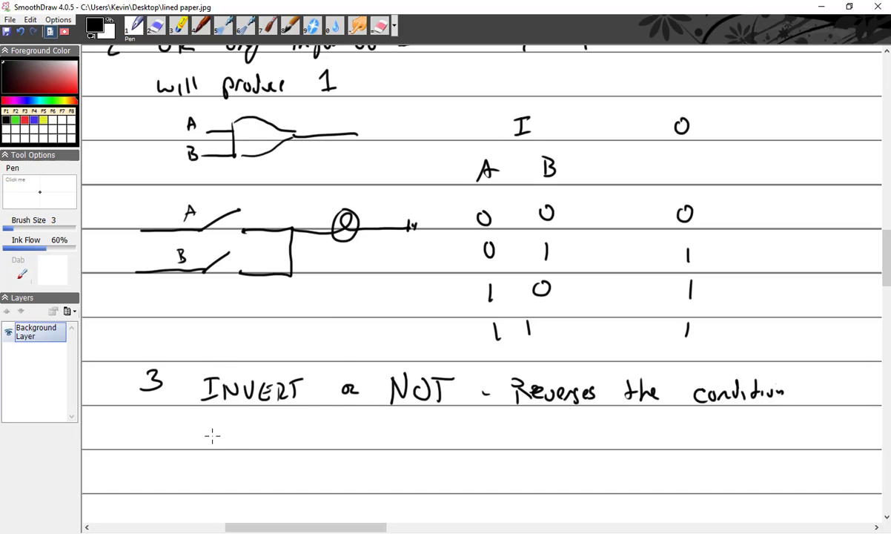
# Step: Draw the NOT gate symbol with I and O column labels, briefly erasing to fix the input line
pyautogui.moveTo(210, 433); pyautogui.dragTo(264, 447)
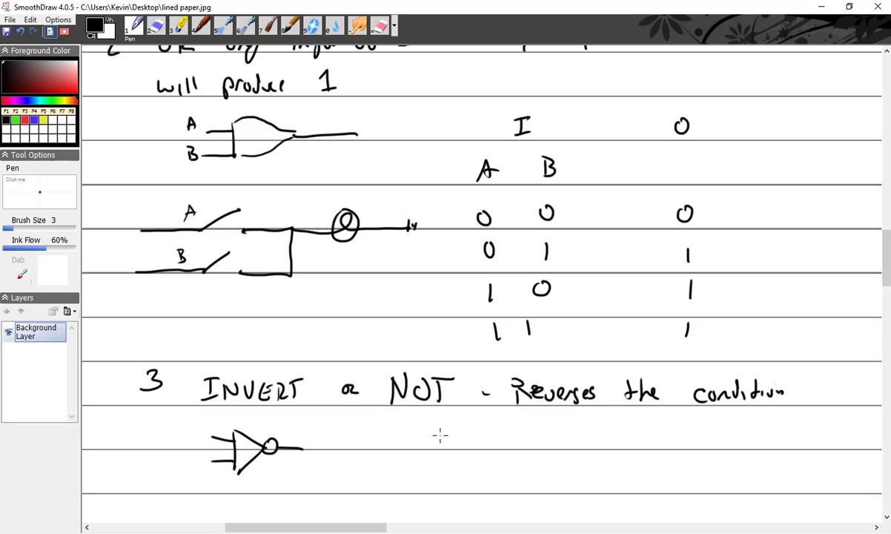
pyautogui.moveTo(433, 433); pyautogui.dragTo(445, 452)
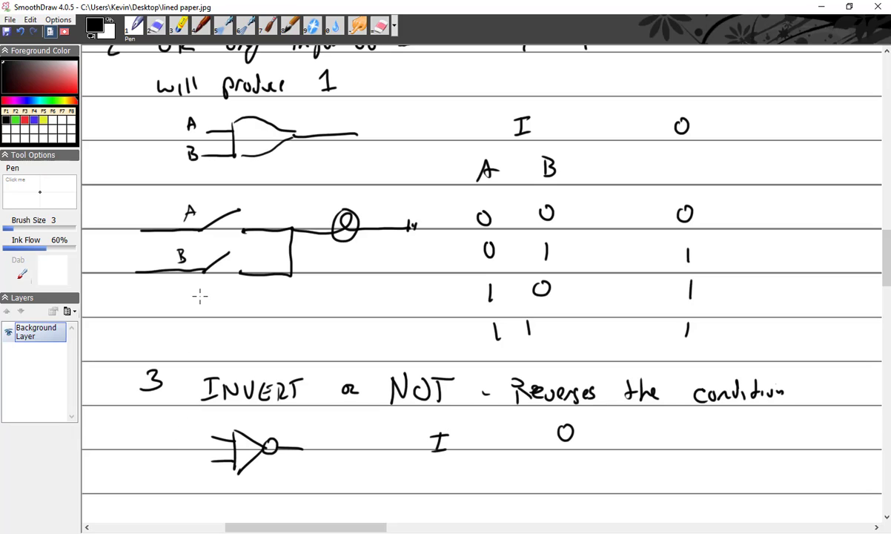
pyautogui.click(155, 26)
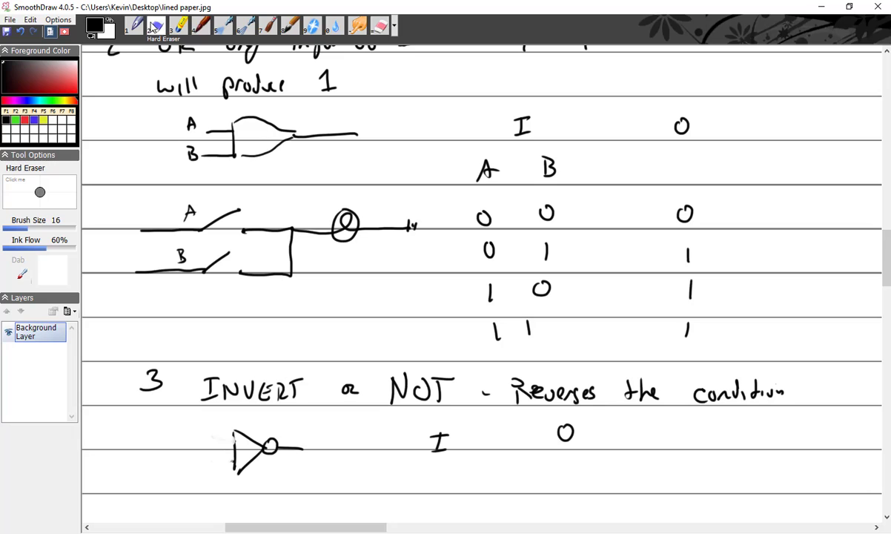
pyautogui.click(132, 27)
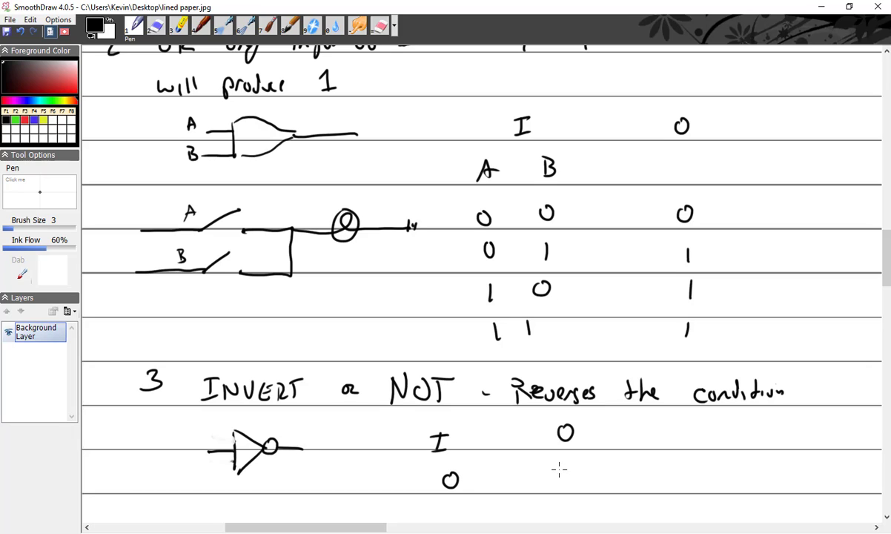
# Step: Fill the NOT truth table rows 0→1 and 1→0
pyautogui.moveTo(566, 460); pyautogui.dragTo(567, 489)
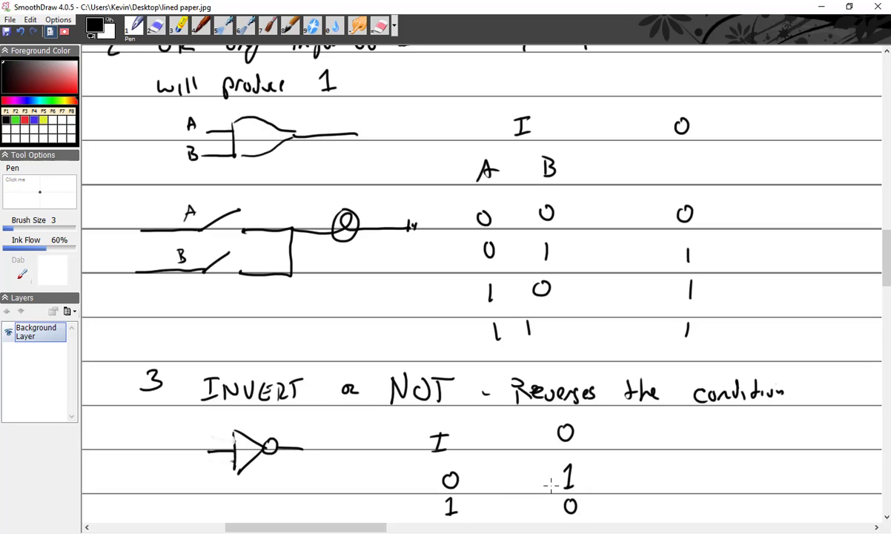
pyautogui.scroll(-3)
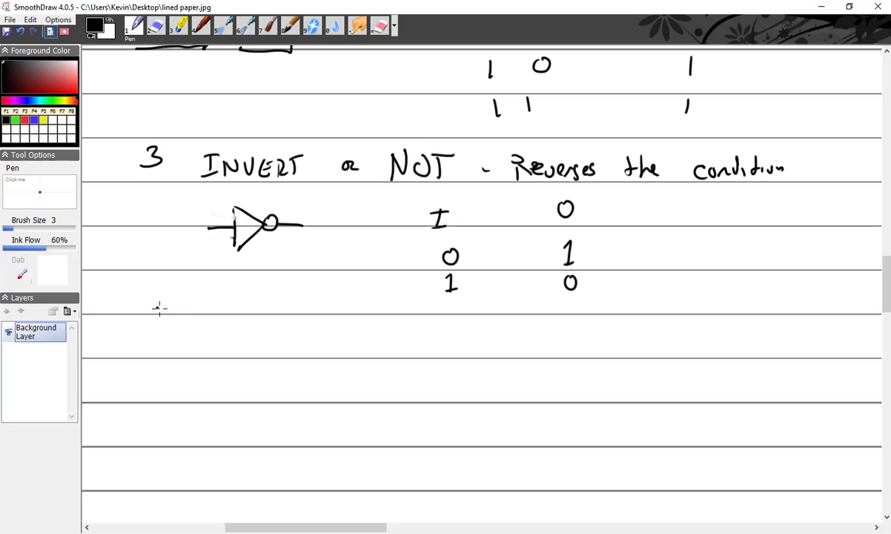
# Step: Draw the main wire with relay contacts, lamp, battery and input switch
pyautogui.moveTo(156, 308); pyautogui.dragTo(236, 310)
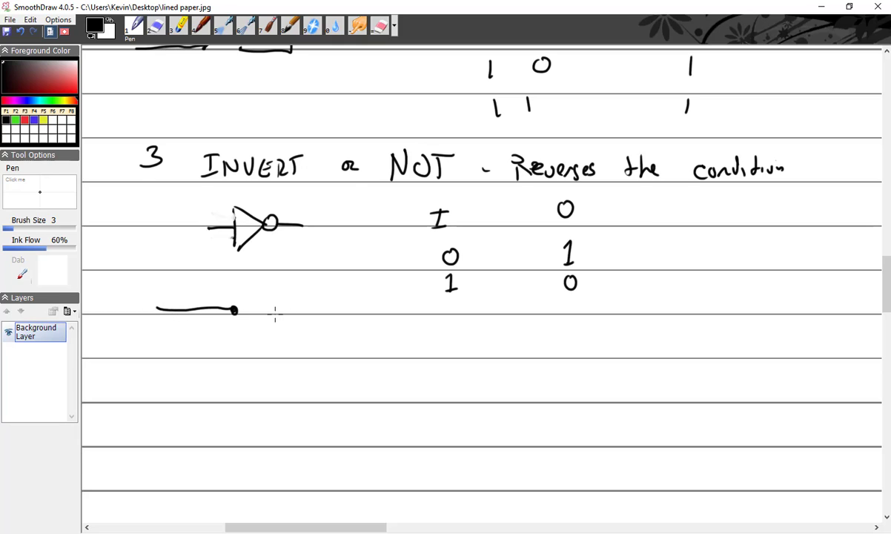
pyautogui.moveTo(235, 310); pyautogui.dragTo(276, 309)
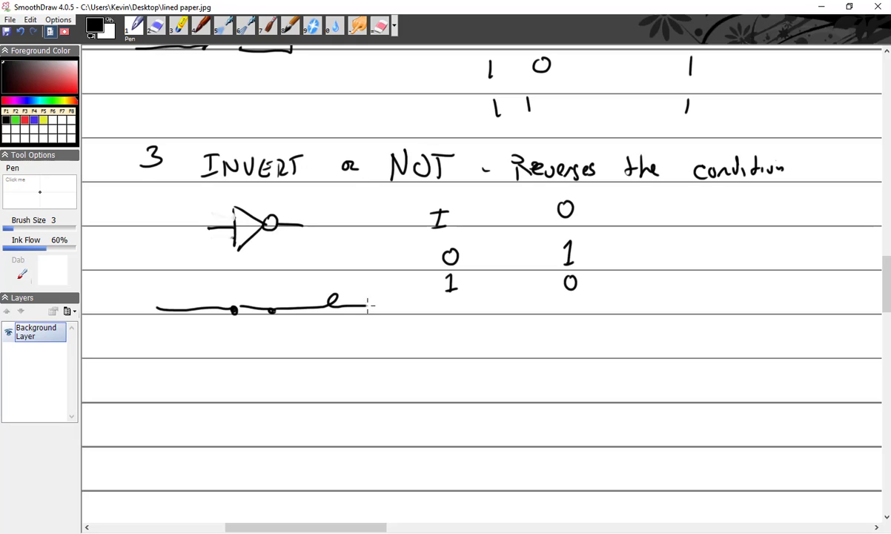
pyautogui.moveTo(329, 300); pyautogui.dragTo(386, 303)
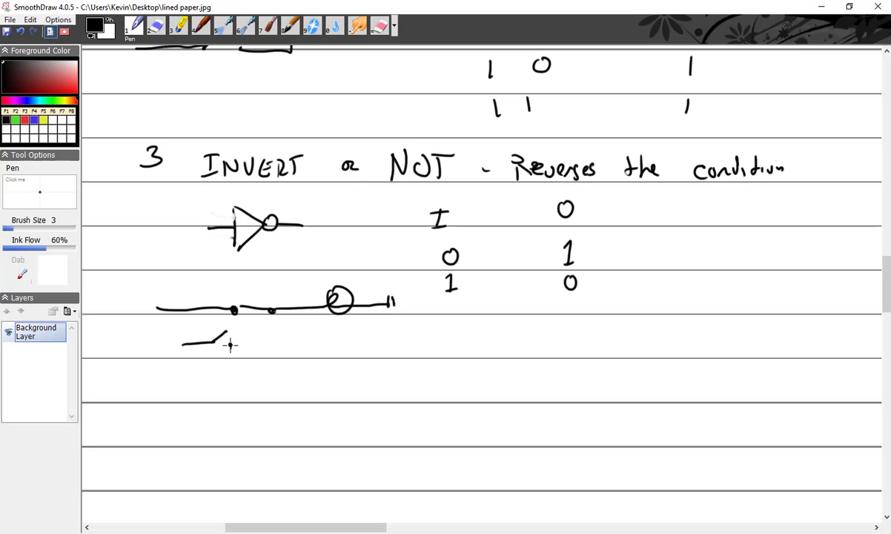
# Step: Add the relay coil to ground, join the input switch to it and mark the contact
pyautogui.moveTo(252, 341); pyautogui.dragTo(259, 386)
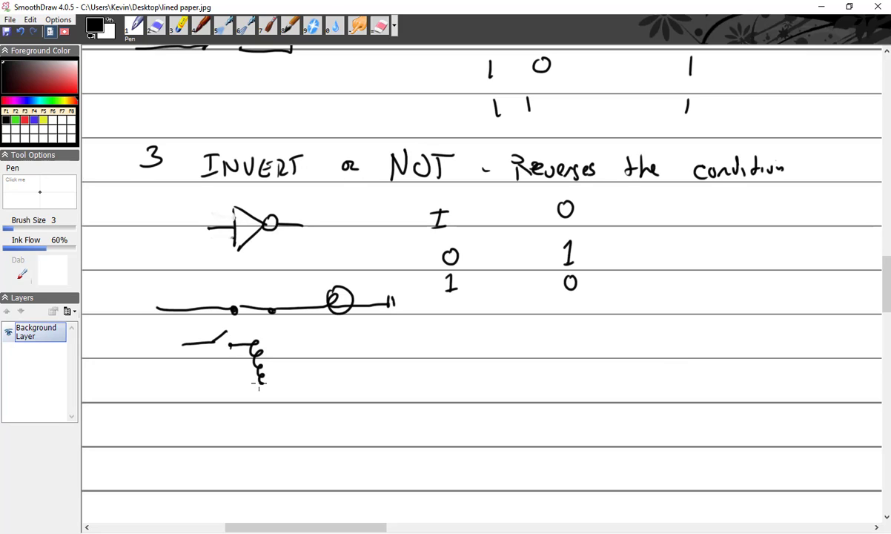
pyautogui.moveTo(264, 363); pyautogui.dragTo(297, 403)
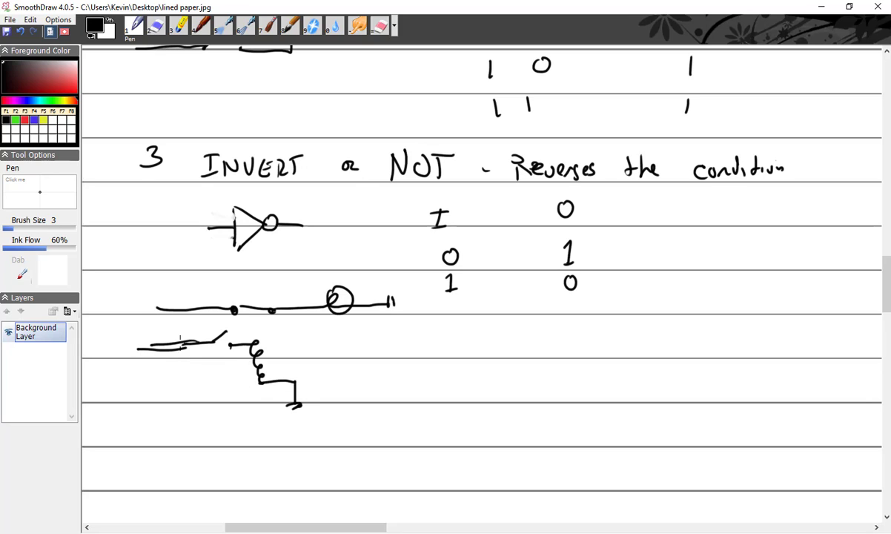
pyautogui.moveTo(137, 347); pyautogui.dragTo(230, 344)
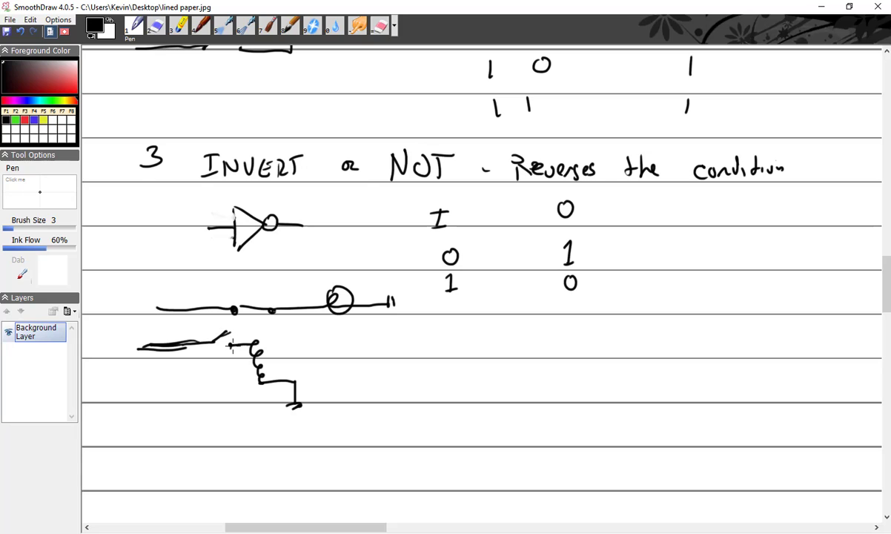
pyautogui.moveTo(260, 330)
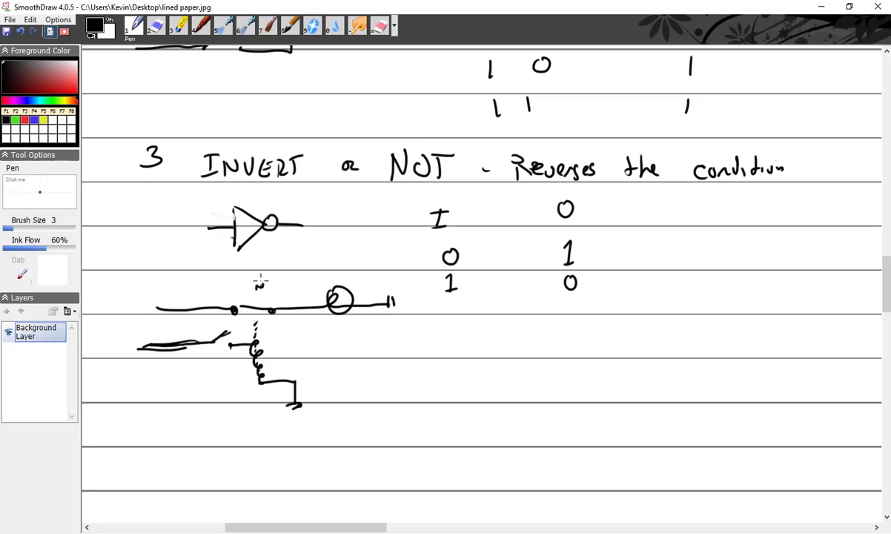
pyautogui.click(267, 285)
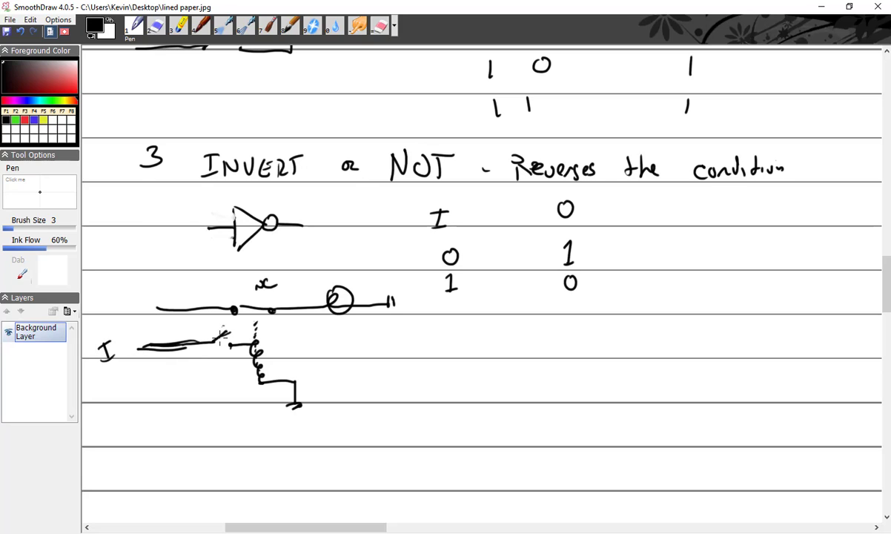
pyautogui.moveTo(341, 286)
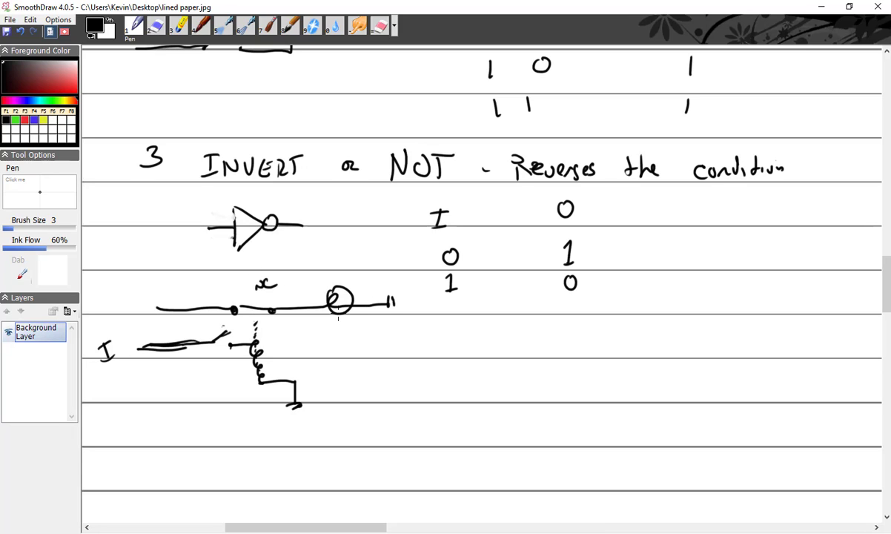
pyautogui.moveTo(231, 347)
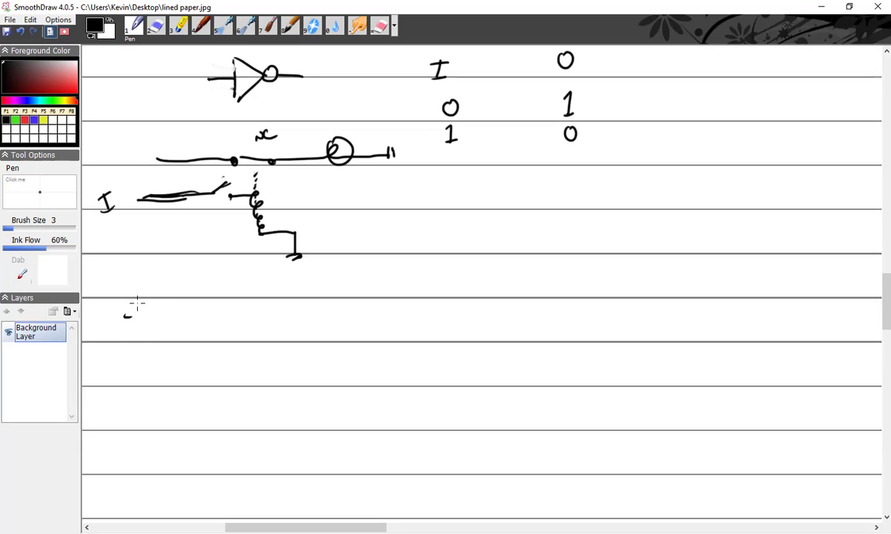
# Step: Handwrite the heading '4 NOR (INVERTED OR)'
pyautogui.moveTo(136, 307); pyautogui.dragTo(134, 338)
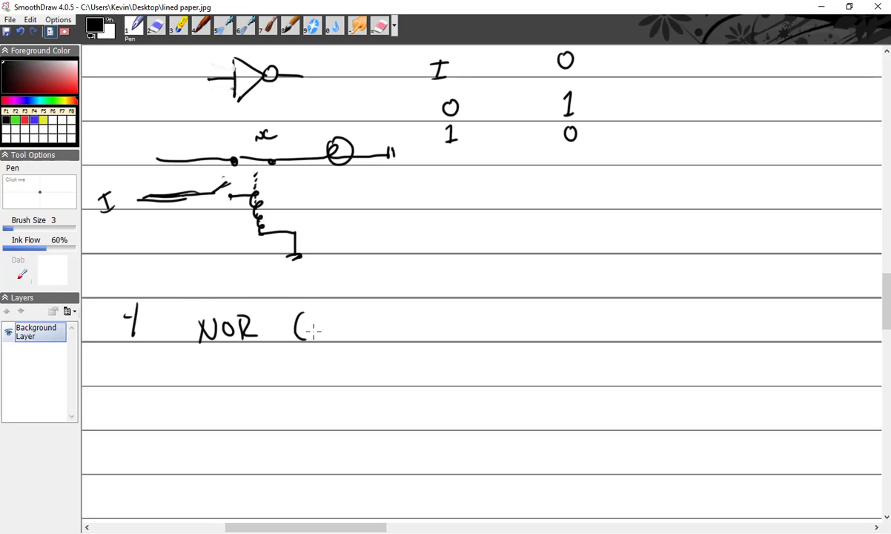
pyautogui.moveTo(311, 329); pyautogui.dragTo(363, 329)
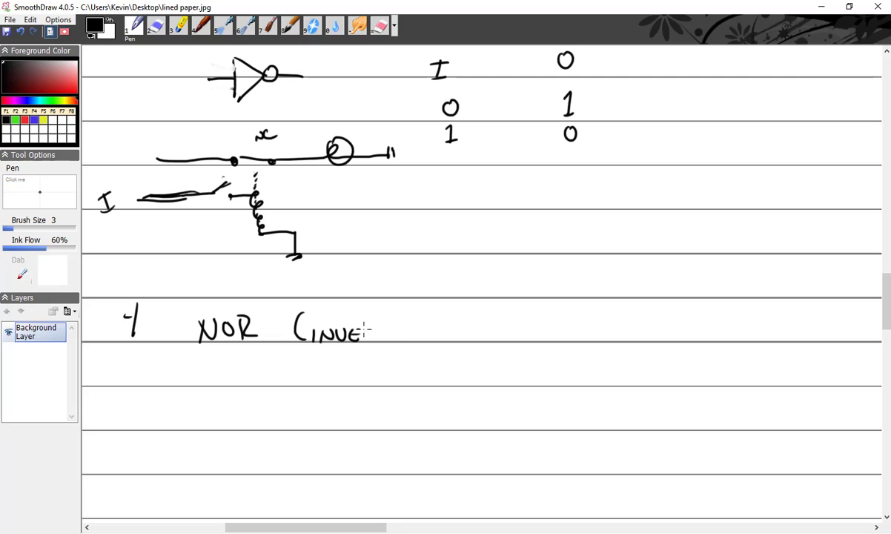
pyautogui.moveTo(363, 329); pyautogui.dragTo(415, 333)
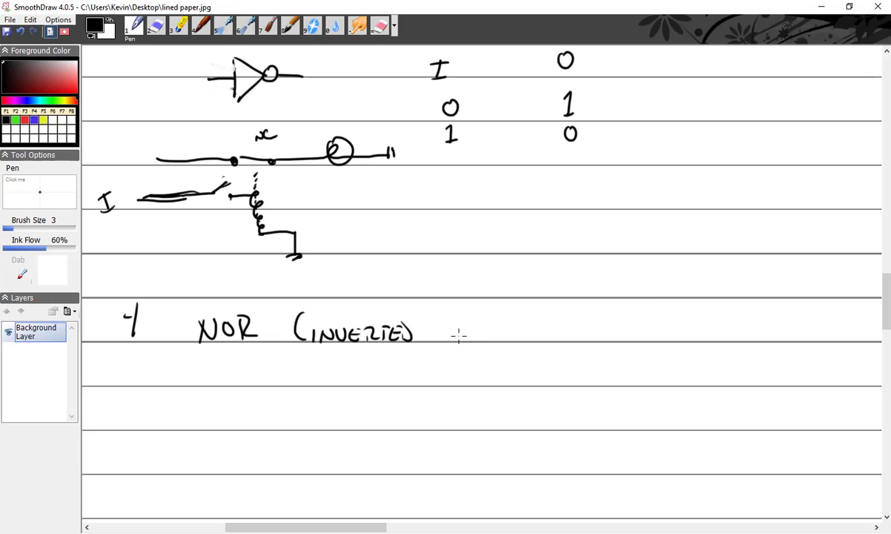
pyautogui.moveTo(445, 329); pyautogui.dragTo(519, 326)
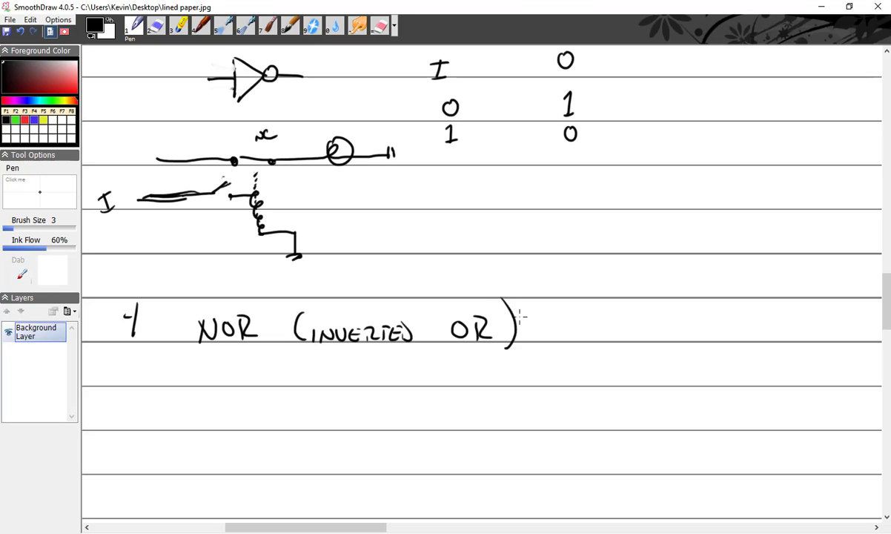
pyautogui.moveTo(270, 397); pyautogui.dragTo(304, 394)
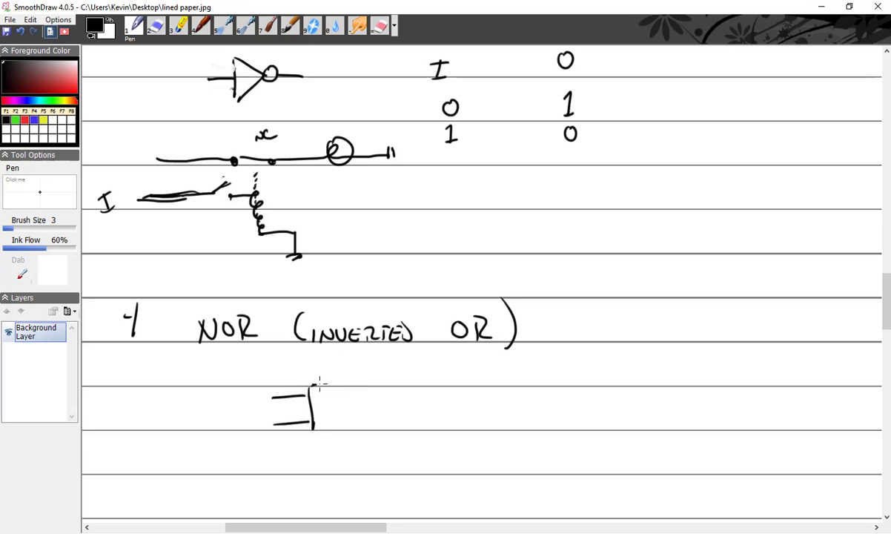
# Step: Draw the NOR gate labelled A, B, C with IN/OUT table rows 00→1, 01→0, 10→0, 11→0
pyautogui.moveTo(311, 386); pyautogui.dragTo(373, 408)
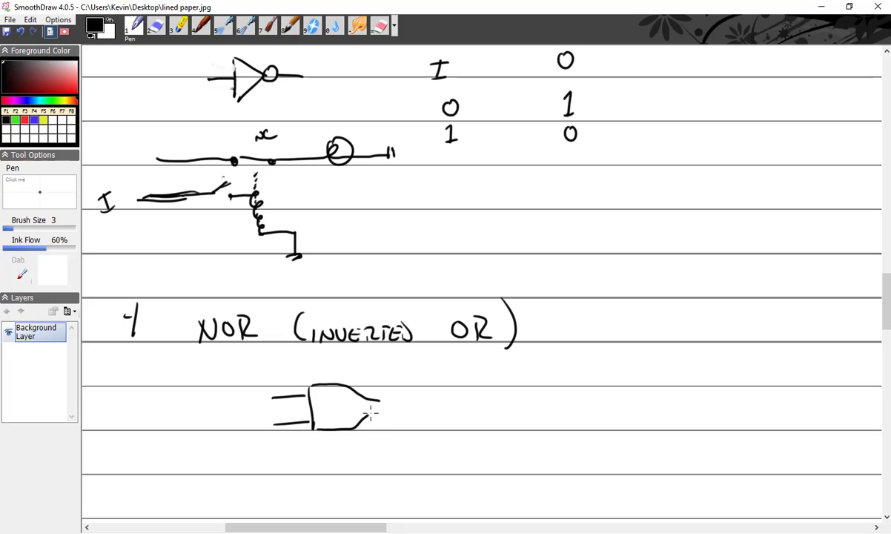
pyautogui.moveTo(368, 408); pyautogui.dragTo(406, 408)
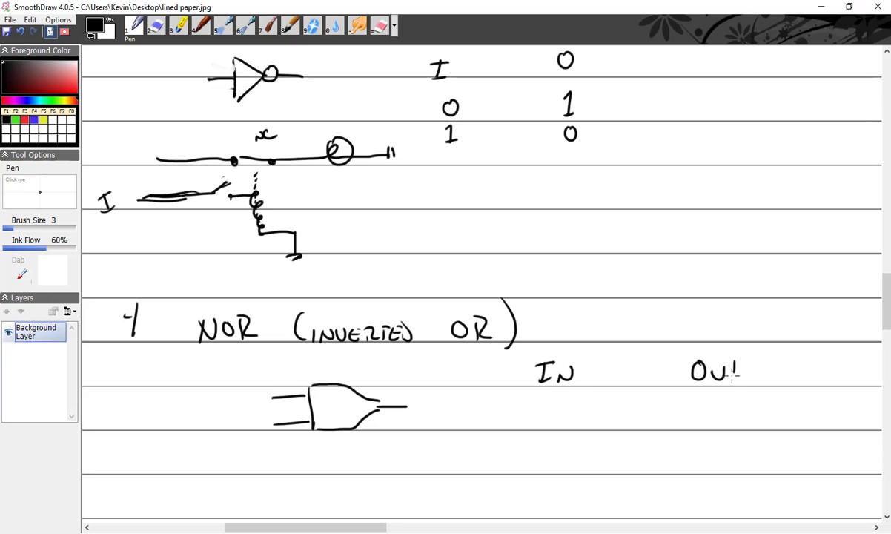
pyautogui.moveTo(526, 415); pyautogui.dragTo(551, 403)
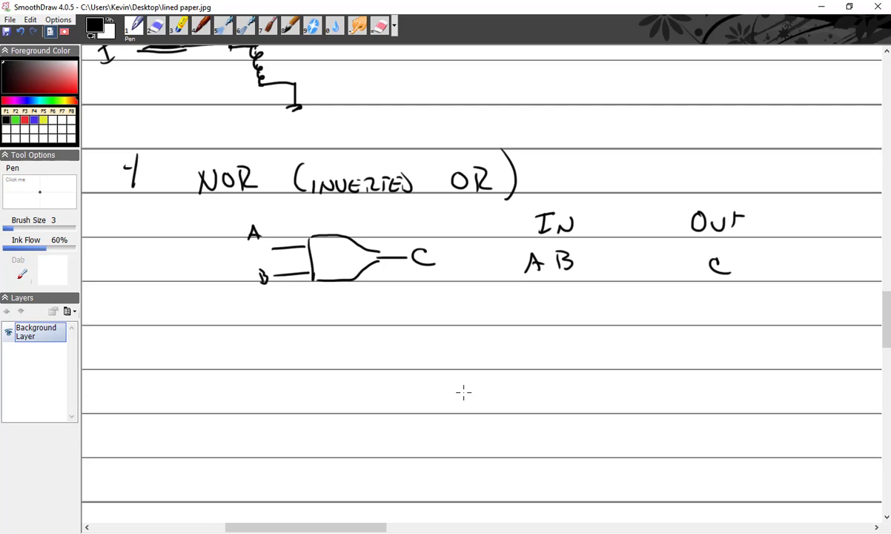
pyautogui.moveTo(528, 378)
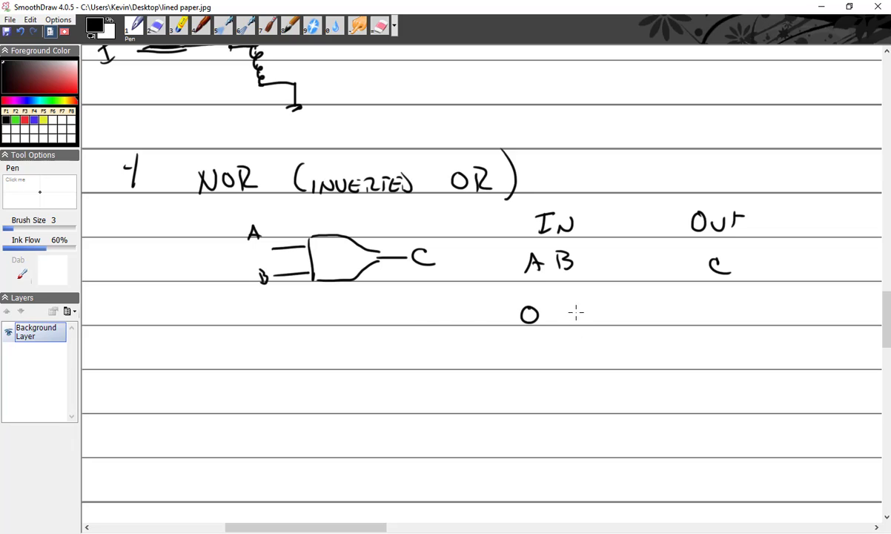
pyautogui.moveTo(575, 315); pyautogui.dragTo(590, 315)
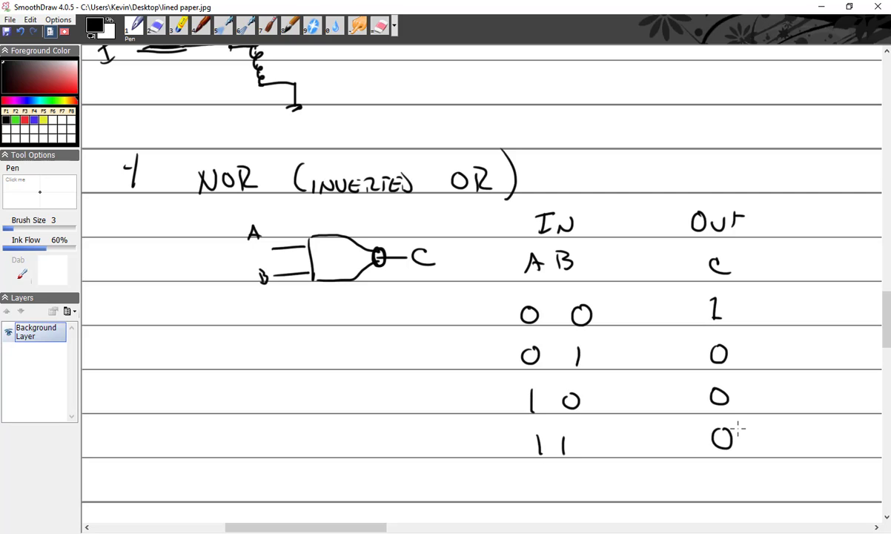
pyautogui.scroll(-3)
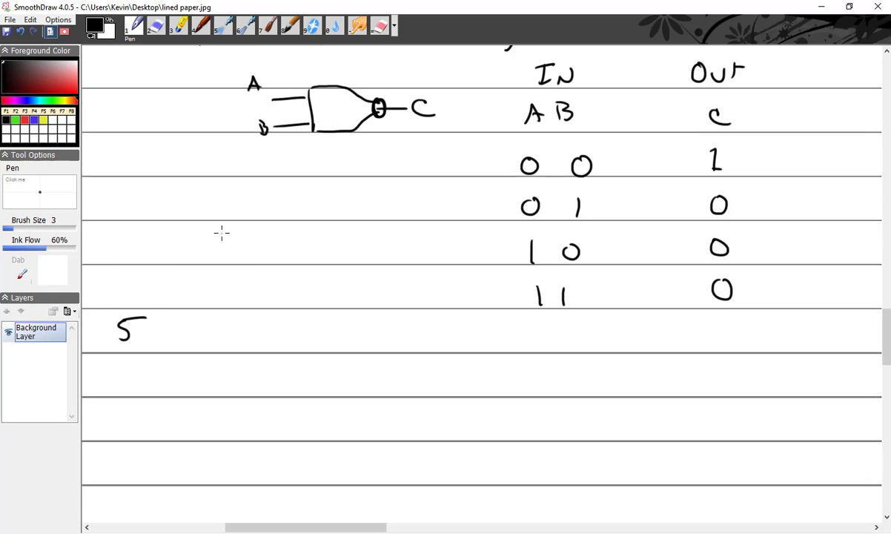
# Step: Handwrite '5 NAND (INVERTED AND)' and draw the NAND gate with bubble and output
pyautogui.moveTo(185, 319); pyautogui.dragTo(211, 348)
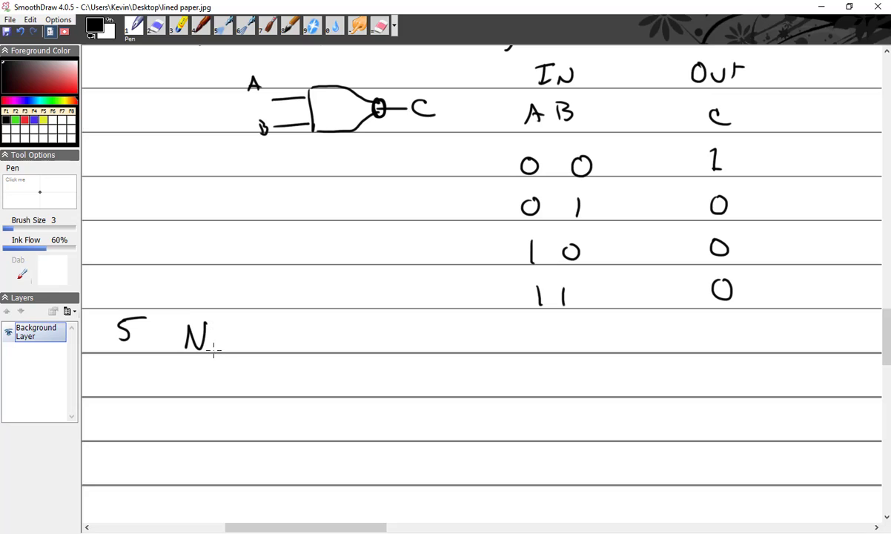
pyautogui.moveTo(215, 338); pyautogui.dragTo(282, 338)
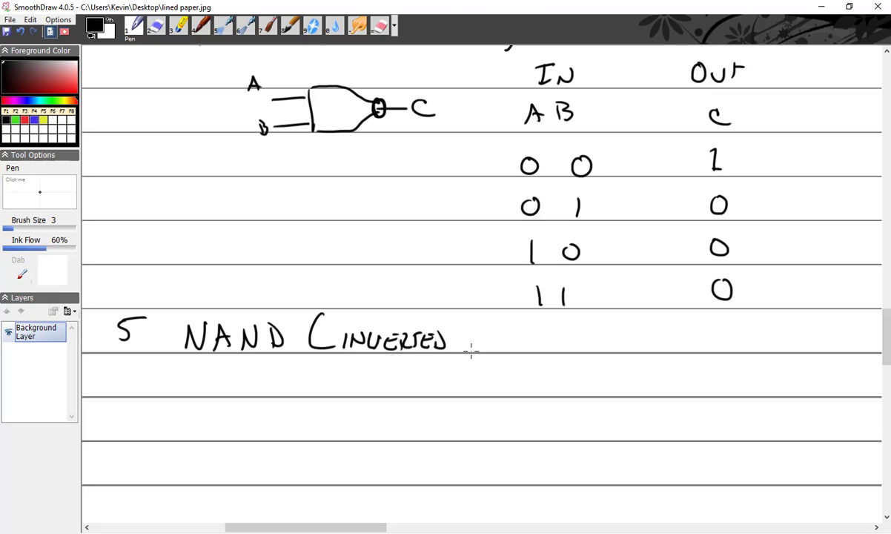
pyautogui.moveTo(471, 338); pyautogui.dragTo(556, 341)
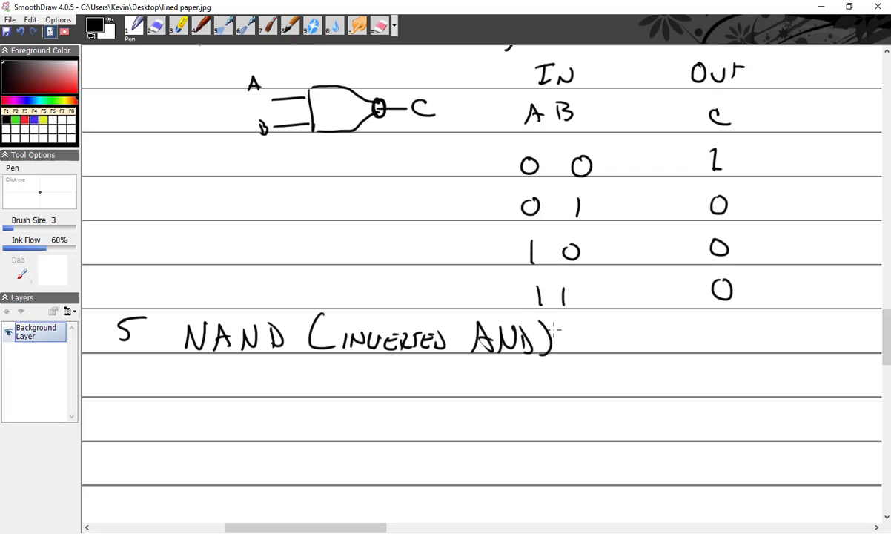
pyautogui.moveTo(239, 412); pyautogui.dragTo(270, 413)
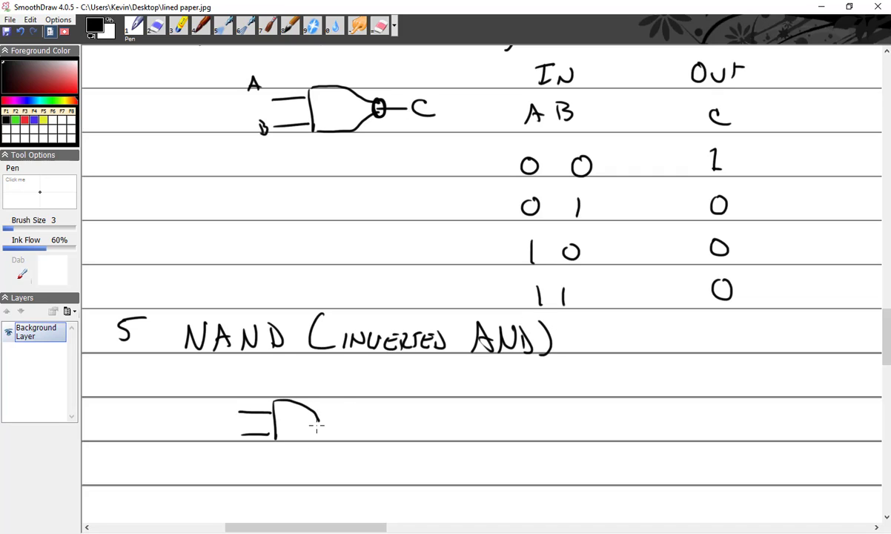
pyautogui.moveTo(289, 412); pyautogui.dragTo(377, 421)
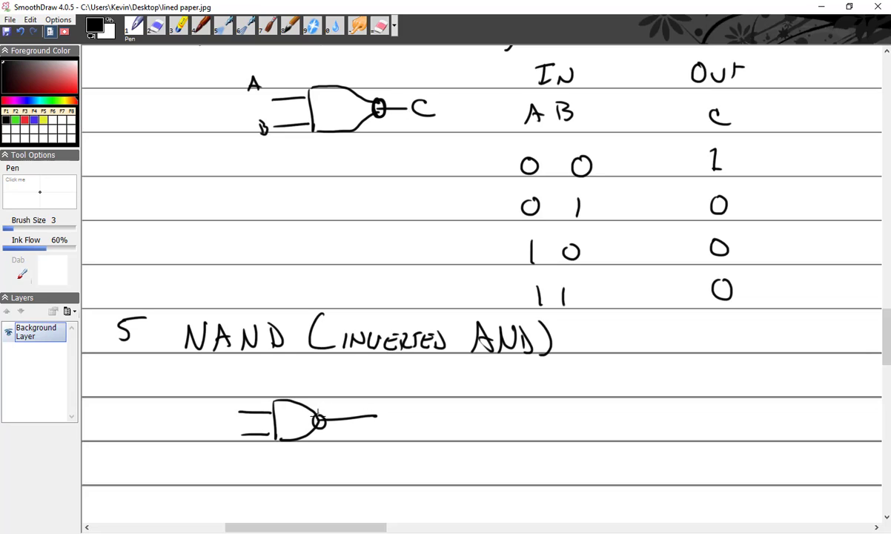
pyautogui.moveTo(543, 386)
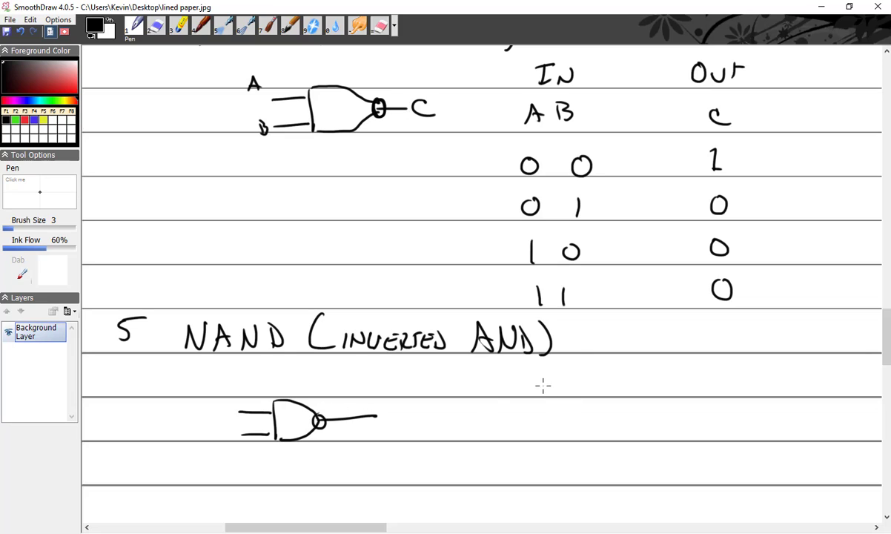
pyautogui.moveTo(536, 383)
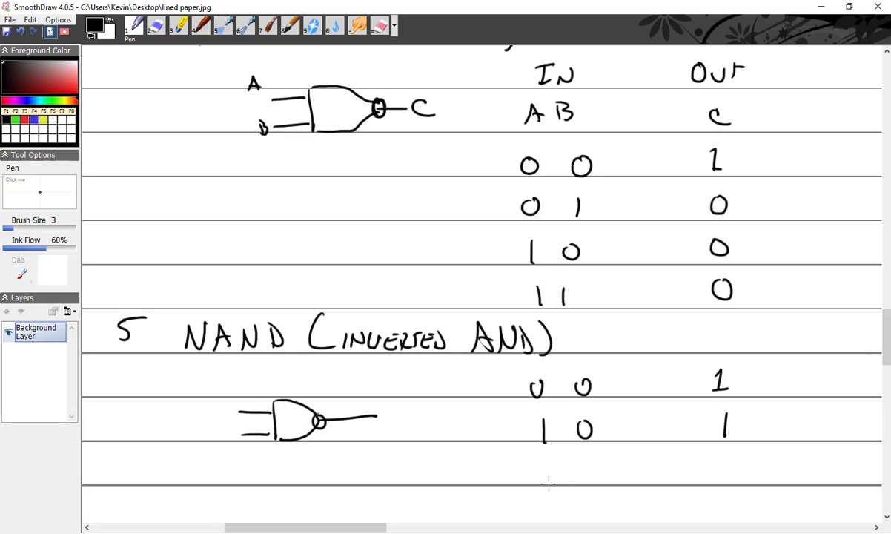
pyautogui.moveTo(581, 415)
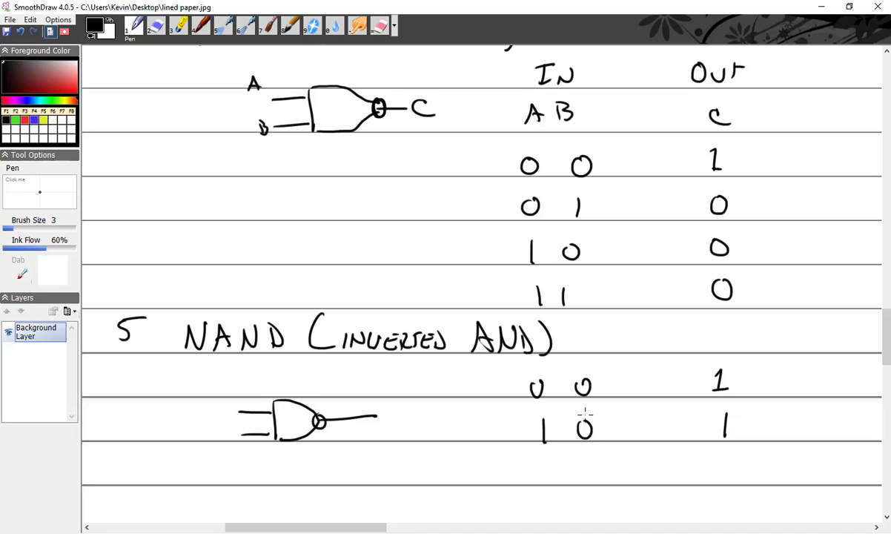
# Step: Write the NAND truth table rows 00→1, 10→1, 01→1, 11→0
pyautogui.scroll(-3)
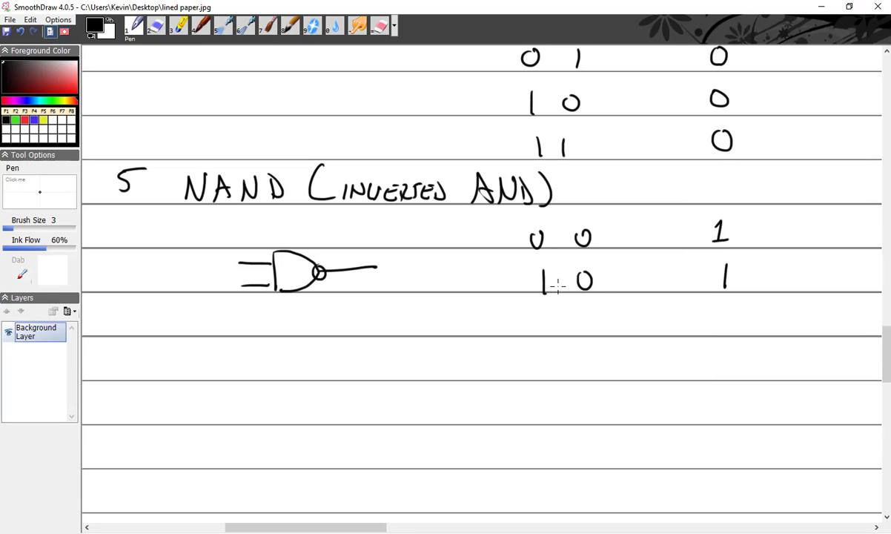
pyautogui.moveTo(534, 321); pyautogui.dragTo(585, 320)
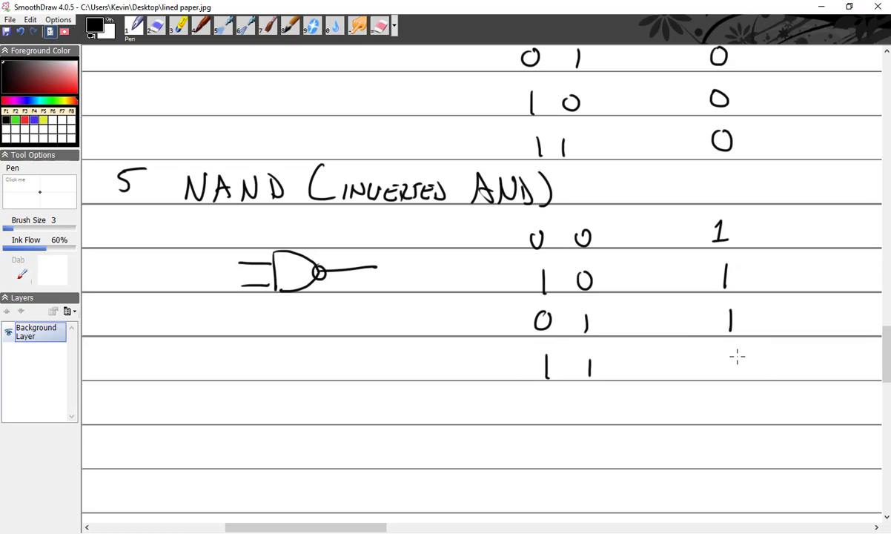
pyautogui.moveTo(726, 363); pyautogui.dragTo(742, 370)
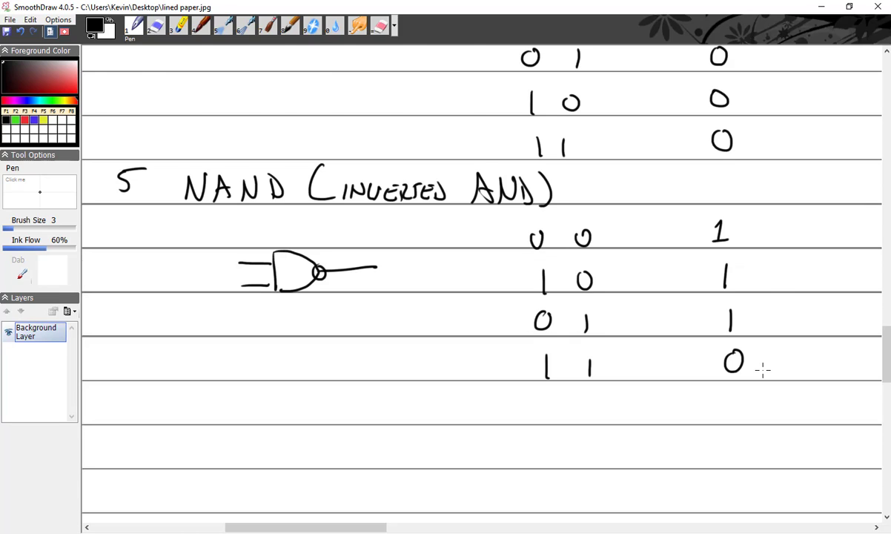
pyautogui.scroll(-3)
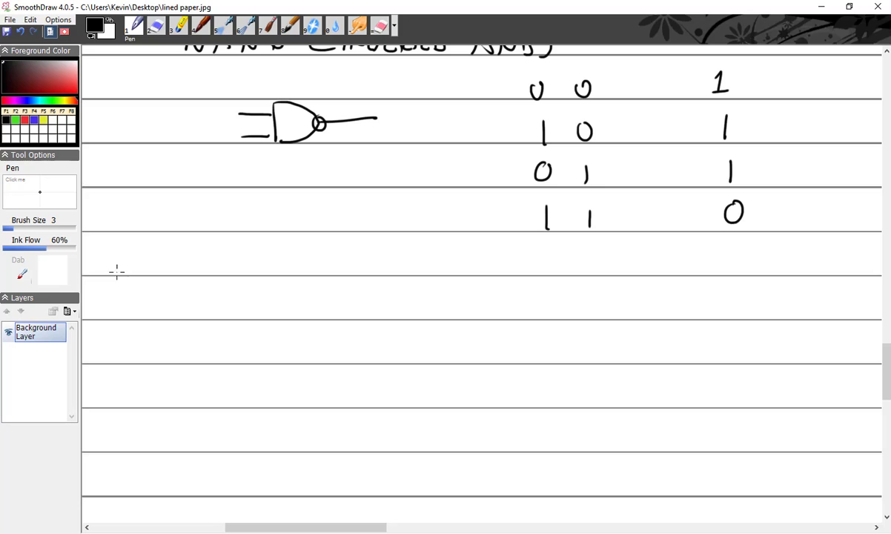
# Step: Handwrite '6 Exclusive OR - designed to produce a 1'
pyautogui.moveTo(131, 252); pyautogui.dragTo(122, 278)
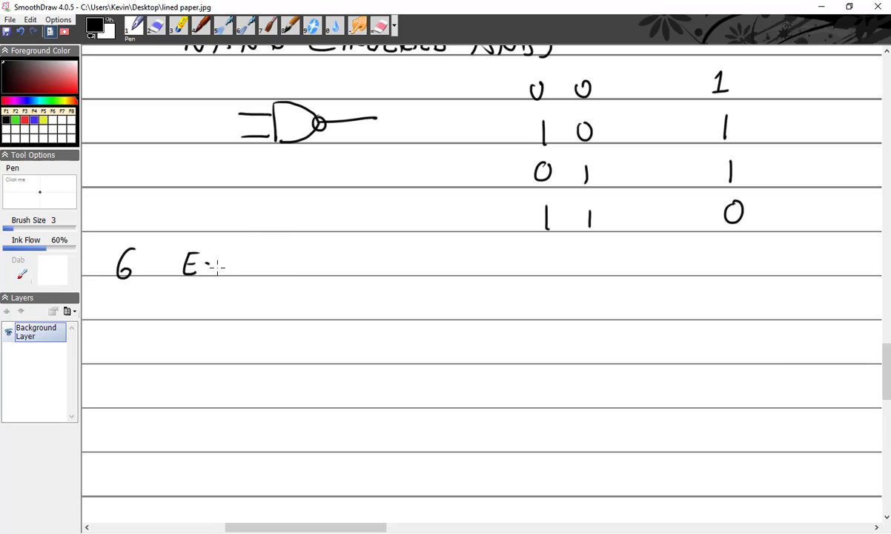
pyautogui.moveTo(215, 266); pyautogui.dragTo(304, 263)
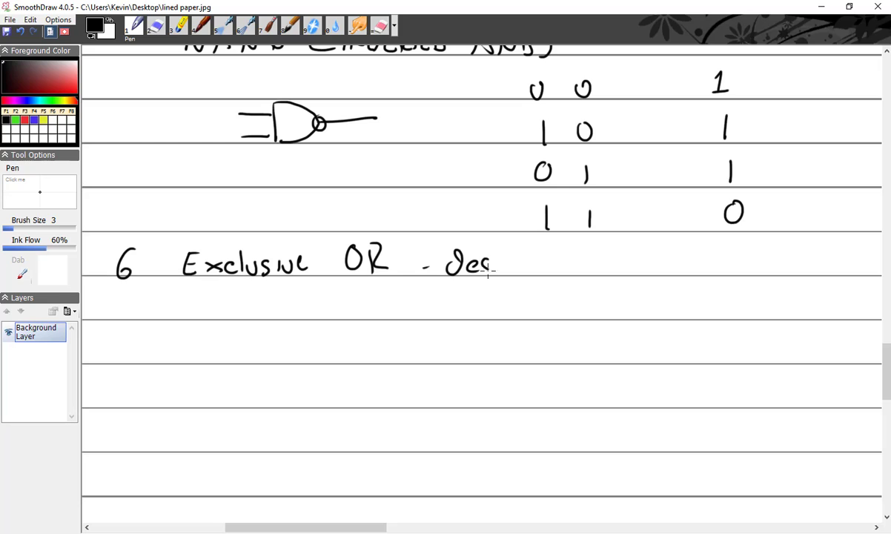
pyautogui.moveTo(489, 266); pyautogui.dragTo(590, 265)
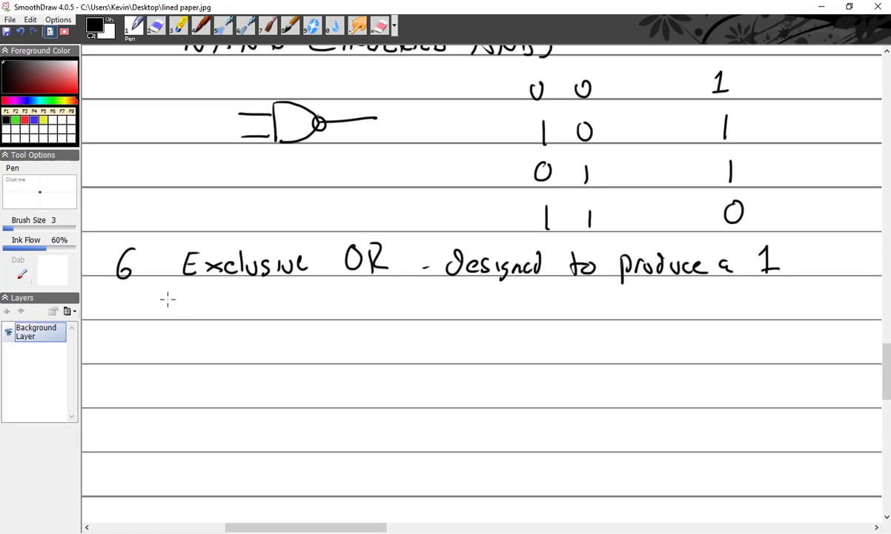
# Step: Finish with 'output whenever input is dissimilar' and begin the XOR gate input lines
pyautogui.moveTo(165, 307); pyautogui.dragTo(245, 307)
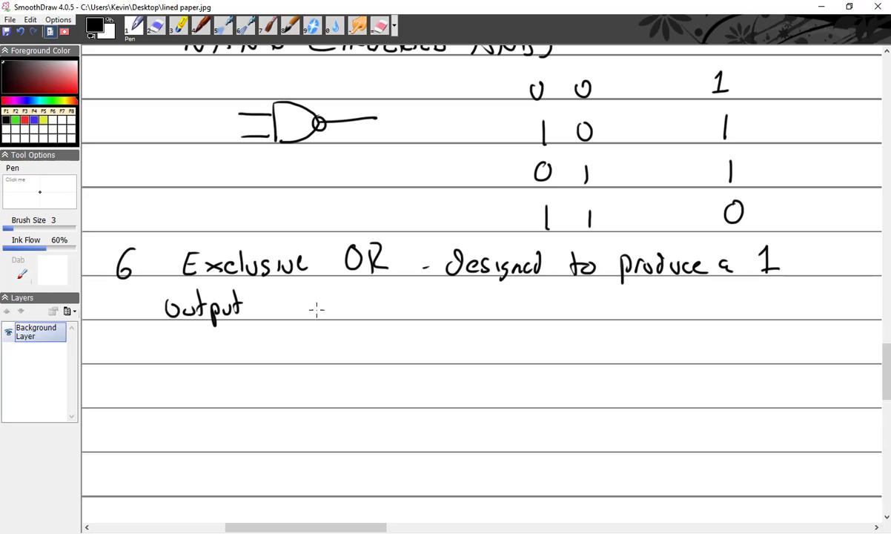
pyautogui.moveTo(269, 304)
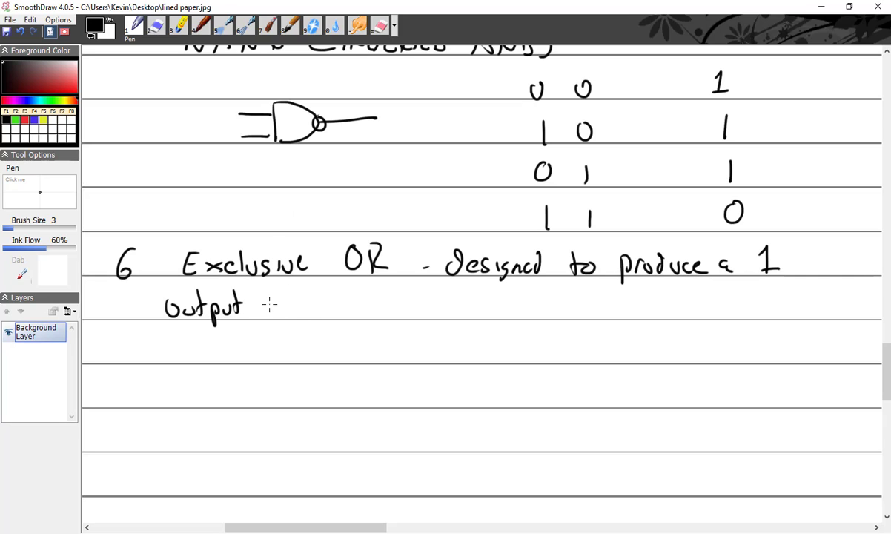
pyautogui.moveTo(267, 305); pyautogui.dragTo(356, 305)
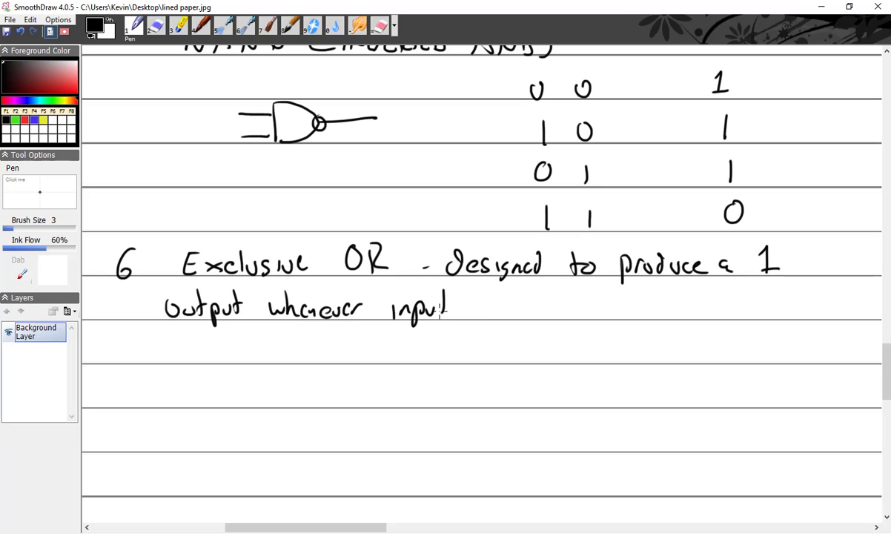
pyautogui.moveTo(459, 307); pyautogui.dragTo(534, 311)
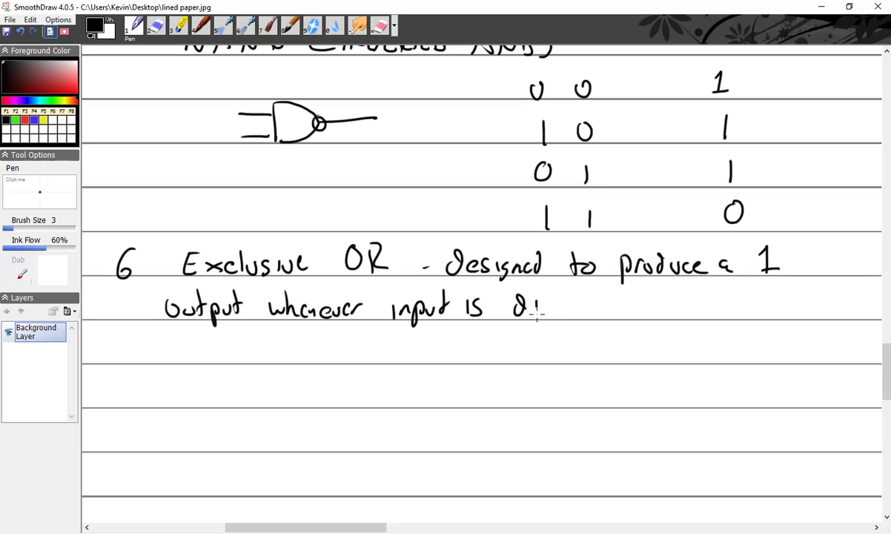
pyautogui.moveTo(541, 304); pyautogui.dragTo(601, 304)
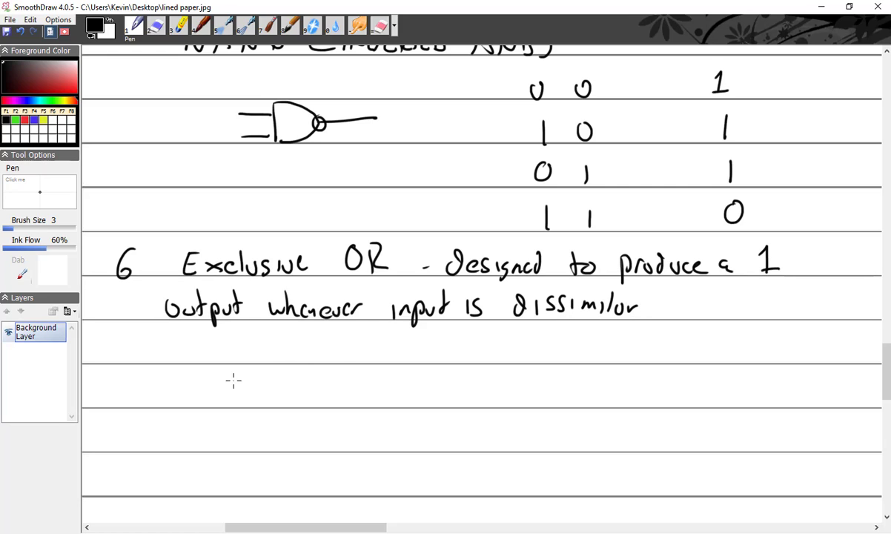
pyautogui.moveTo(239, 373); pyautogui.dragTo(291, 394)
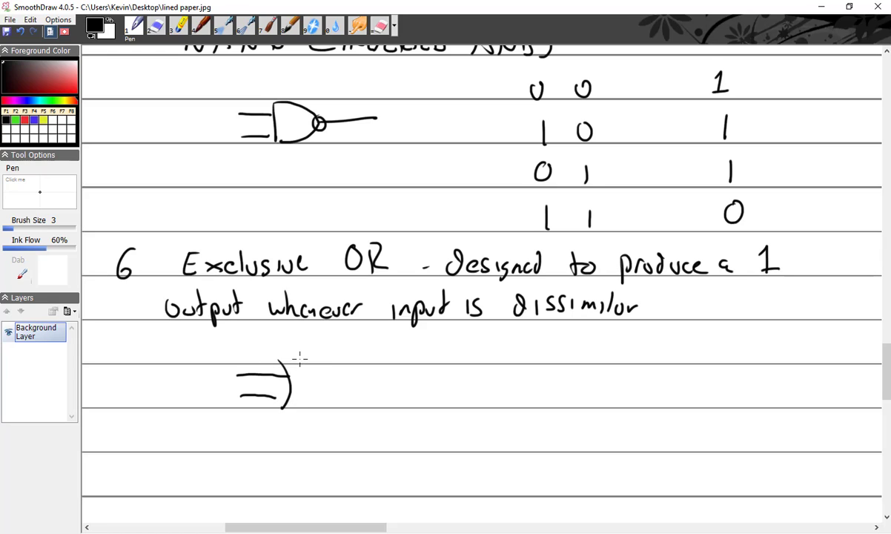
# Step: Sketch the XOR gate's curved body to finish the gate outline
pyautogui.moveTo(303, 361); pyautogui.dragTo(362, 389)
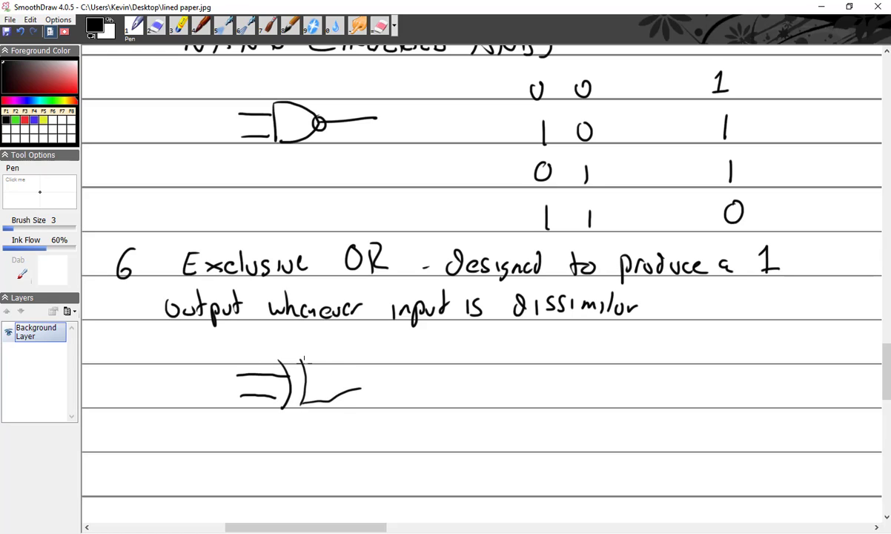
pyautogui.moveTo(303, 362); pyautogui.dragTo(359, 386)
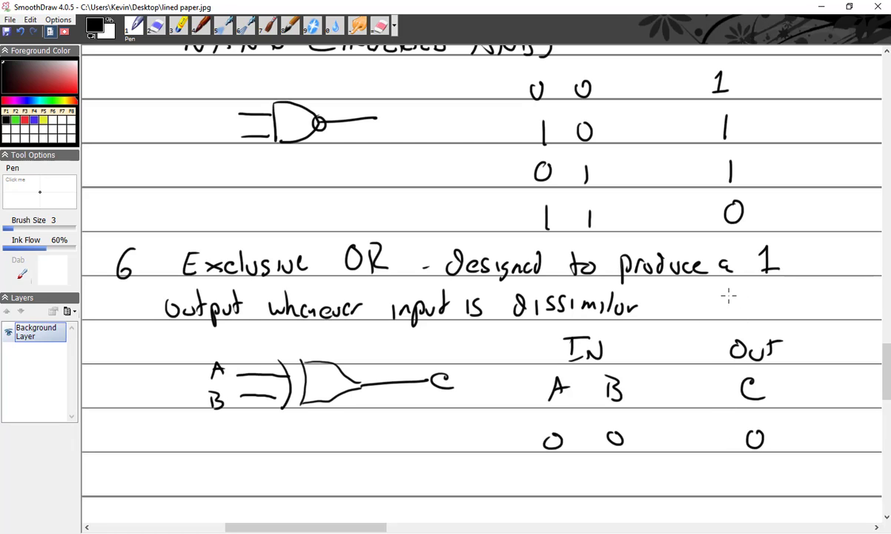
pyautogui.scroll(-3)
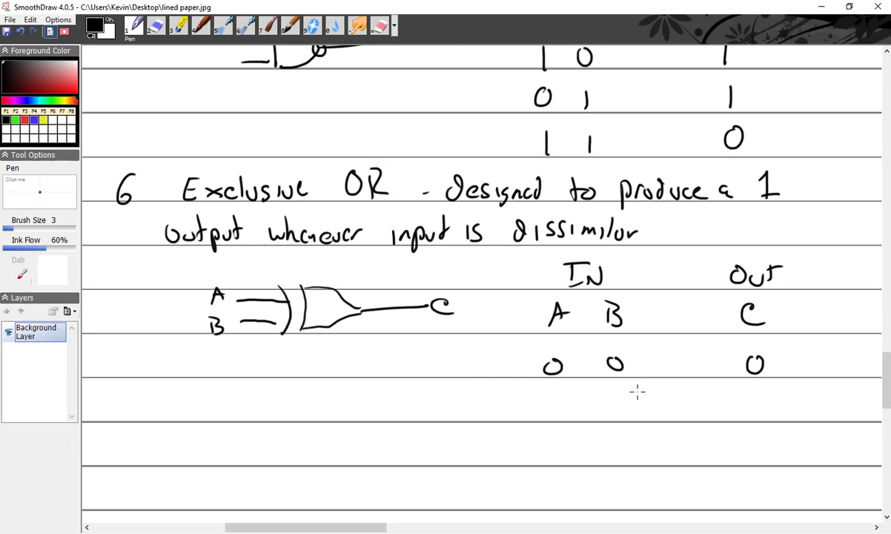
# Step: Fill in the XOR truth table rows 0 1→1, 1 0→1, 1 1→0
pyautogui.moveTo(561, 406); pyautogui.dragTo(611, 406)
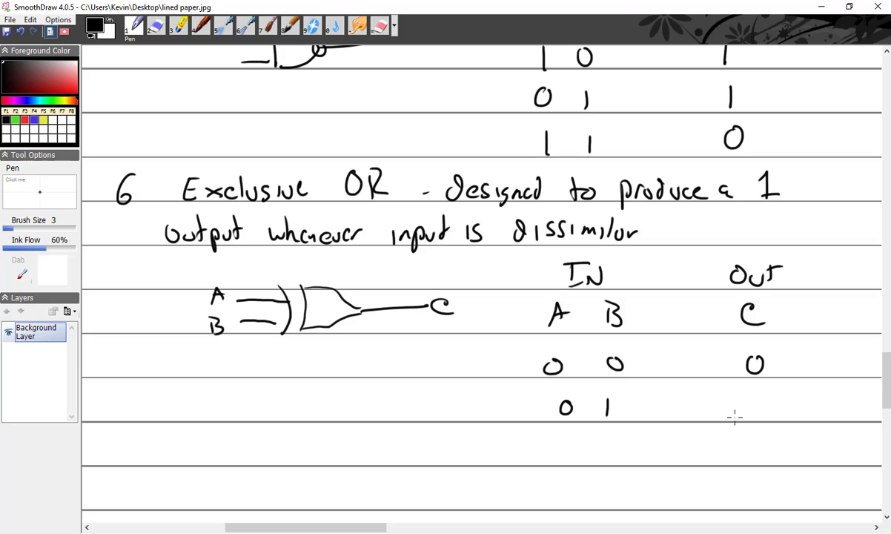
pyautogui.moveTo(748, 393); pyautogui.dragTo(605, 456)
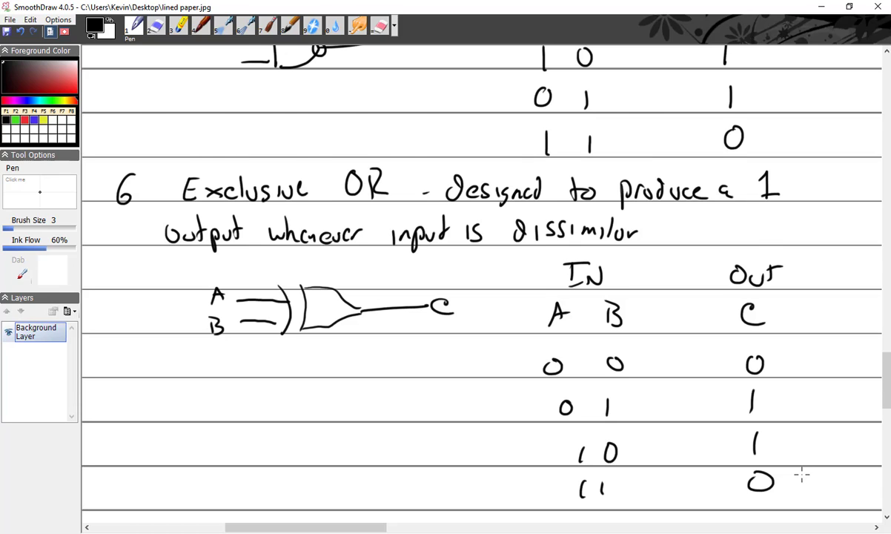
pyautogui.scroll(-3)
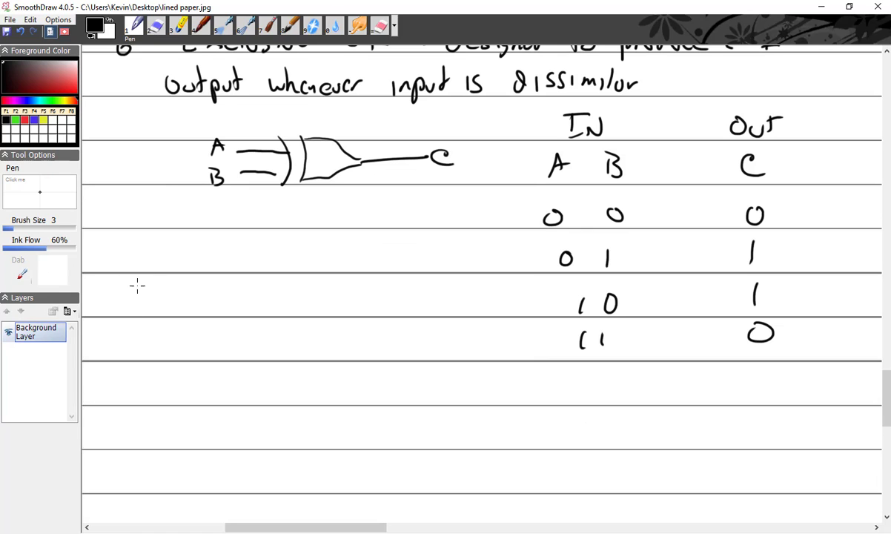
# Step: Handwrite the heading '7 Exclusive NOR' for the next section
pyautogui.moveTo(134, 289); pyautogui.dragTo(115, 314)
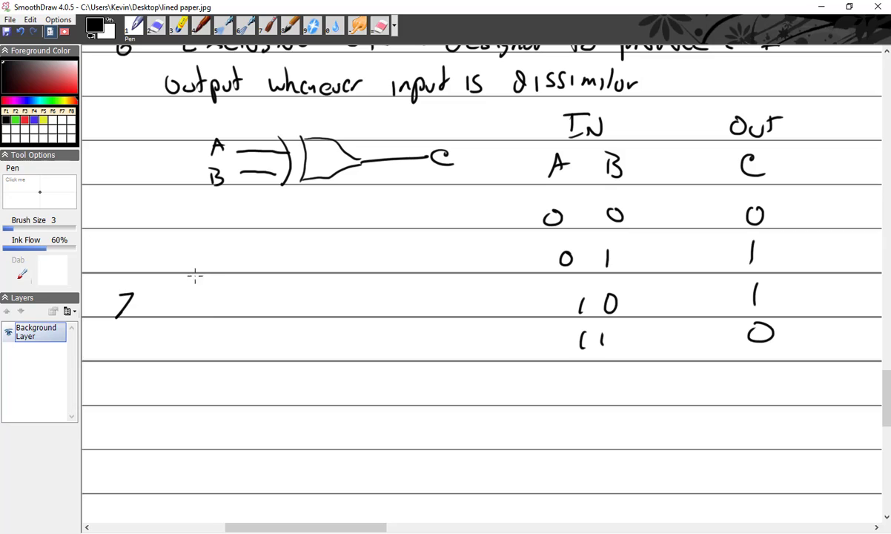
pyautogui.moveTo(163, 304); pyautogui.dragTo(235, 306)
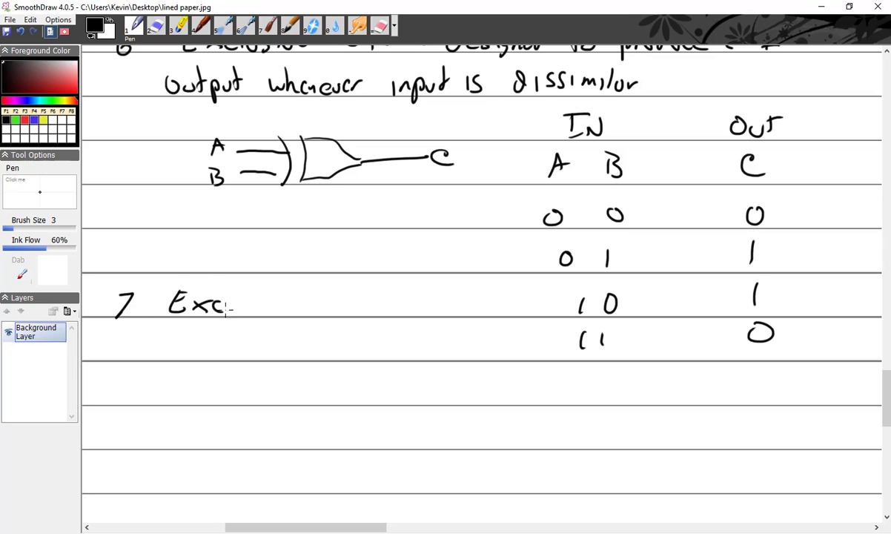
pyautogui.moveTo(237, 304); pyautogui.dragTo(308, 304)
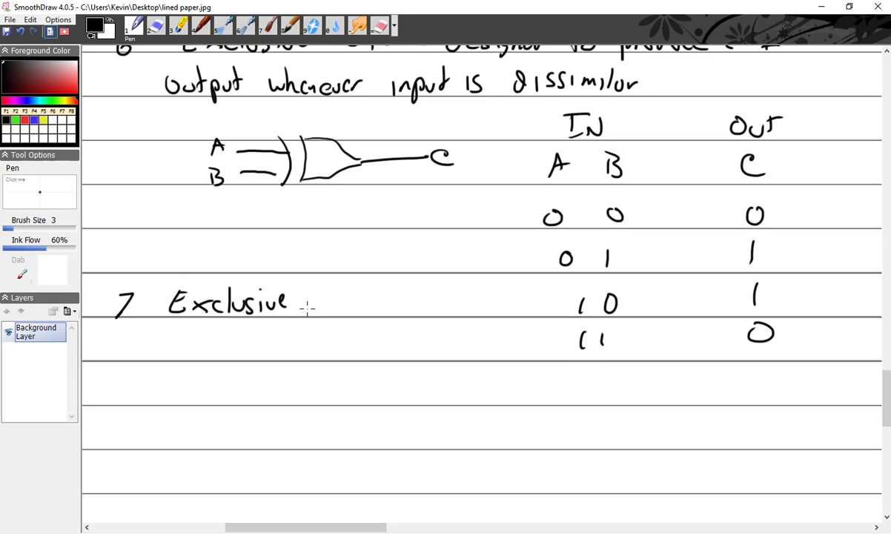
pyautogui.moveTo(314, 300); pyautogui.dragTo(389, 304)
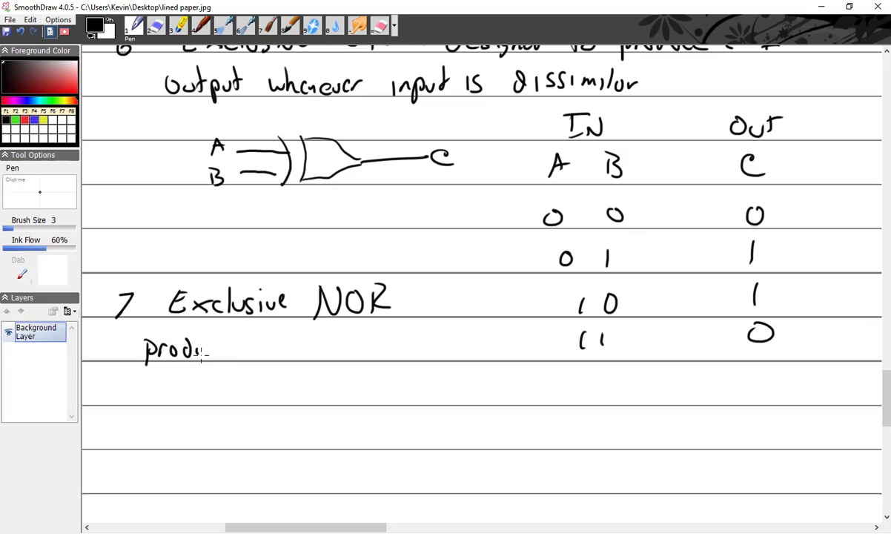
# Step: Write the description 'produces a output pattern exactly opposite that of an exclusive OR gate' and begin the gate's input lines
pyautogui.moveTo(200, 350); pyautogui.dragTo(304, 350)
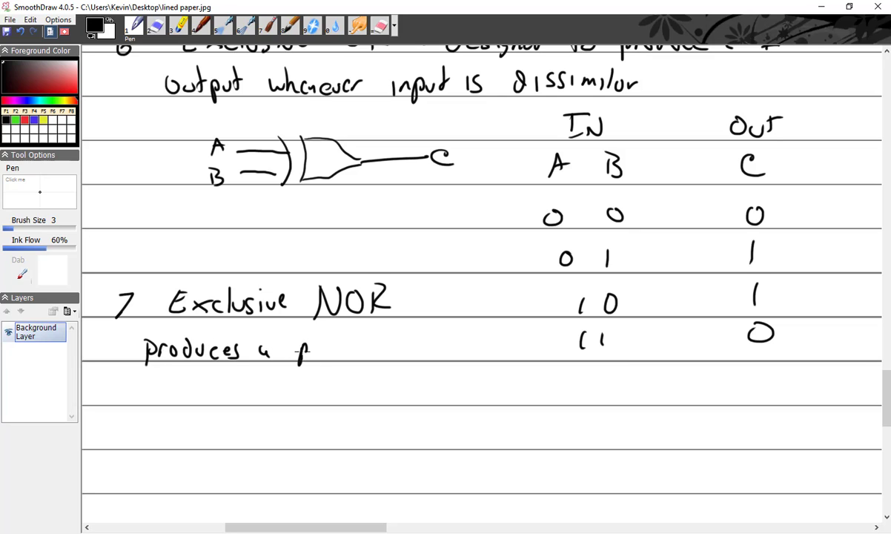
pyautogui.moveTo(297, 349); pyautogui.dragTo(386, 349)
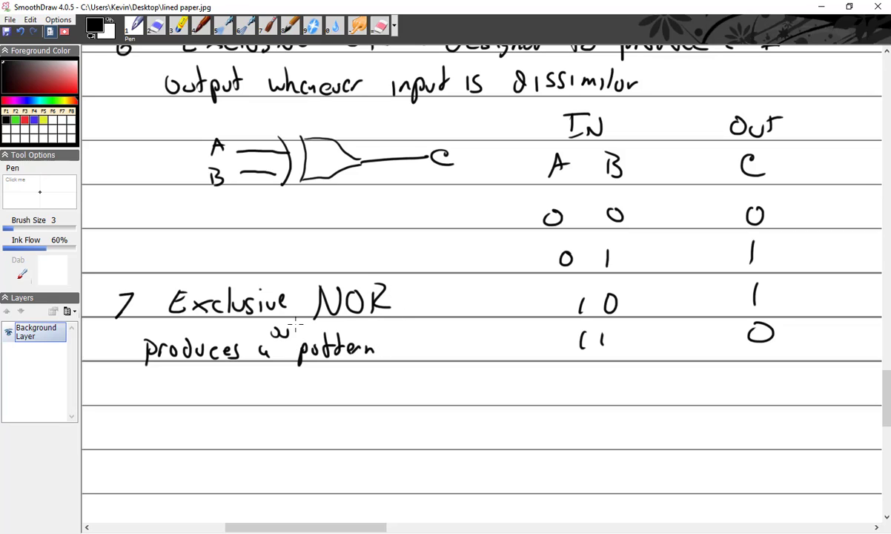
pyautogui.moveTo(296, 329); pyautogui.dragTo(403, 344)
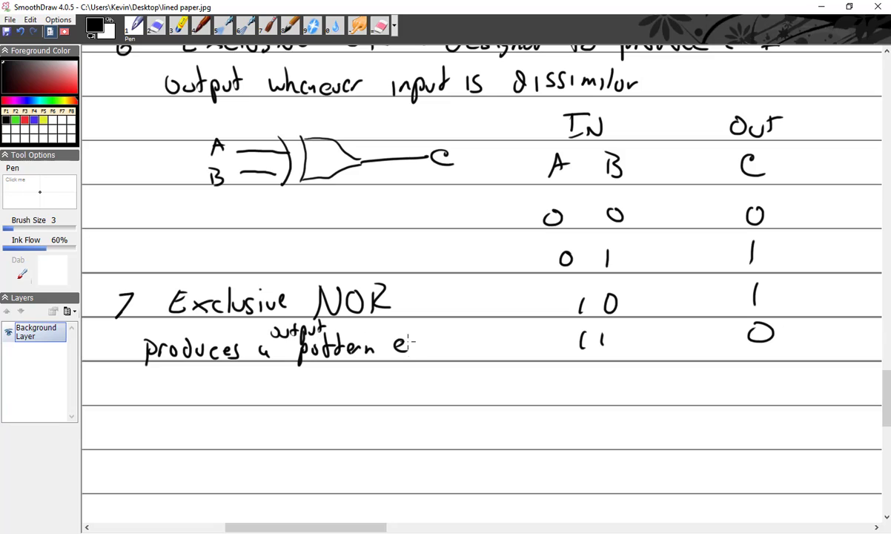
pyautogui.moveTo(403, 348); pyautogui.dragTo(477, 348)
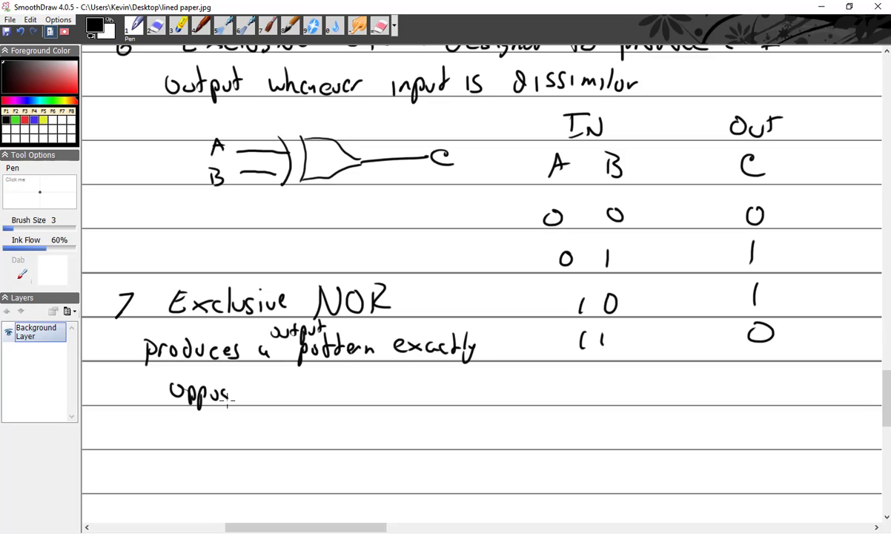
pyautogui.moveTo(234, 395); pyautogui.dragTo(263, 391)
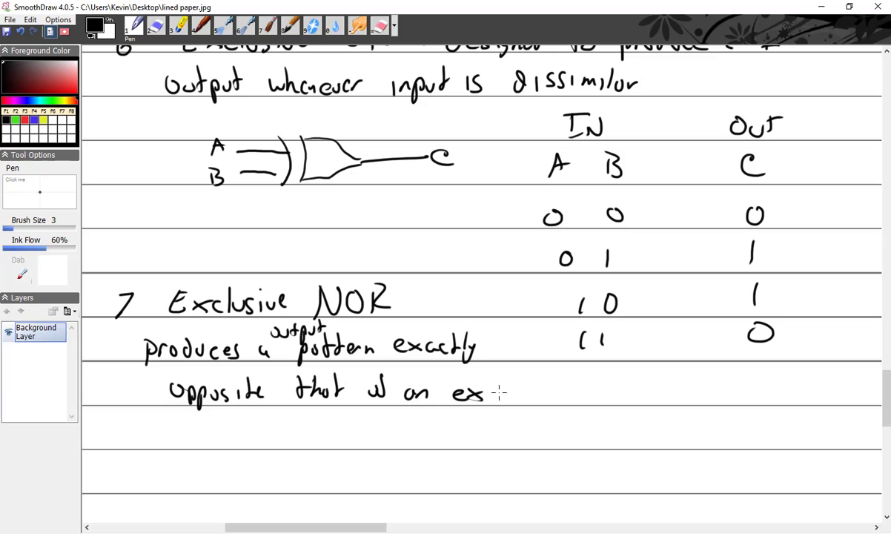
pyautogui.moveTo(490, 393); pyautogui.dragTo(561, 393)
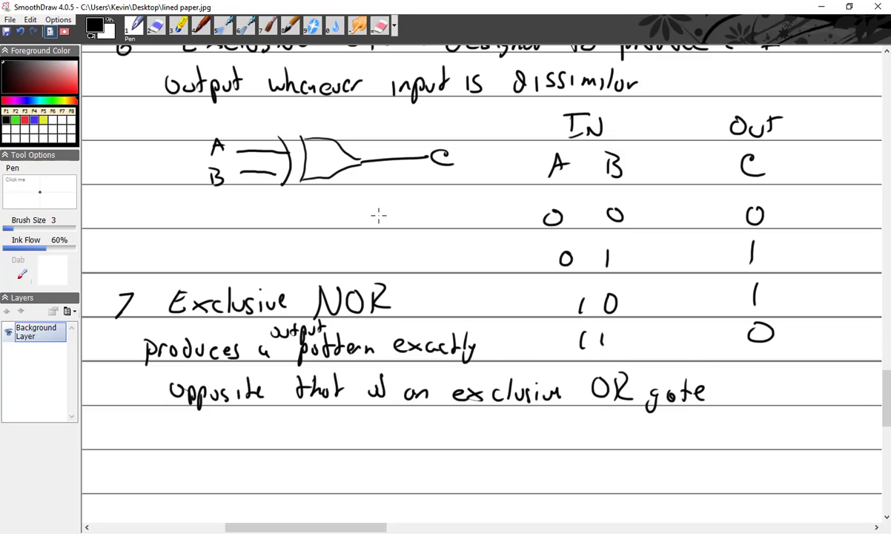
pyautogui.moveTo(235, 445); pyautogui.dragTo(279, 474)
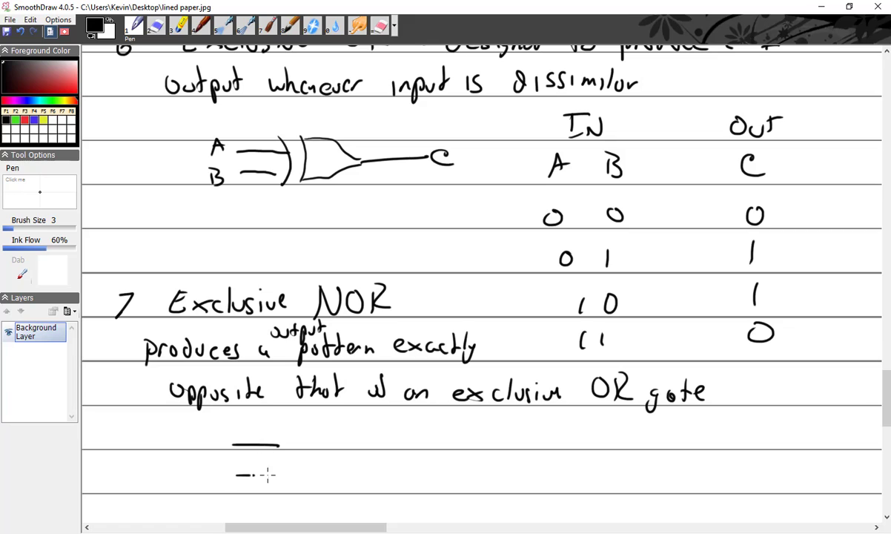
# Step: Draw the XNOR gate body with its inversion bubble and output line
pyautogui.moveTo(255, 442); pyautogui.dragTo(279, 471)
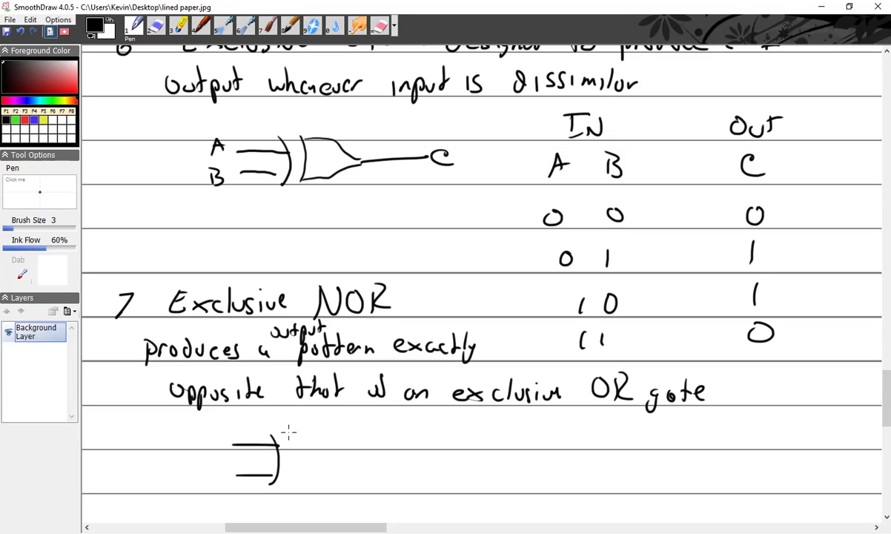
pyautogui.moveTo(287, 433); pyautogui.dragTo(344, 458)
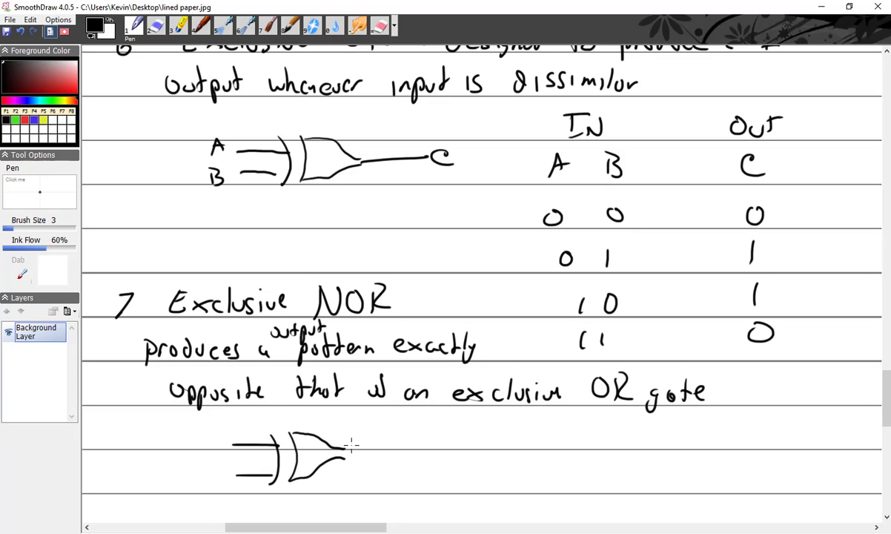
pyautogui.moveTo(341, 451); pyautogui.dragTo(393, 451)
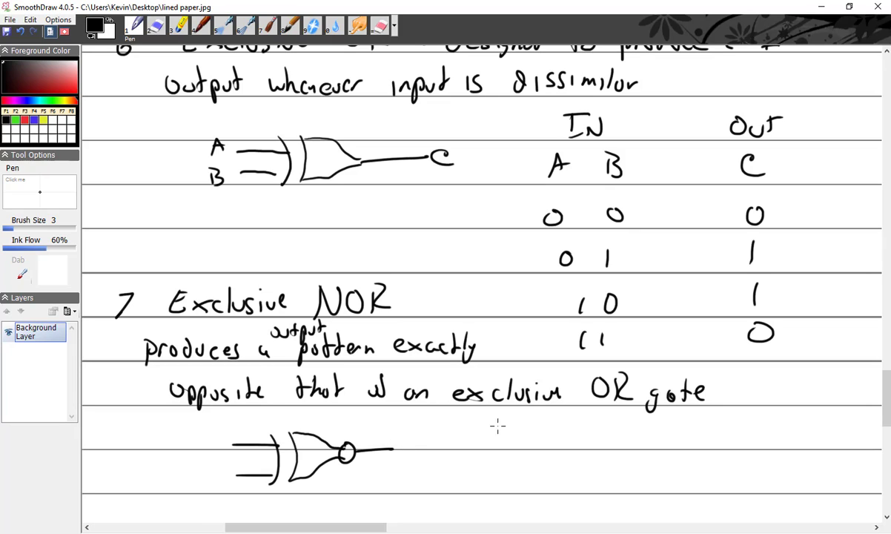
# Step: Write the truth table headings I, O, A, B, C and fill in the first rows 1, 0, 0
pyautogui.scroll(-3)
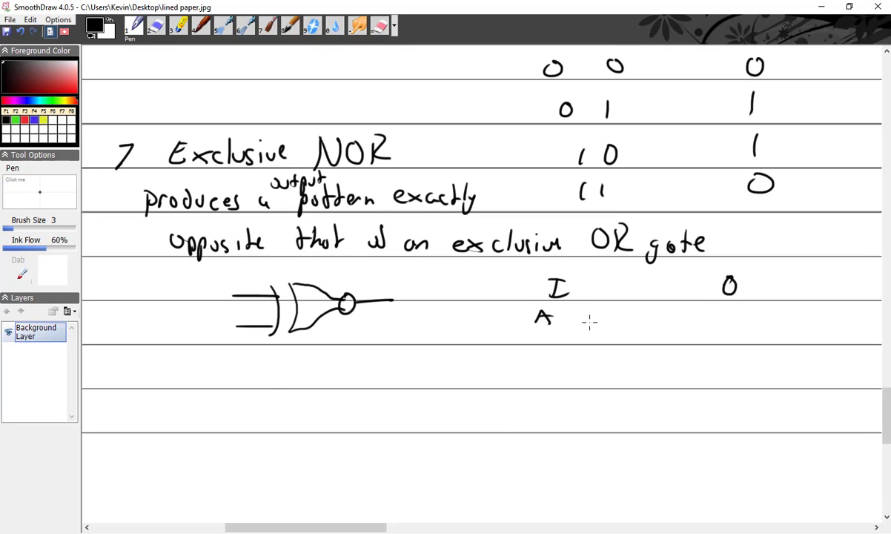
pyautogui.moveTo(606, 314); pyautogui.dragTo(725, 304)
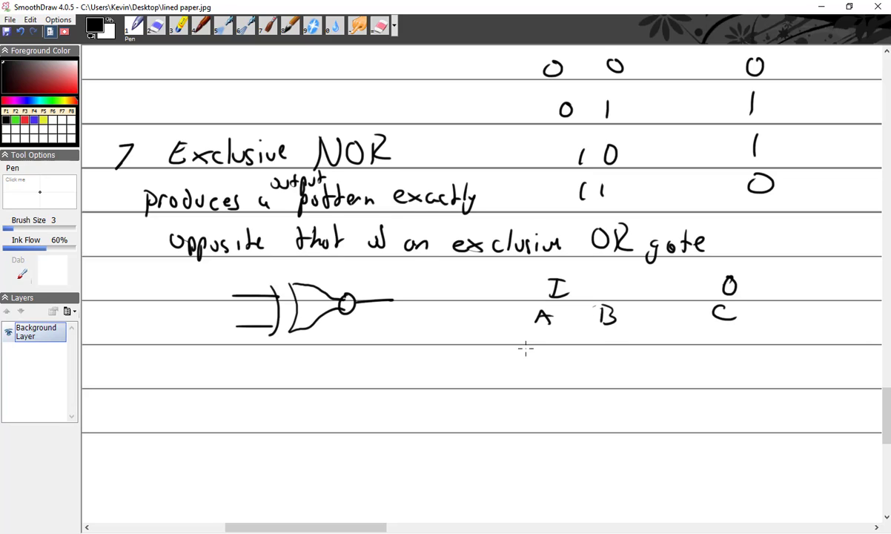
pyautogui.moveTo(533, 344)
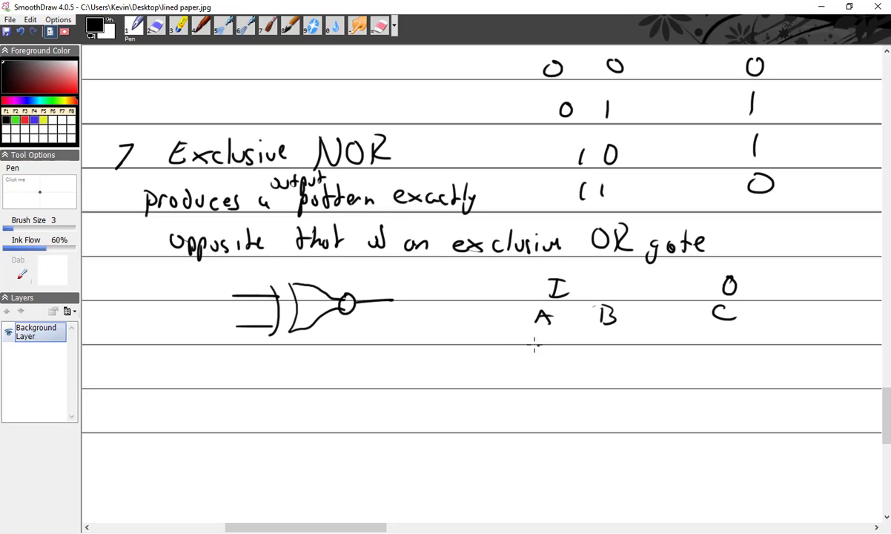
pyautogui.moveTo(534, 353); pyautogui.dragTo(590, 353)
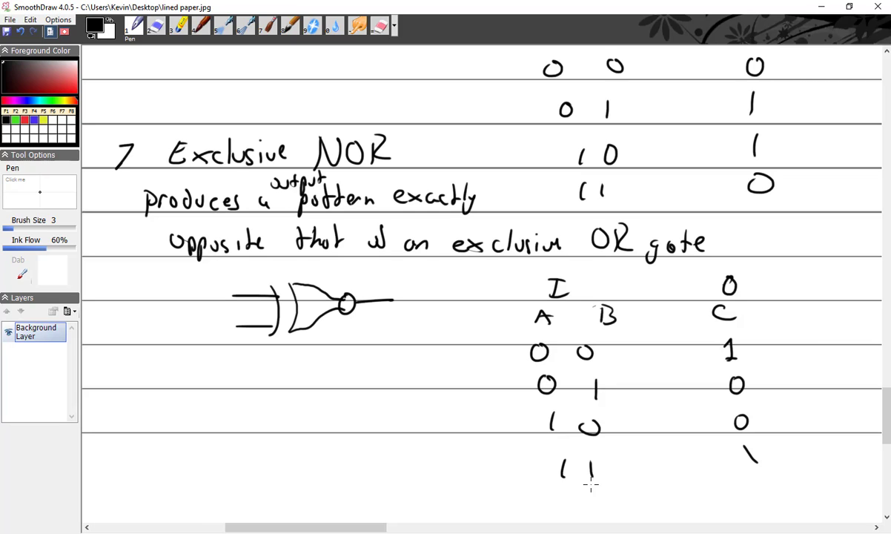
pyautogui.moveTo(566, 513)
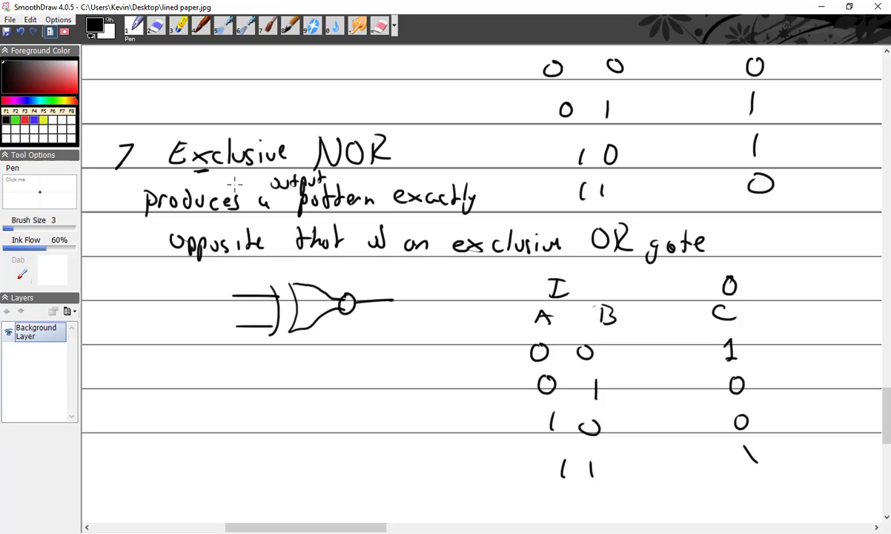
# Step: Add '(XNOR)' in brackets after the Exclusive NOR heading
pyautogui.moveTo(445, 156); pyautogui.dragTo(500, 145)
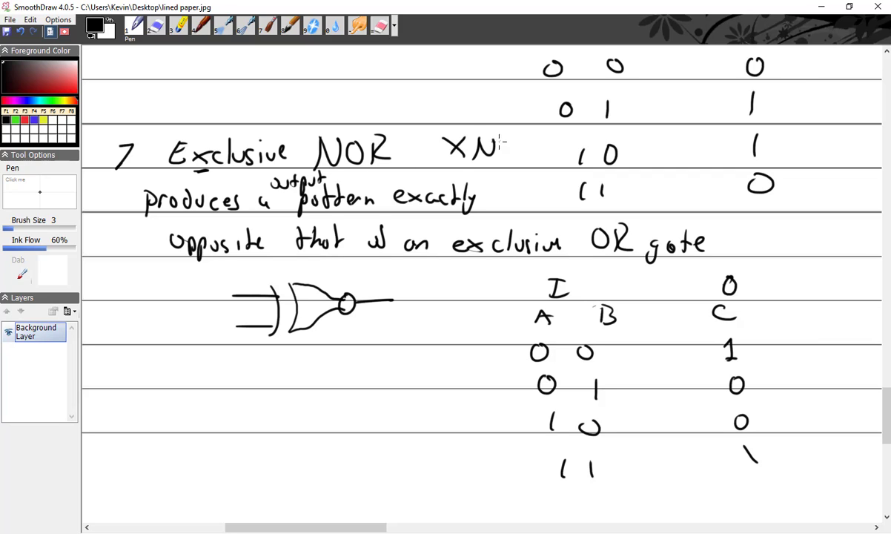
pyautogui.moveTo(433, 149); pyautogui.dragTo(531, 156)
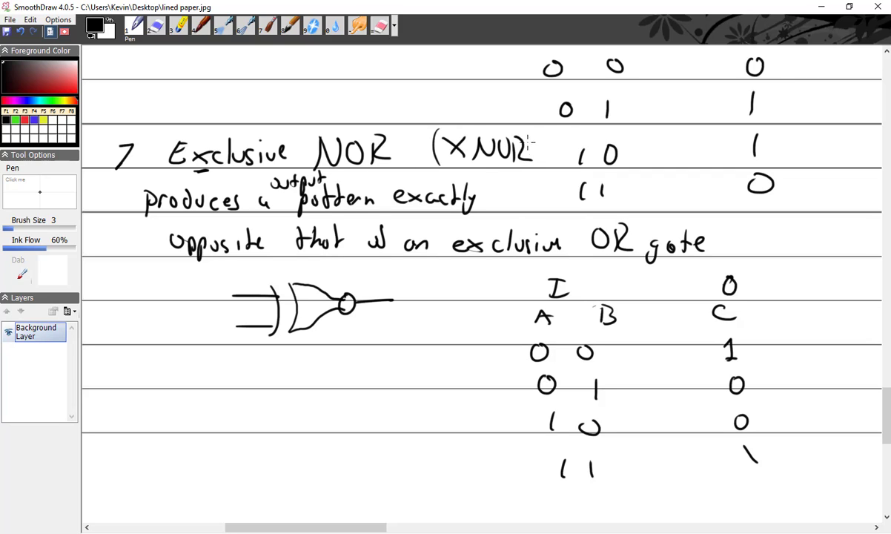
pyautogui.moveTo(541, 137); pyautogui.dragTo(534, 170)
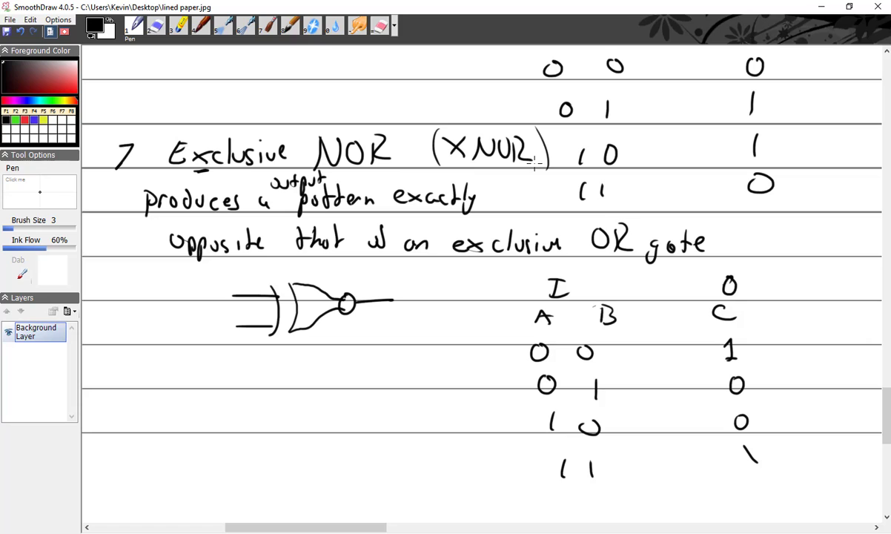
pyautogui.scroll(-3)
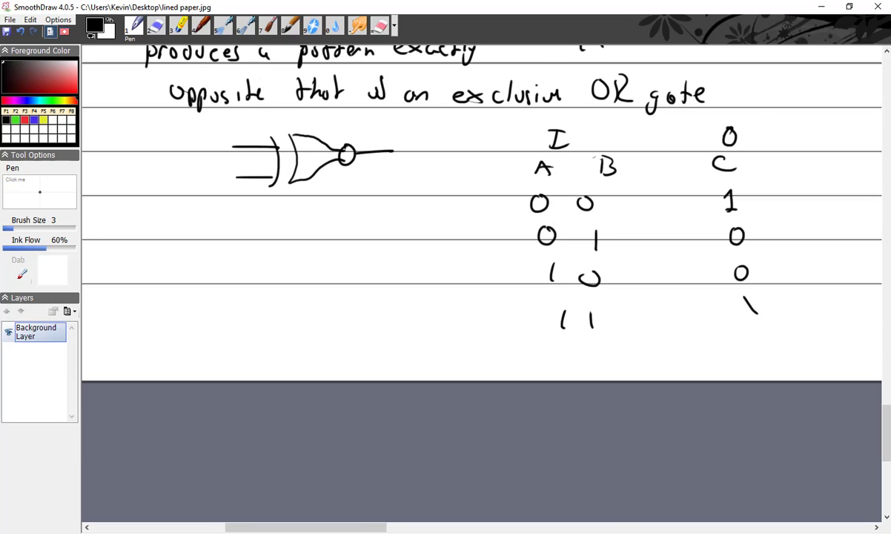